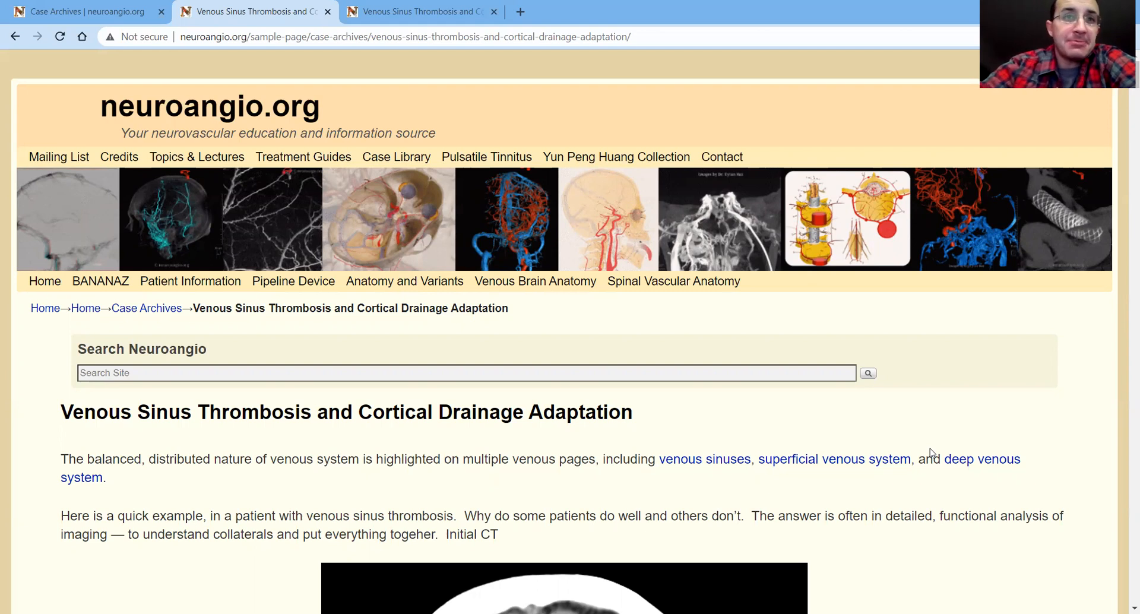
Scroll down past the initial CT to the axial FLAIR image and MRV thrombus caption
scroll("down", 3)
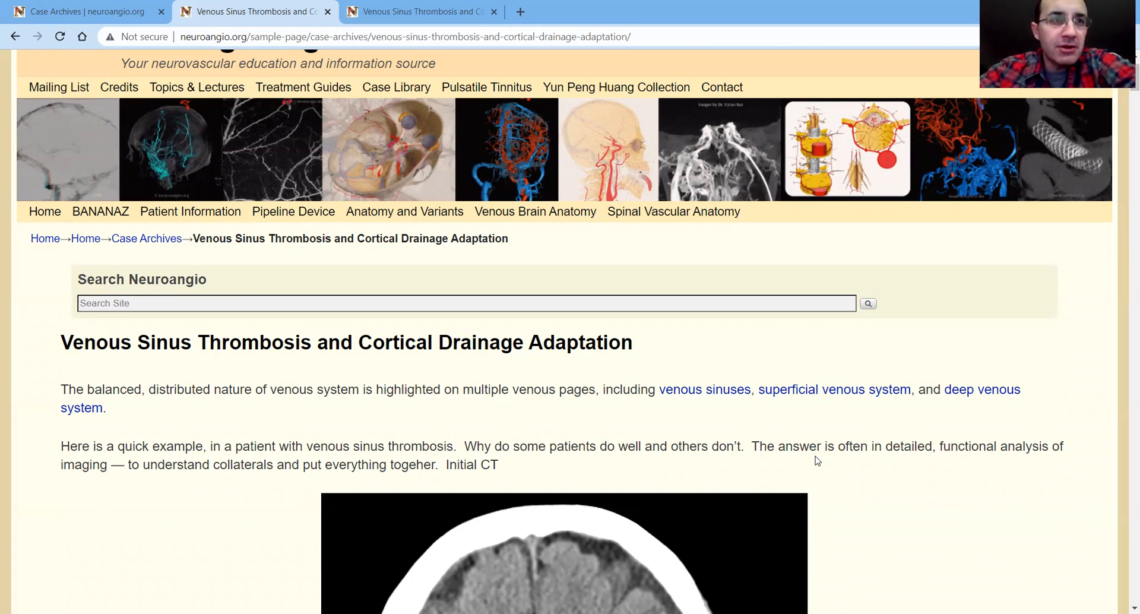
mouse_move(635, 220)
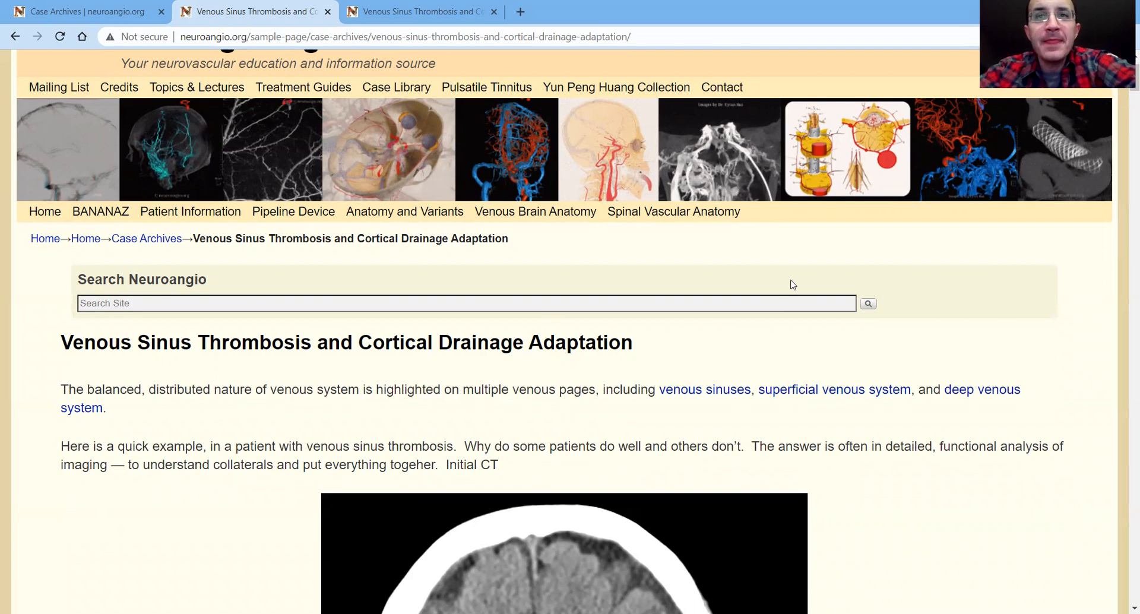
mouse_move(715, 465)
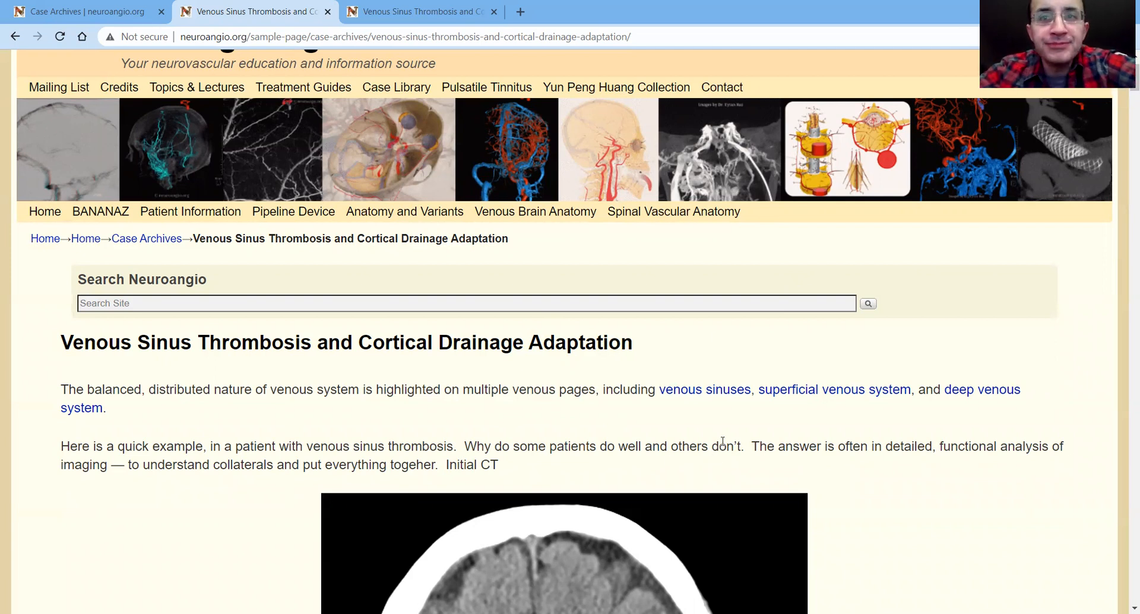
scroll("down", 3)
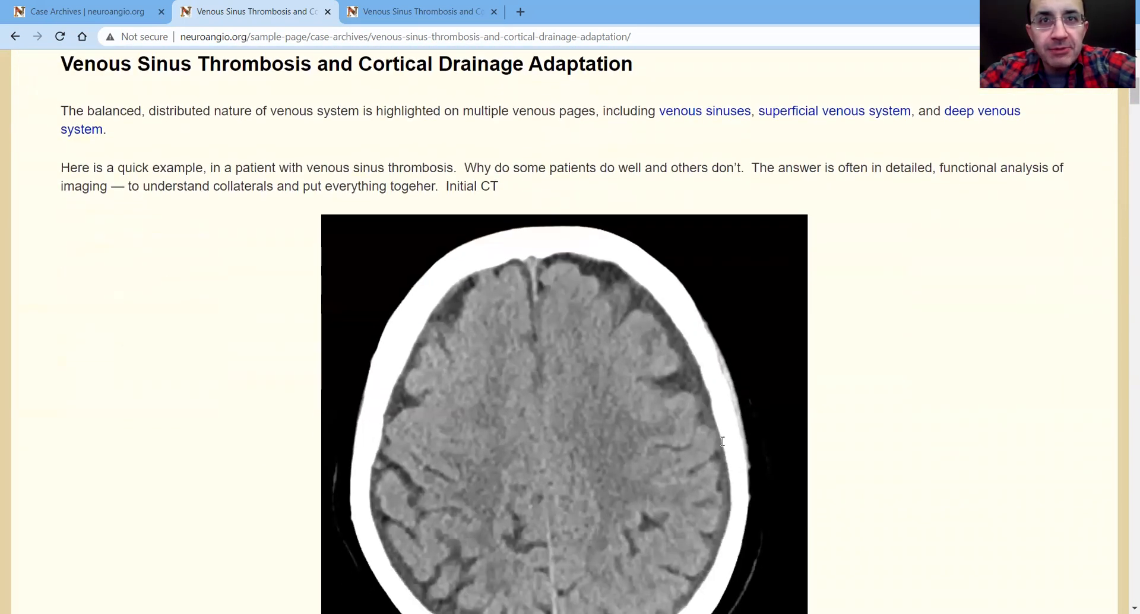
scroll("down", 3)
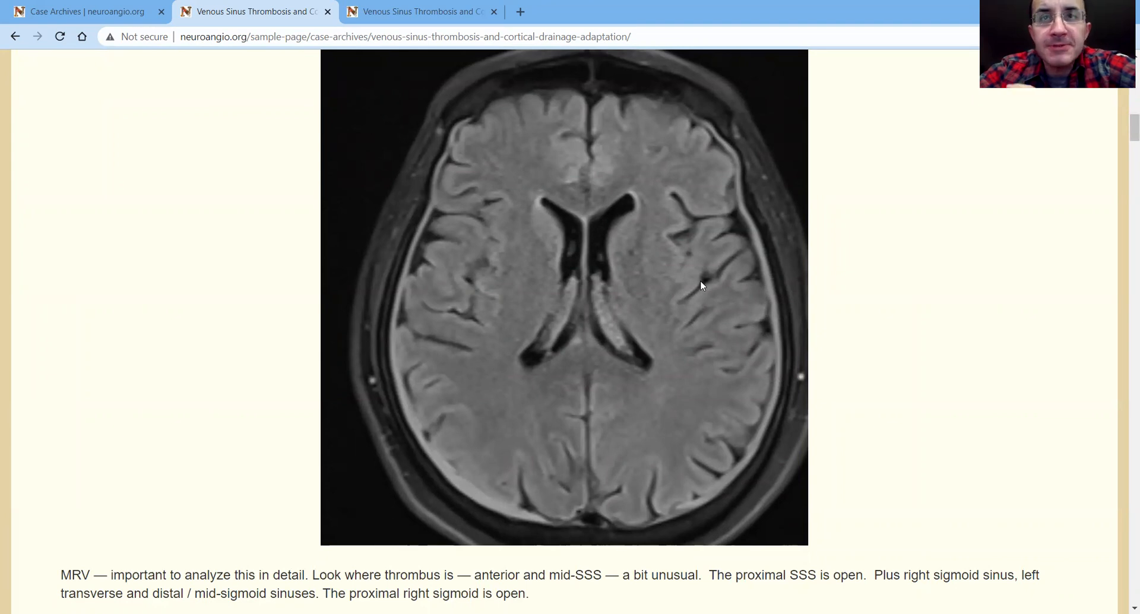
mouse_move(666, 305)
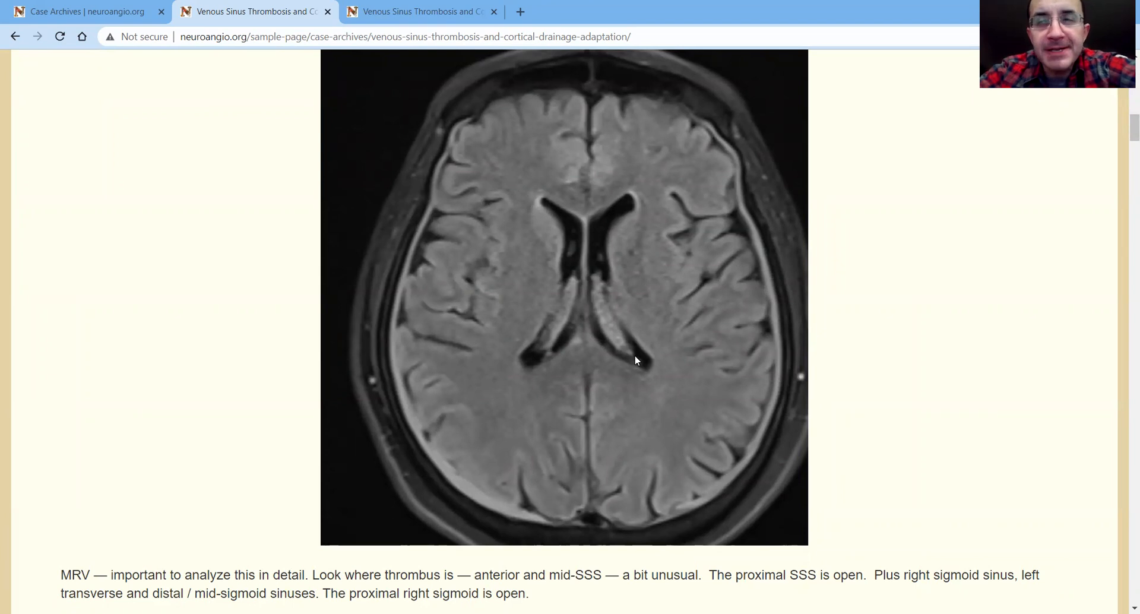
mouse_move(634, 354)
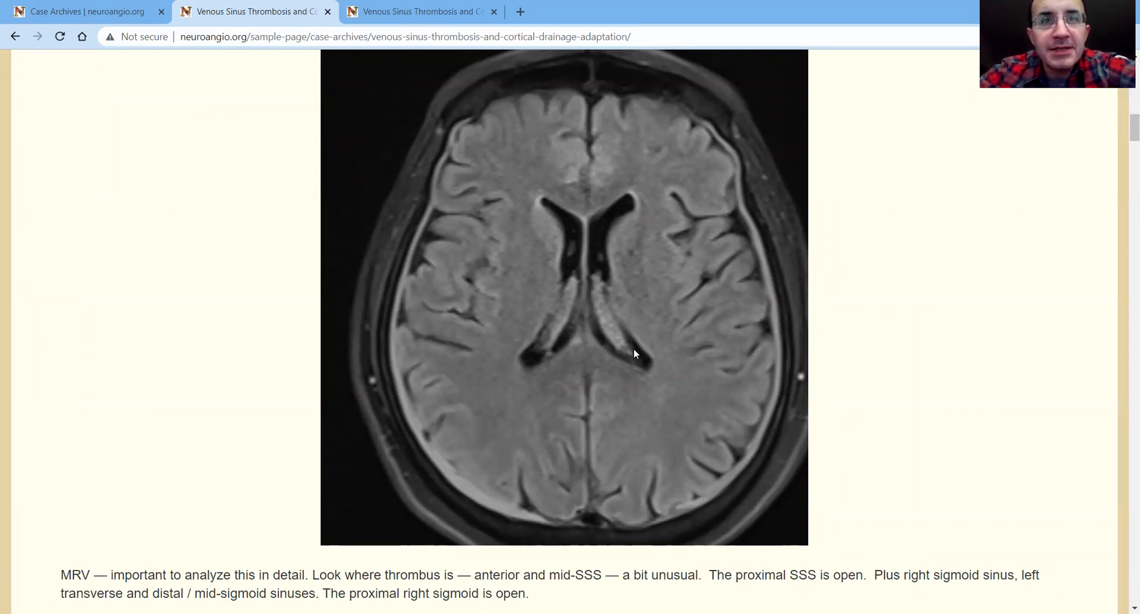
Scroll down to the grid of axial contrast-enhanced MRV slices below the caption
scroll("down", 3)
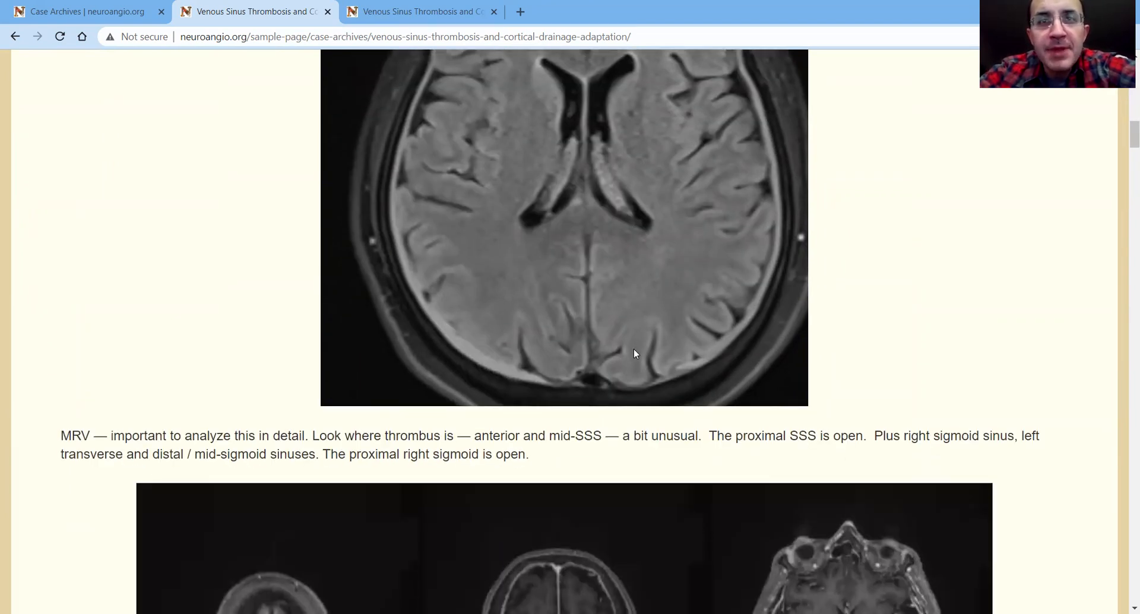
scroll("down", 3)
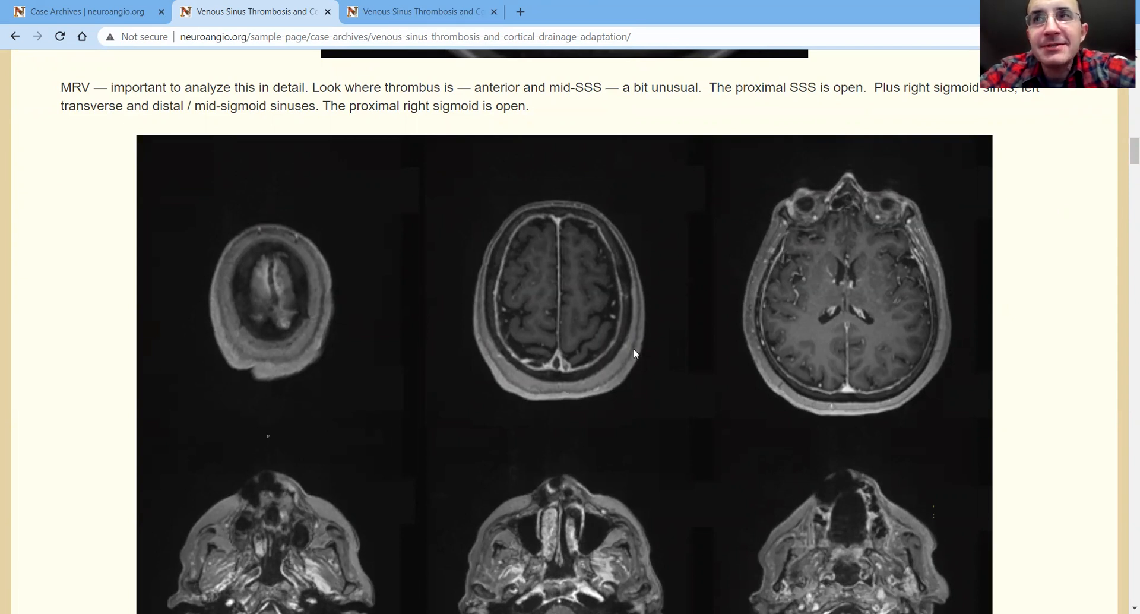
mouse_move(386, 345)
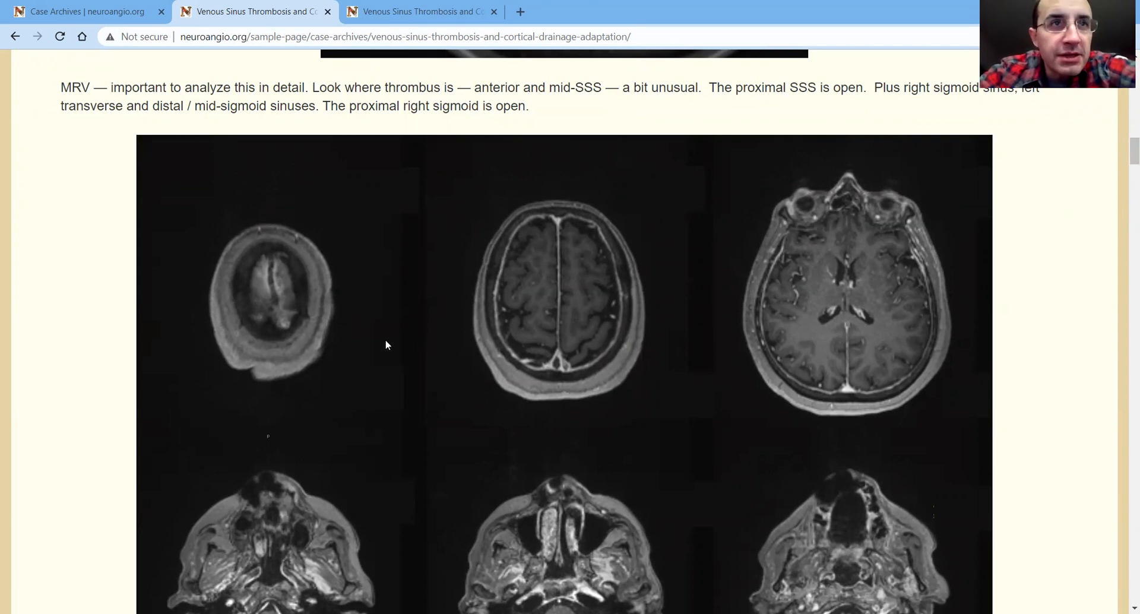
mouse_move(324, 196)
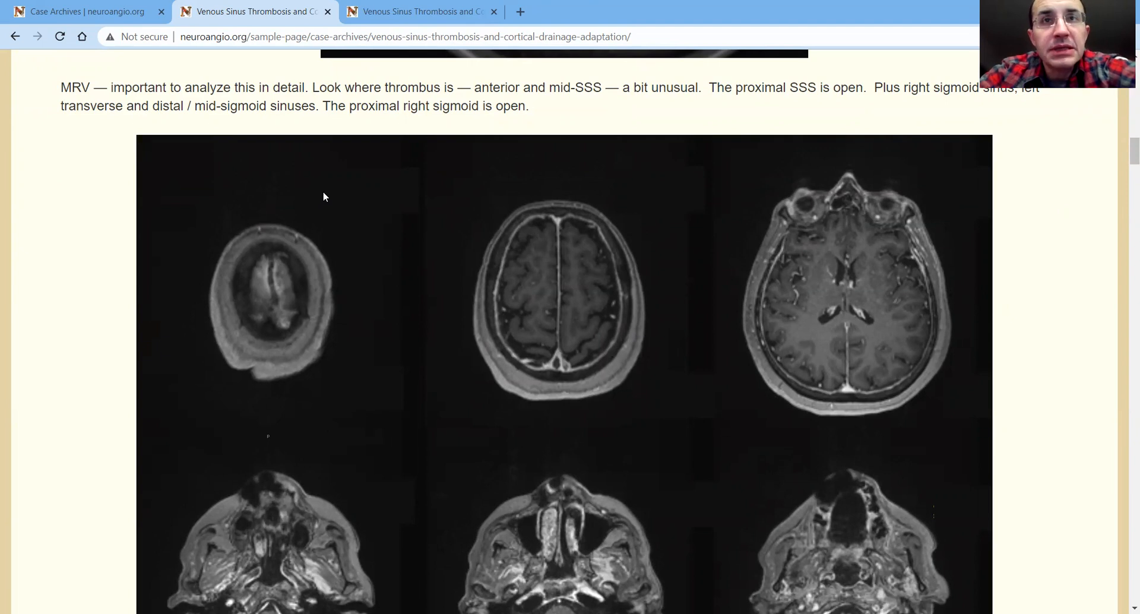
mouse_move(355, 247)
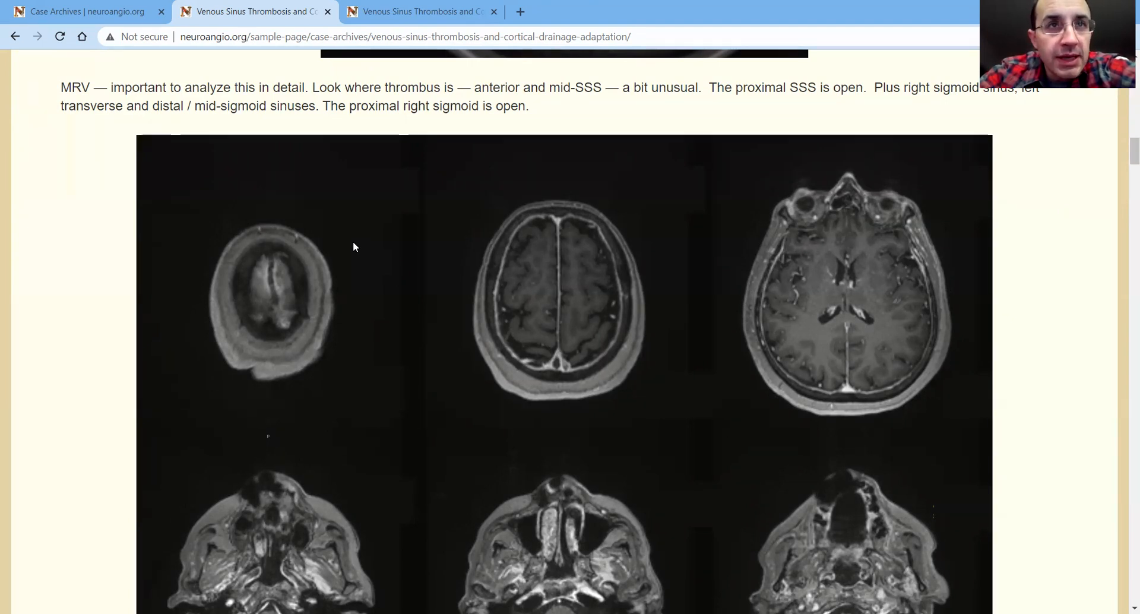
mouse_move(274, 263)
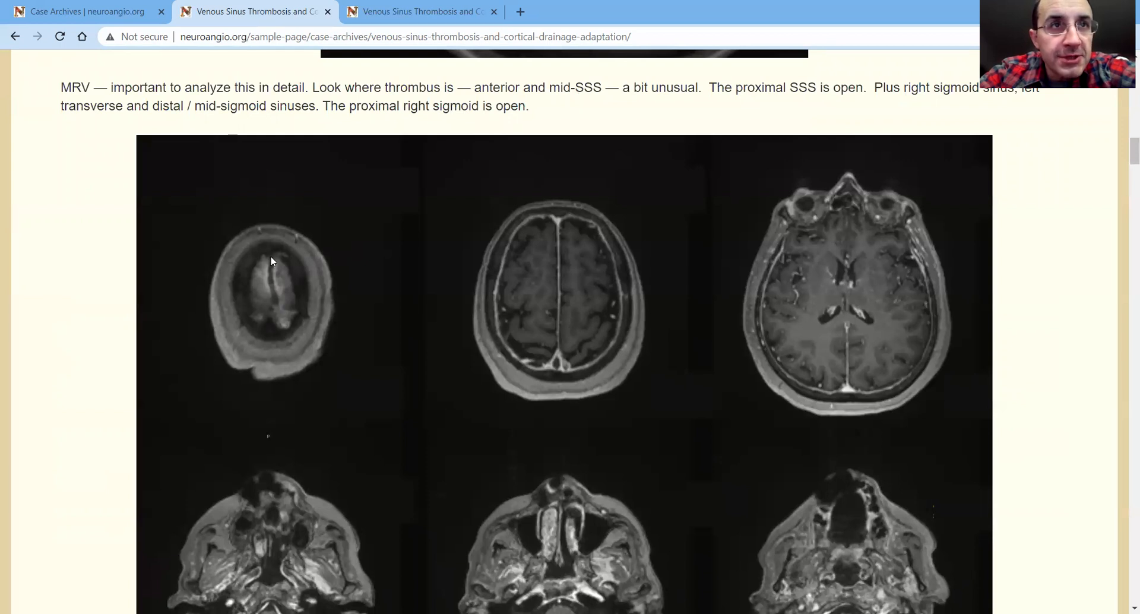
mouse_move(282, 315)
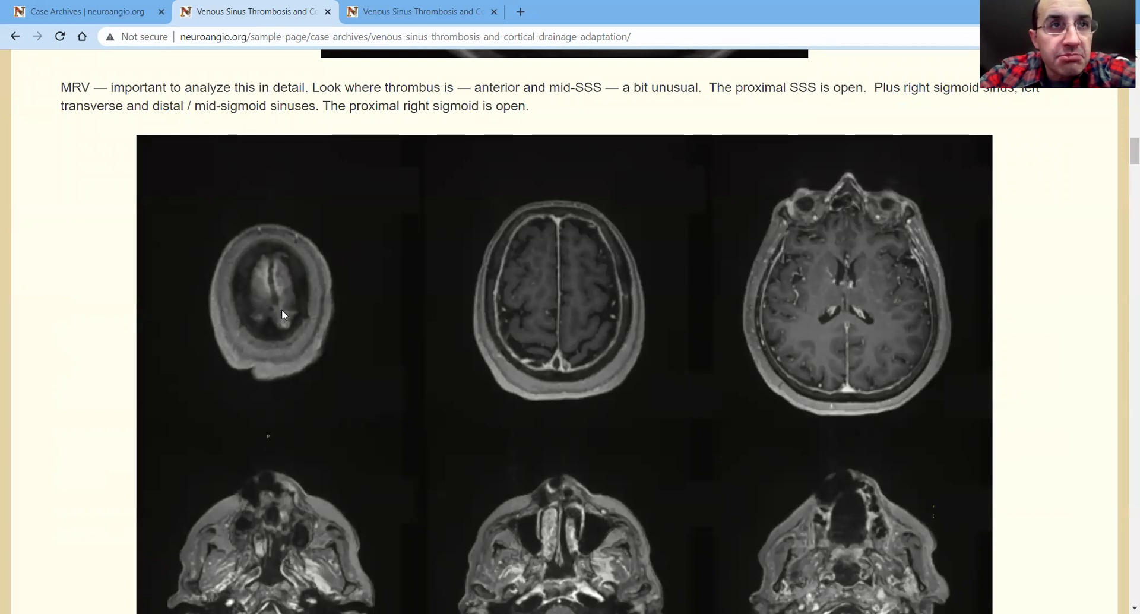
mouse_move(295, 297)
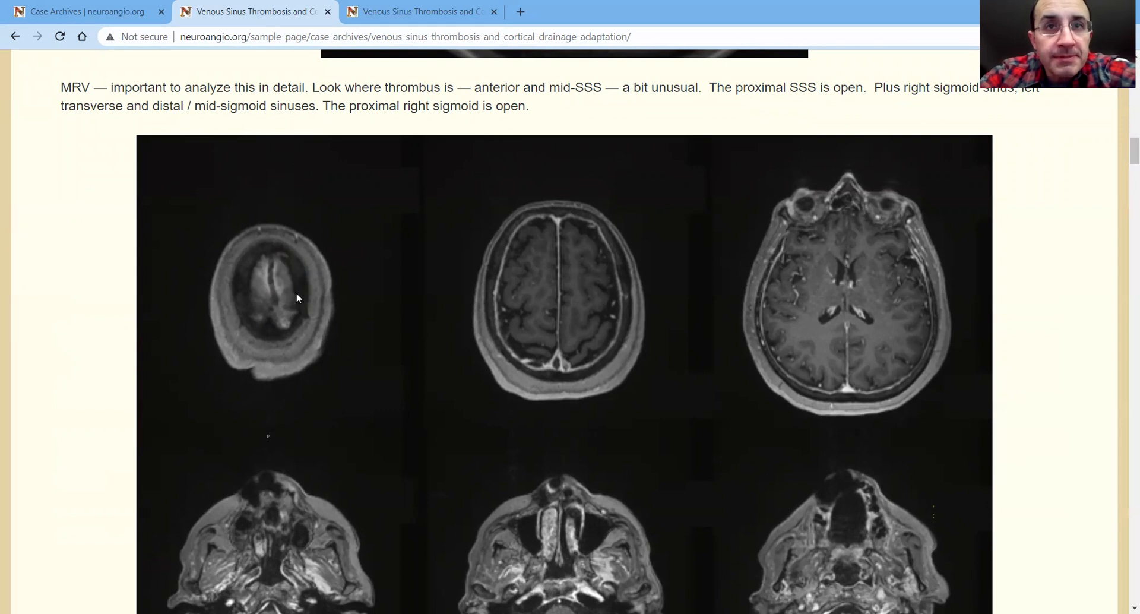
mouse_move(827, 378)
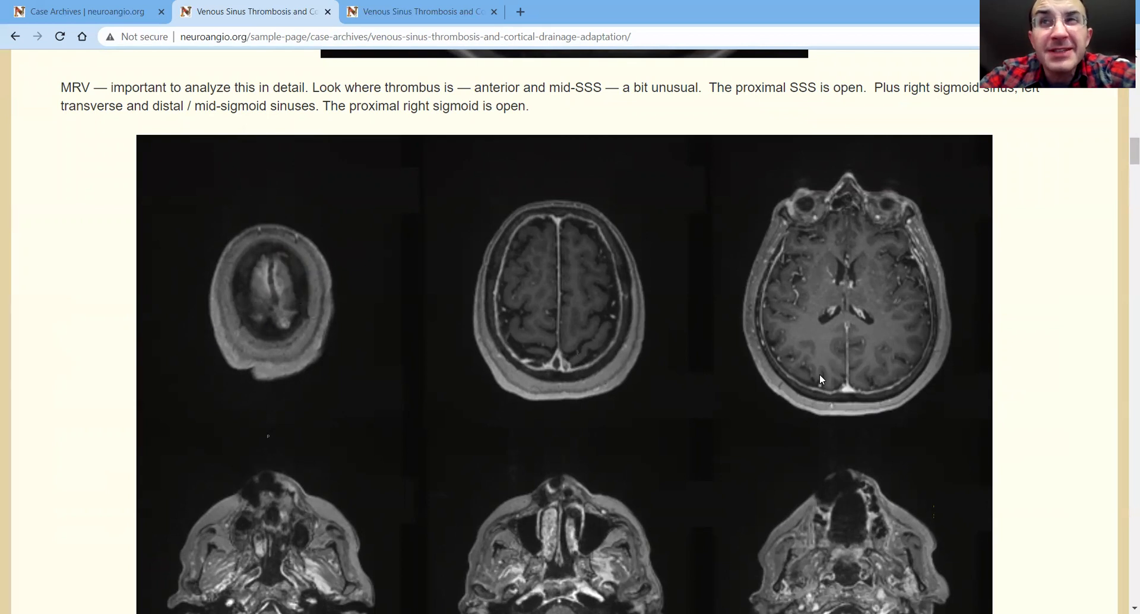
Scroll to the bottom row of posterior fossa MRV slices above the heparin-therapy caption
scroll("down", 3)
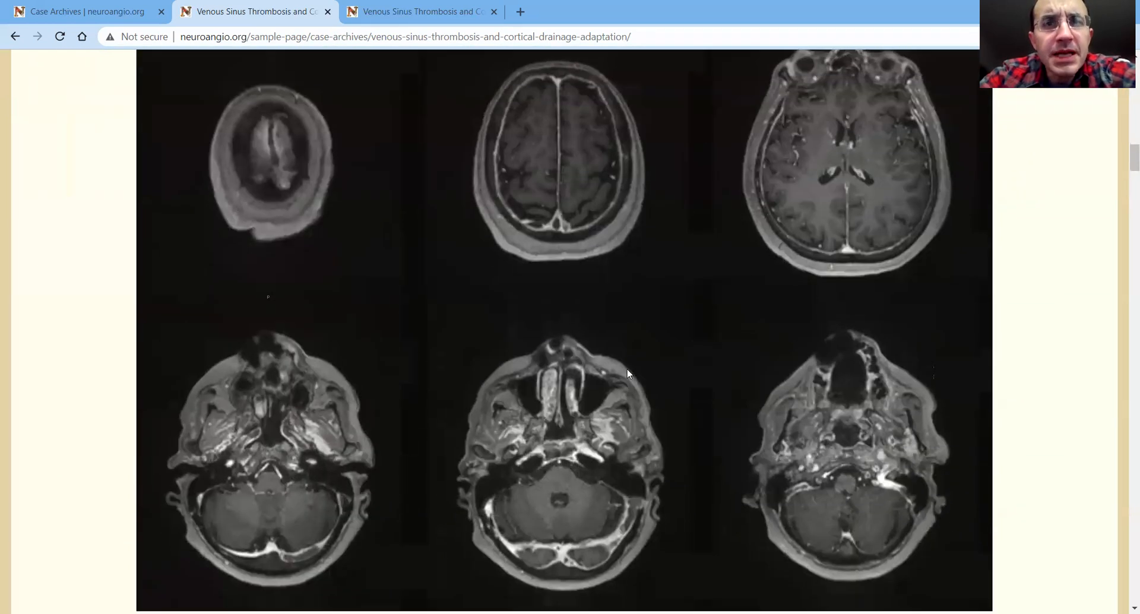
scroll("down", 3)
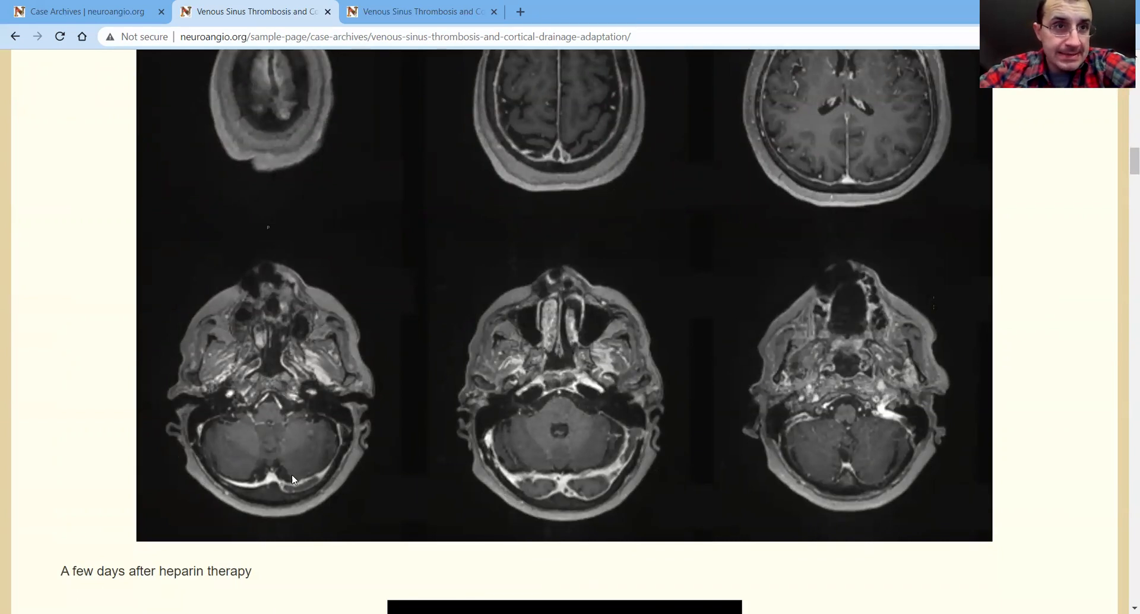
mouse_move(345, 435)
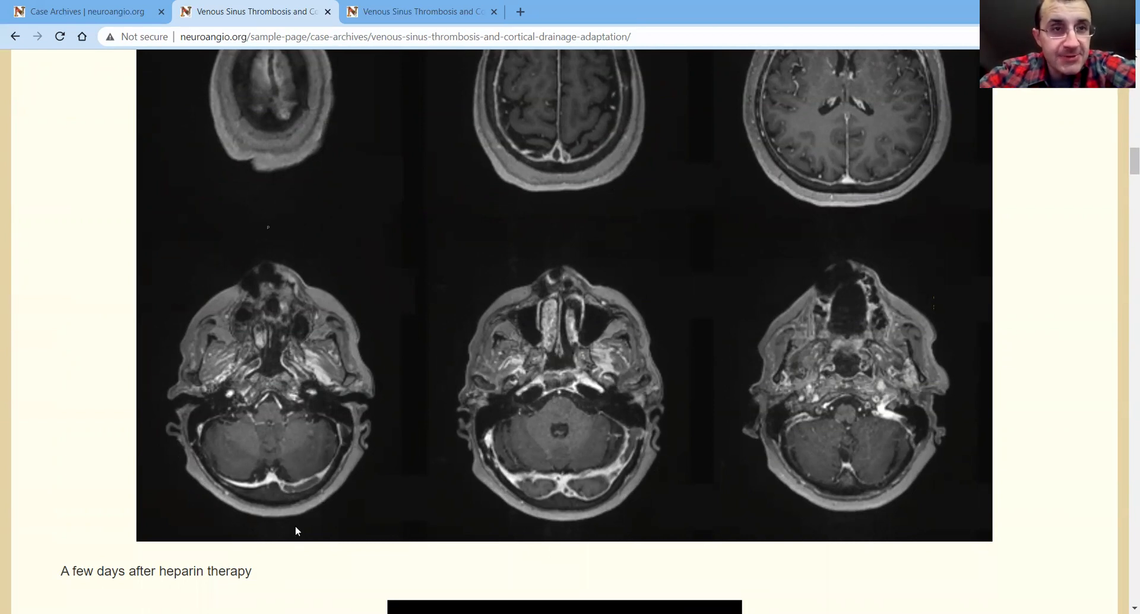
mouse_move(657, 429)
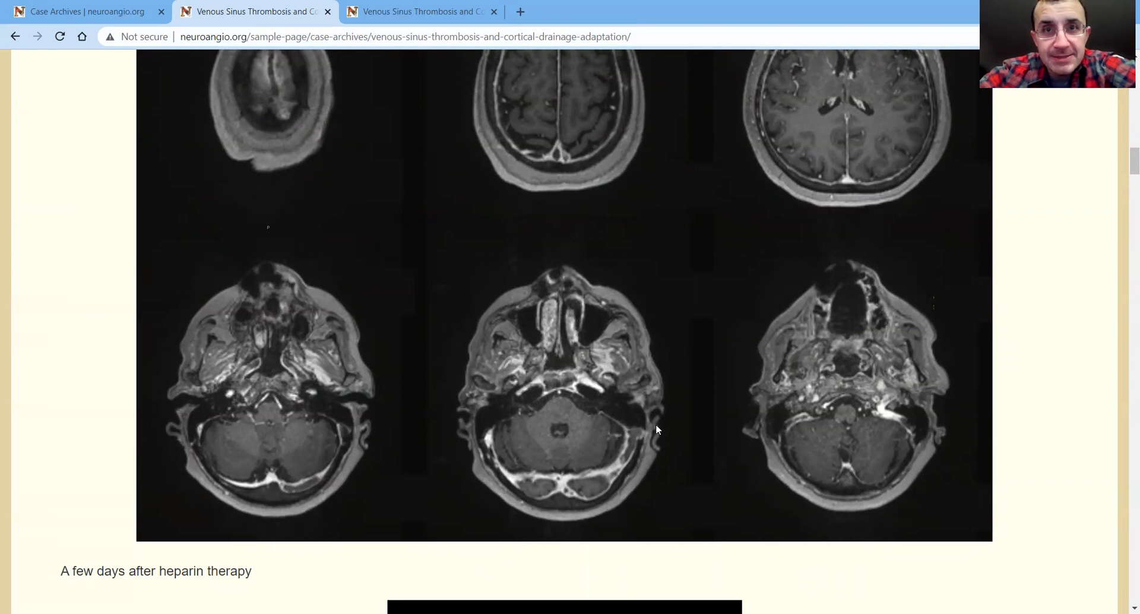
mouse_move(613, 438)
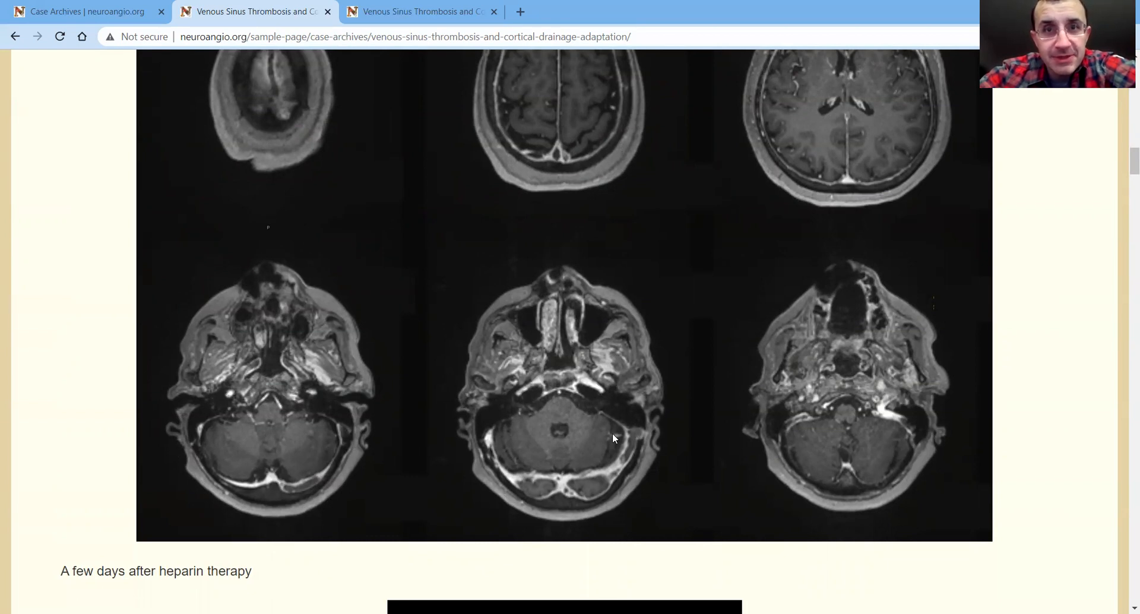
mouse_move(593, 414)
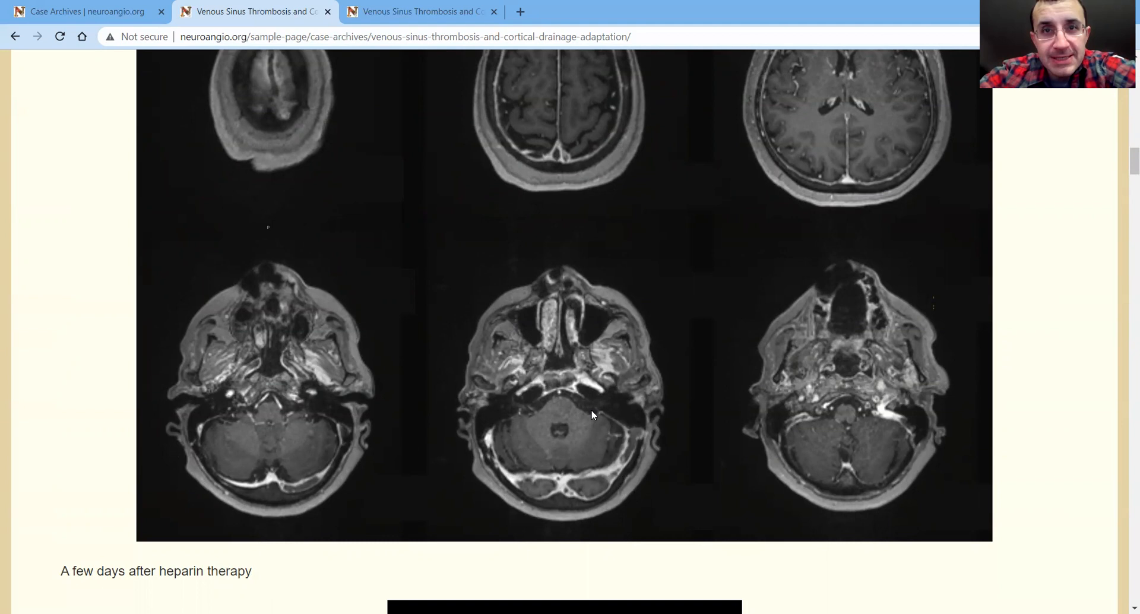
mouse_move(913, 486)
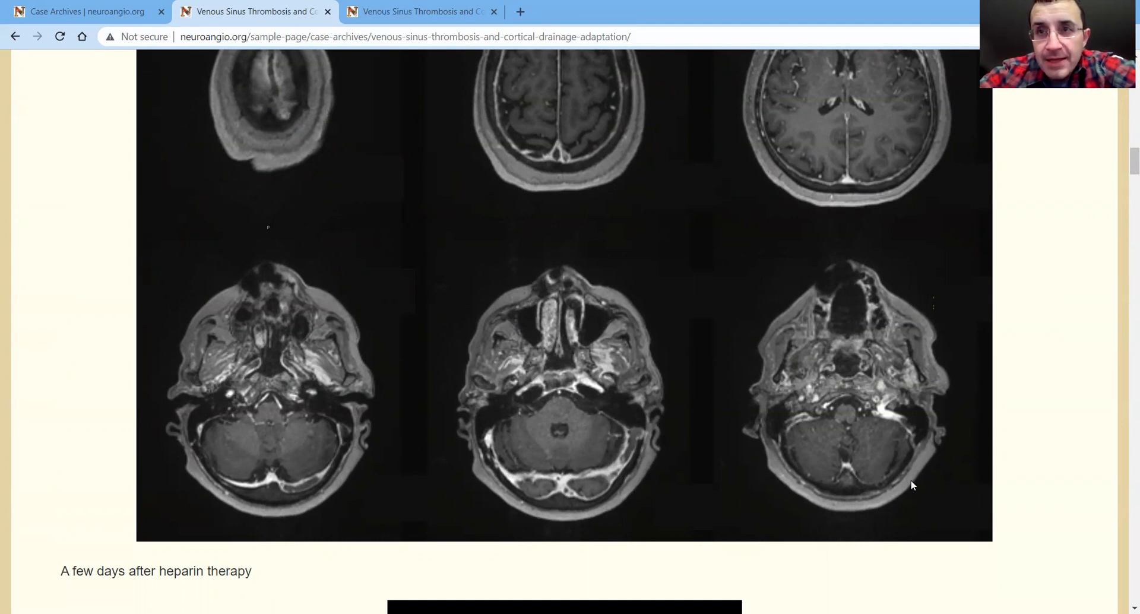
mouse_move(906, 370)
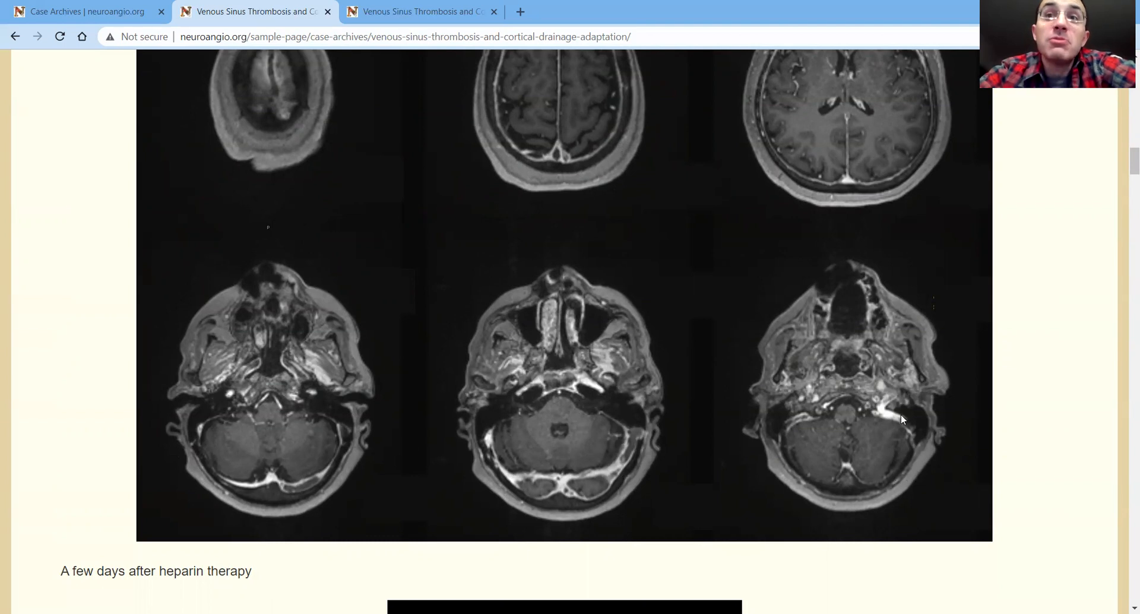
mouse_move(855, 413)
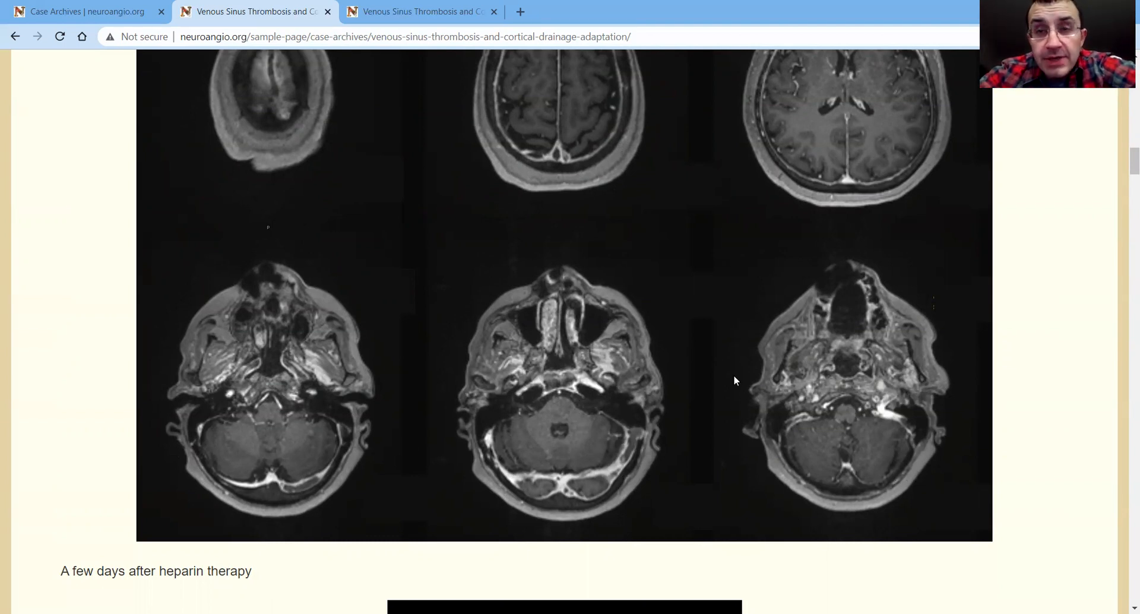
mouse_move(792, 471)
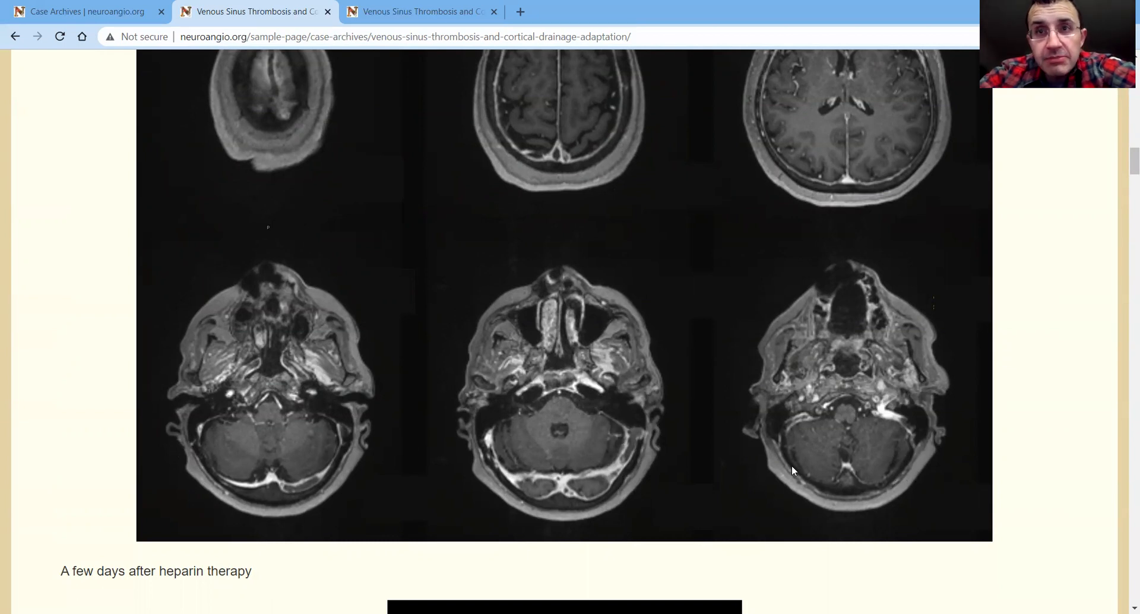
mouse_move(487, 434)
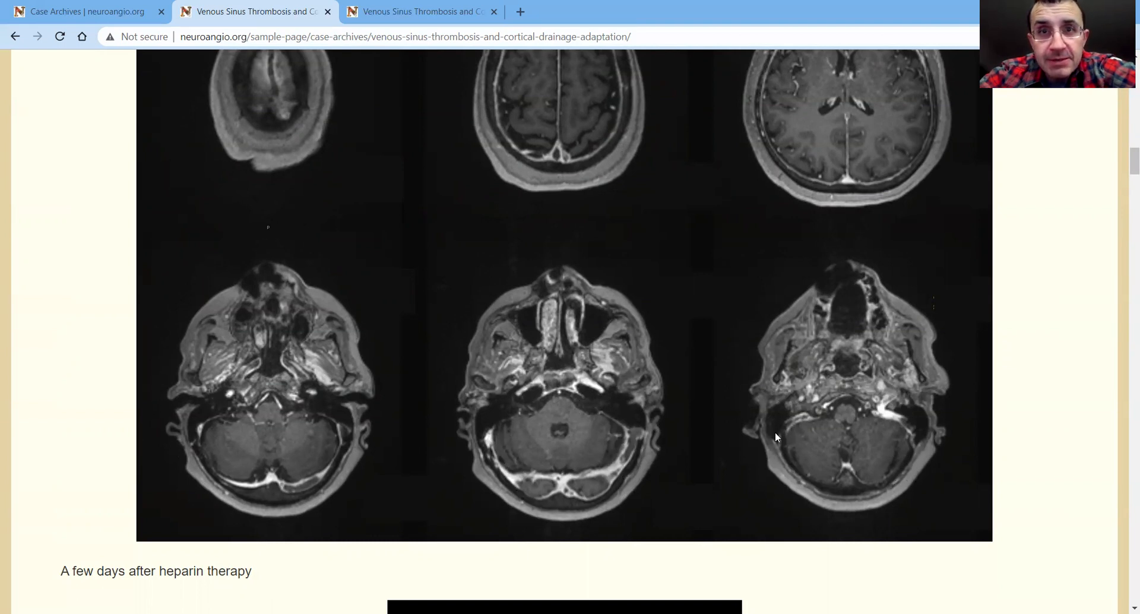
mouse_move(785, 428)
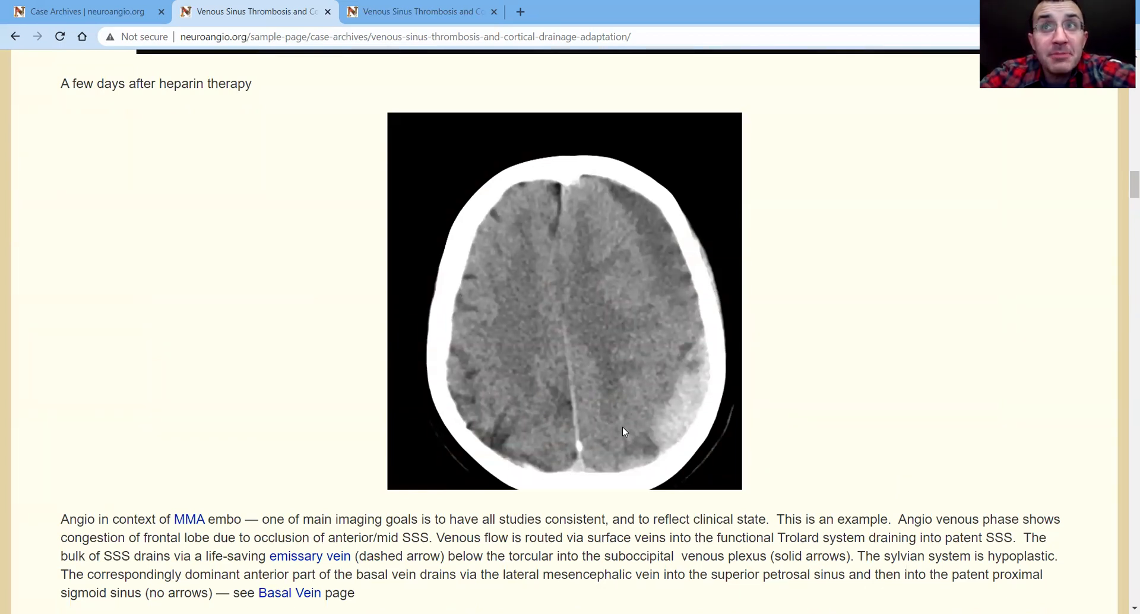
mouse_move(616, 175)
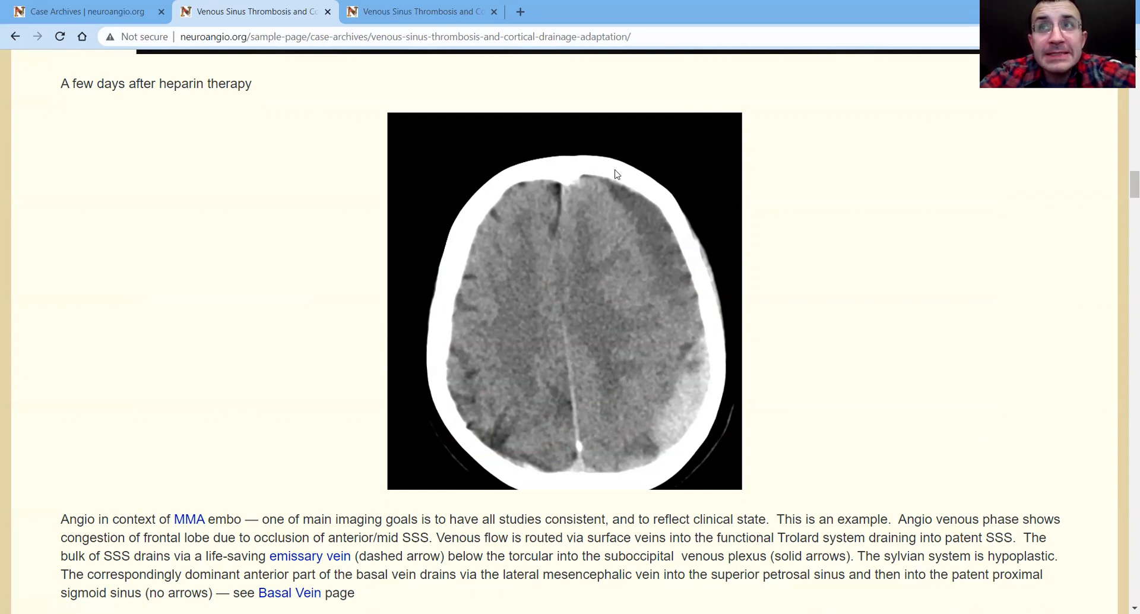
mouse_move(691, 414)
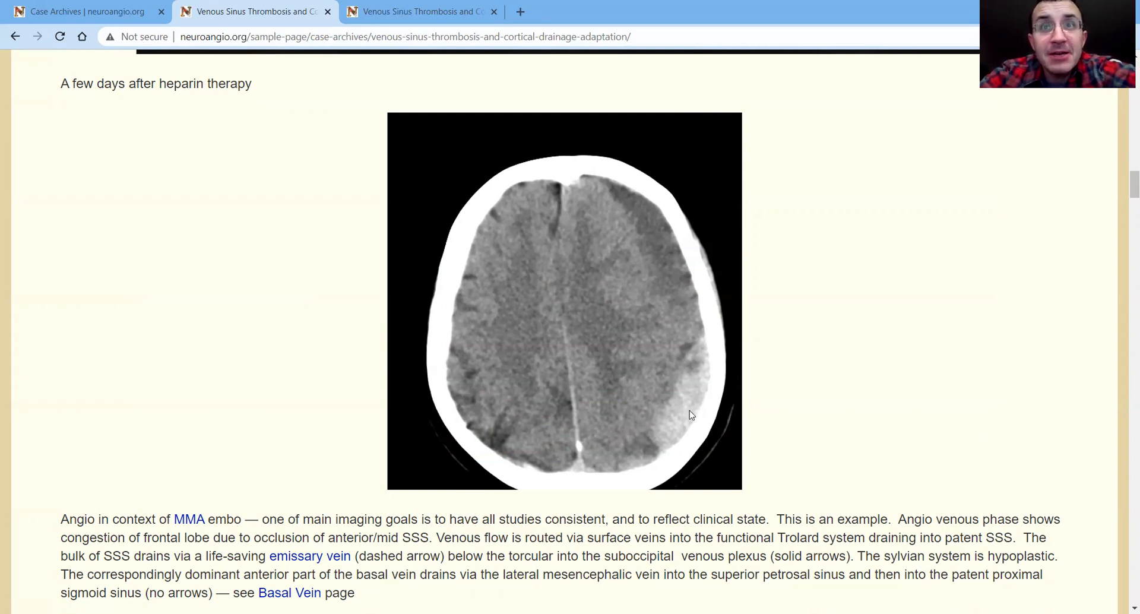
mouse_move(739, 413)
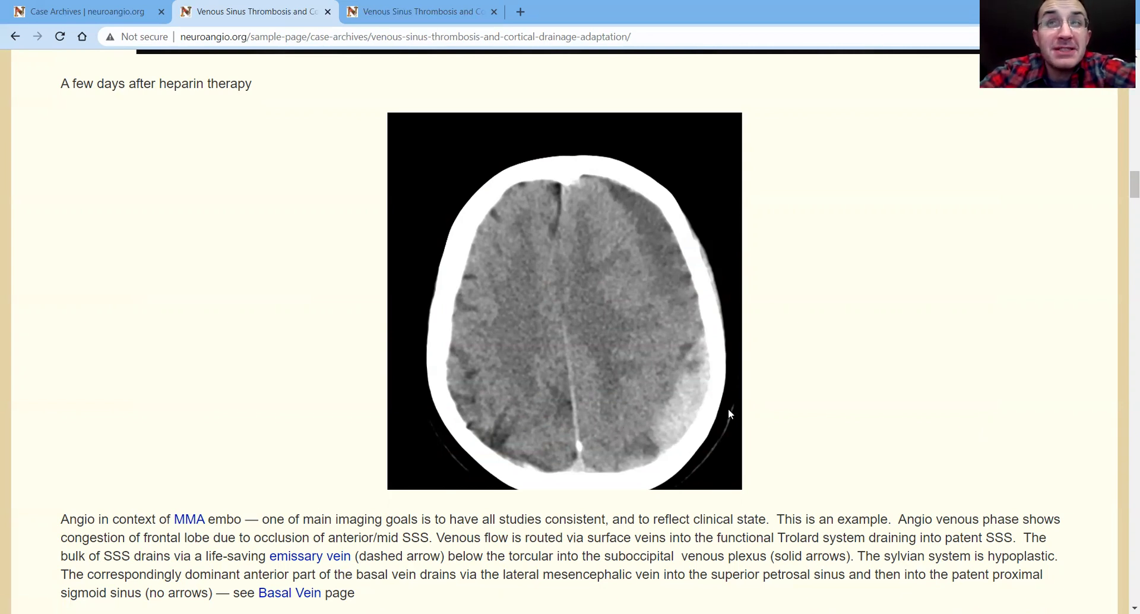
Scroll past the post-heparin CT to the venous-drainage notes and angiogram panels
scroll("down", 3)
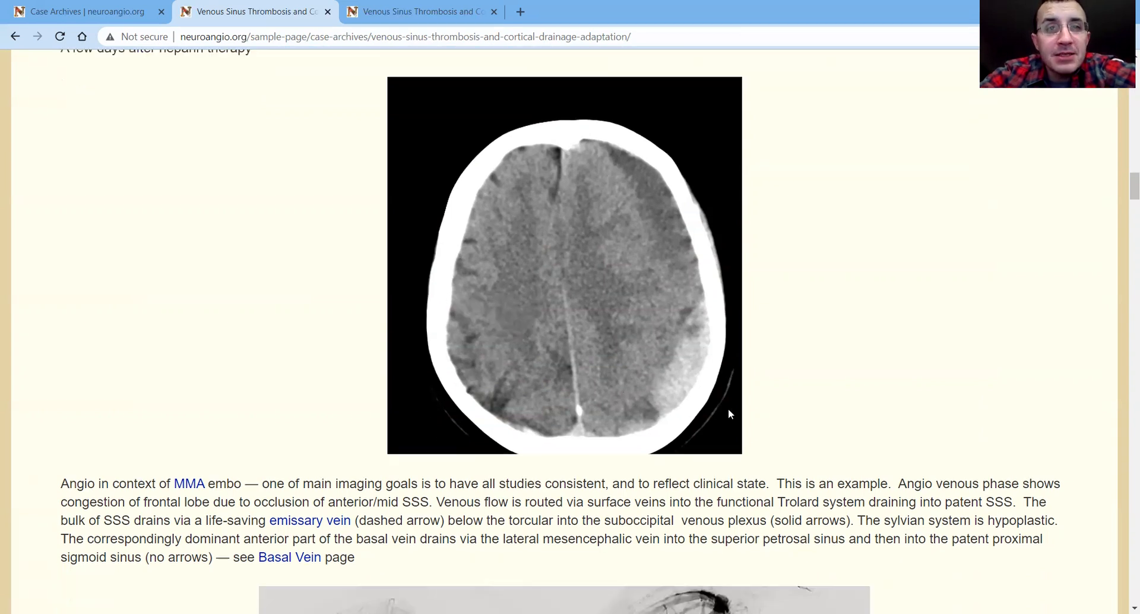
scroll("down", 3)
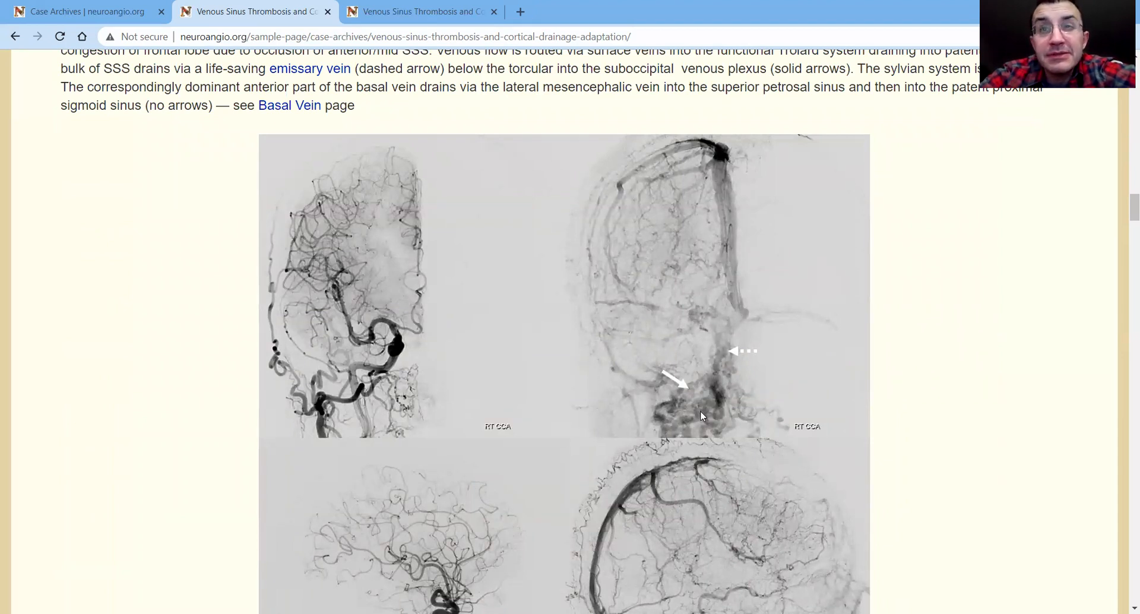
Scroll down to the full four-panel RT CCA angiogram with suboccipital drainage arrows
scroll("down", 3)
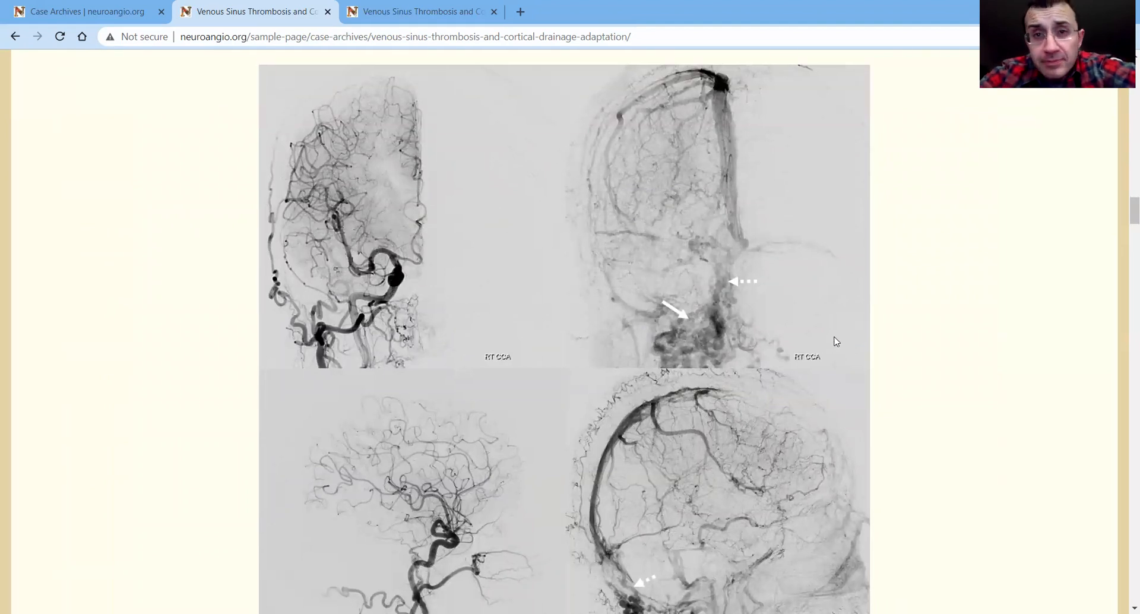
scroll("down", 3)
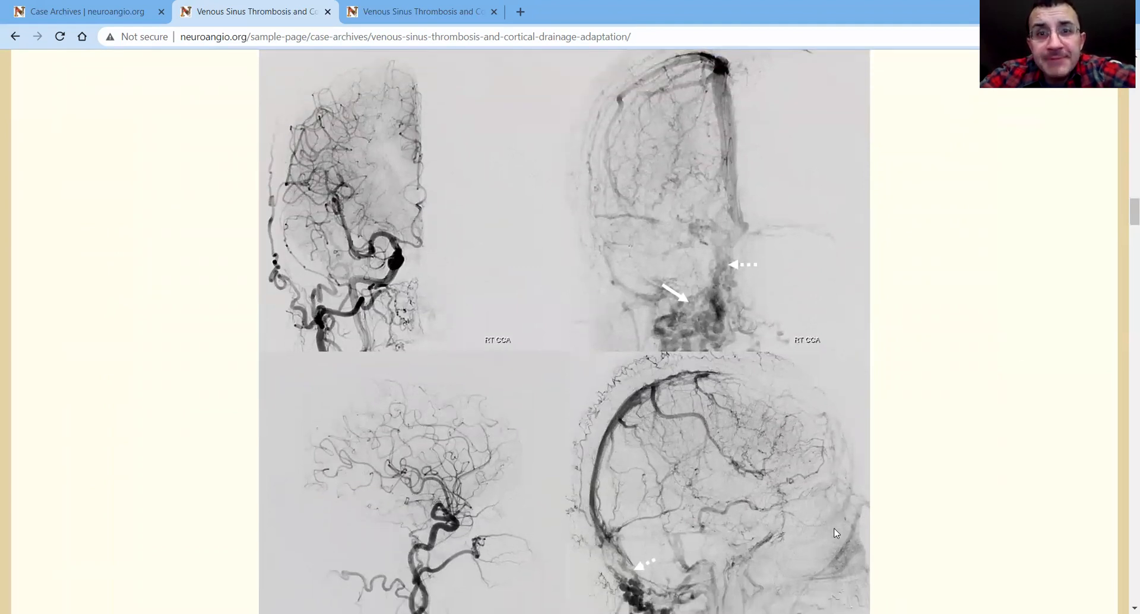
scroll("down", 3)
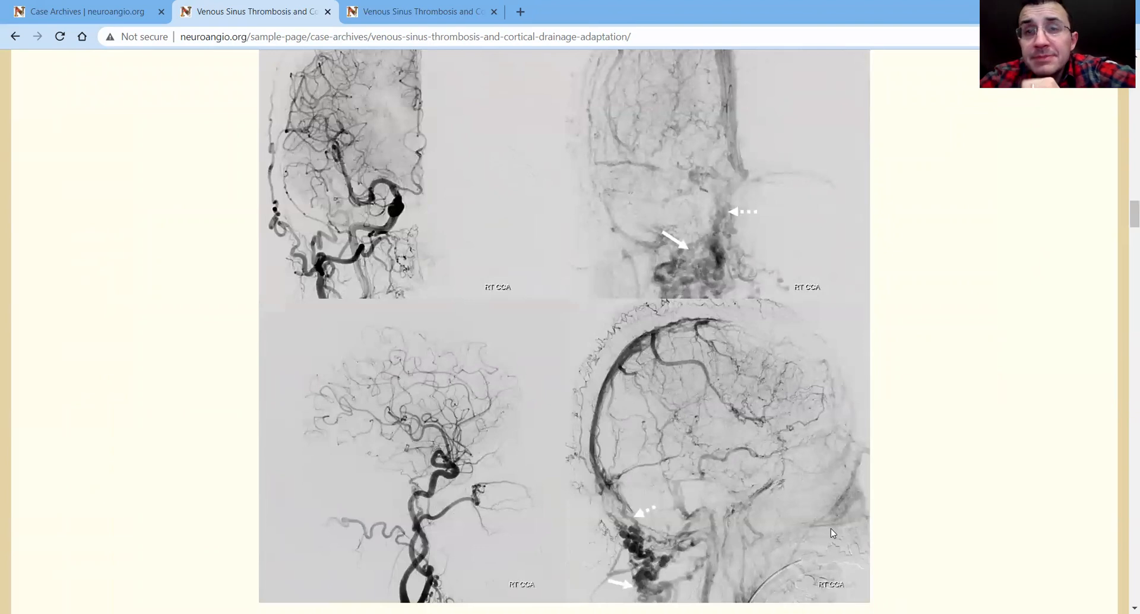
mouse_move(737, 440)
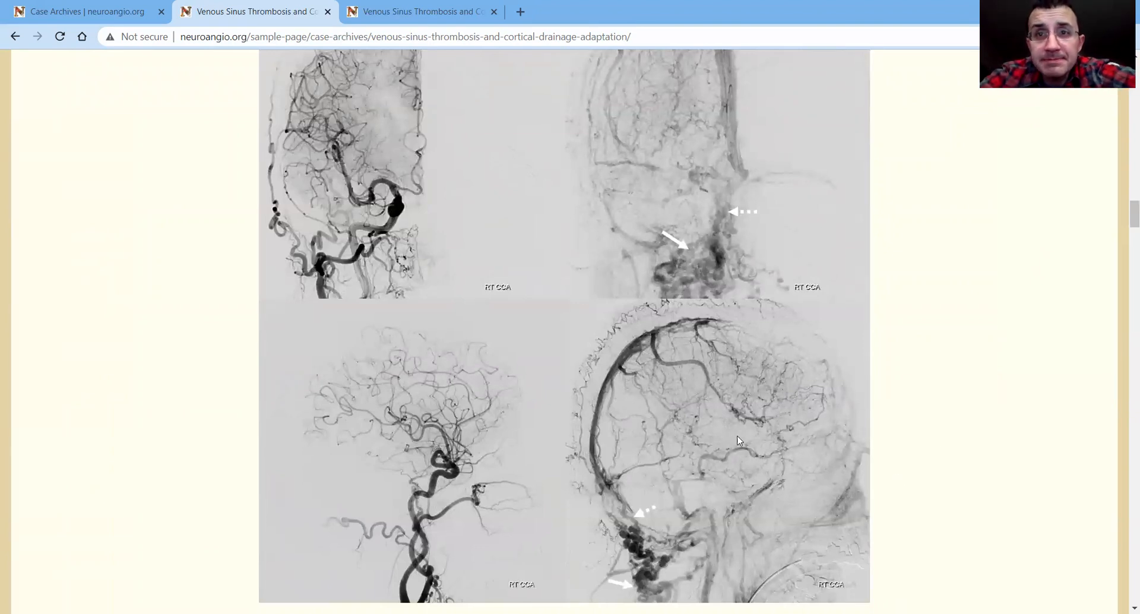
mouse_move(806, 348)
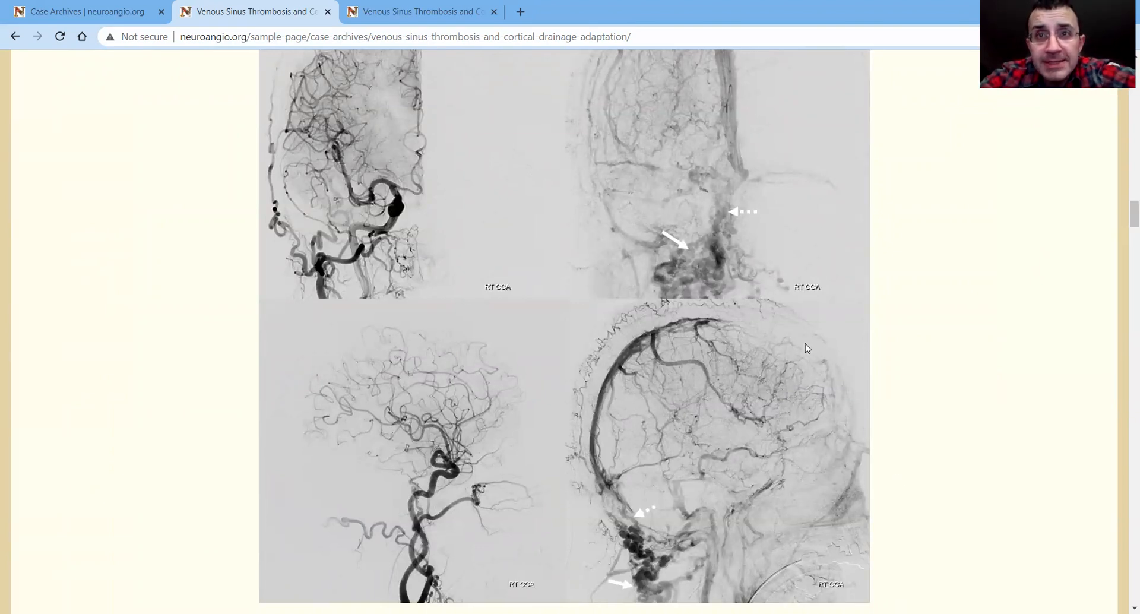
mouse_move(757, 302)
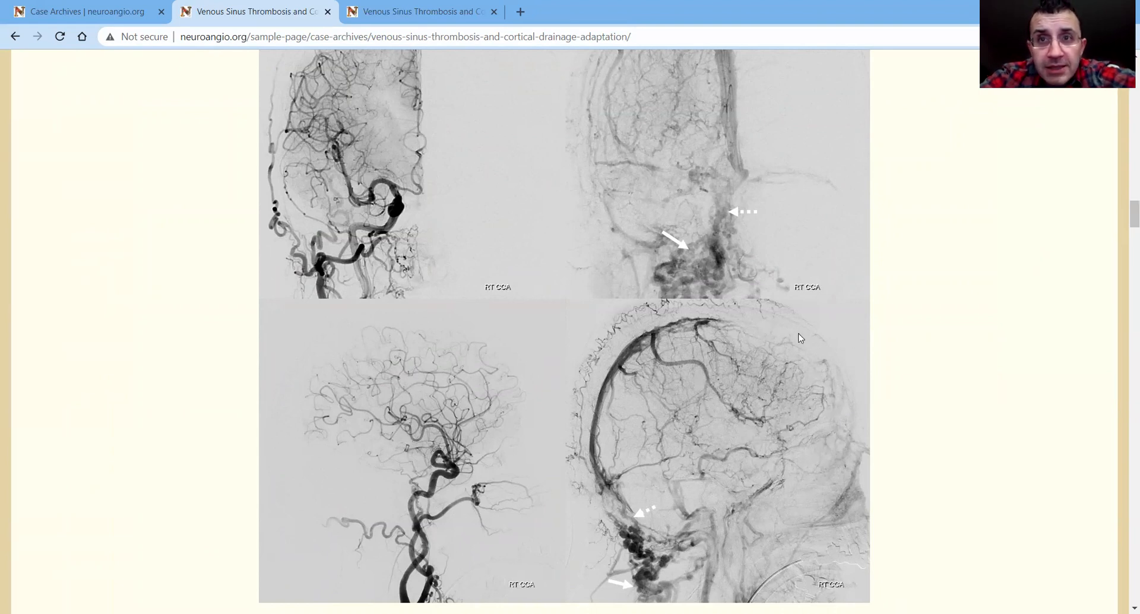
mouse_move(812, 356)
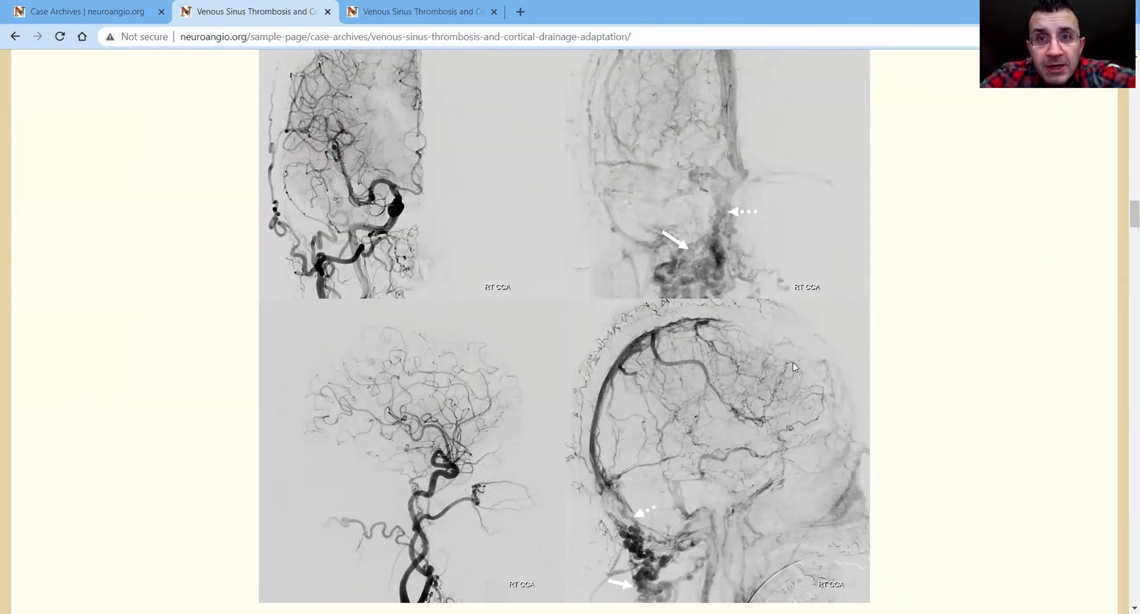
mouse_move(697, 373)
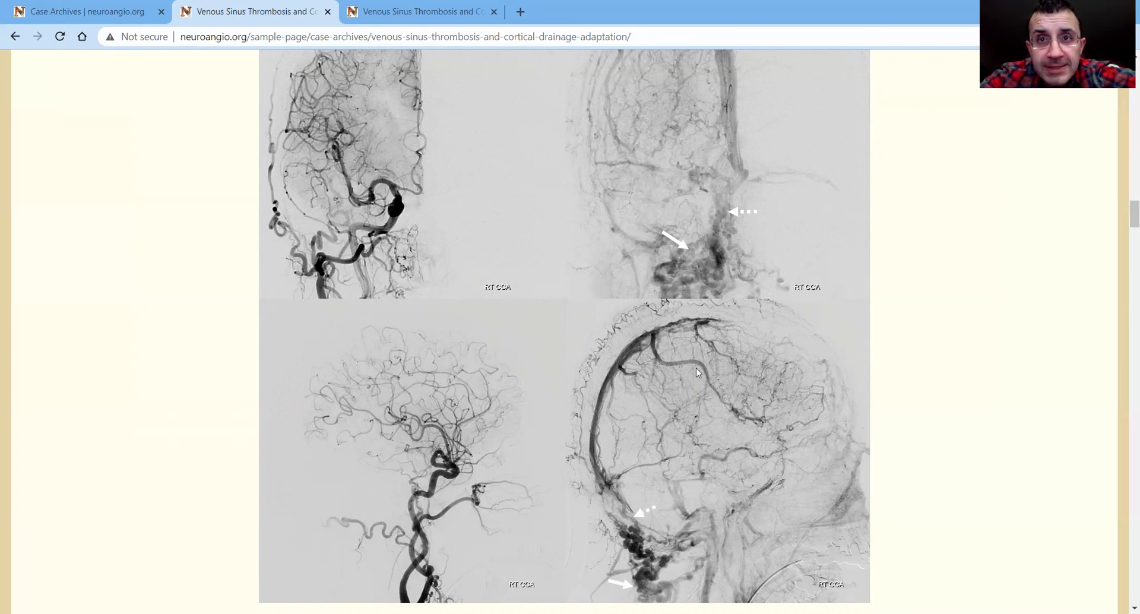
mouse_move(765, 352)
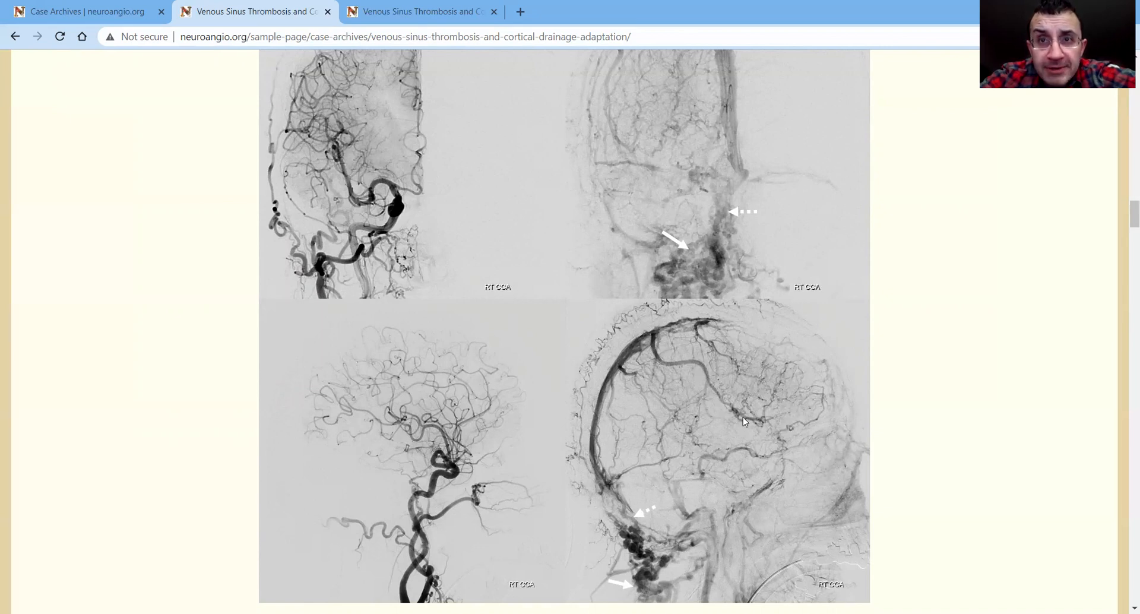
mouse_move(784, 406)
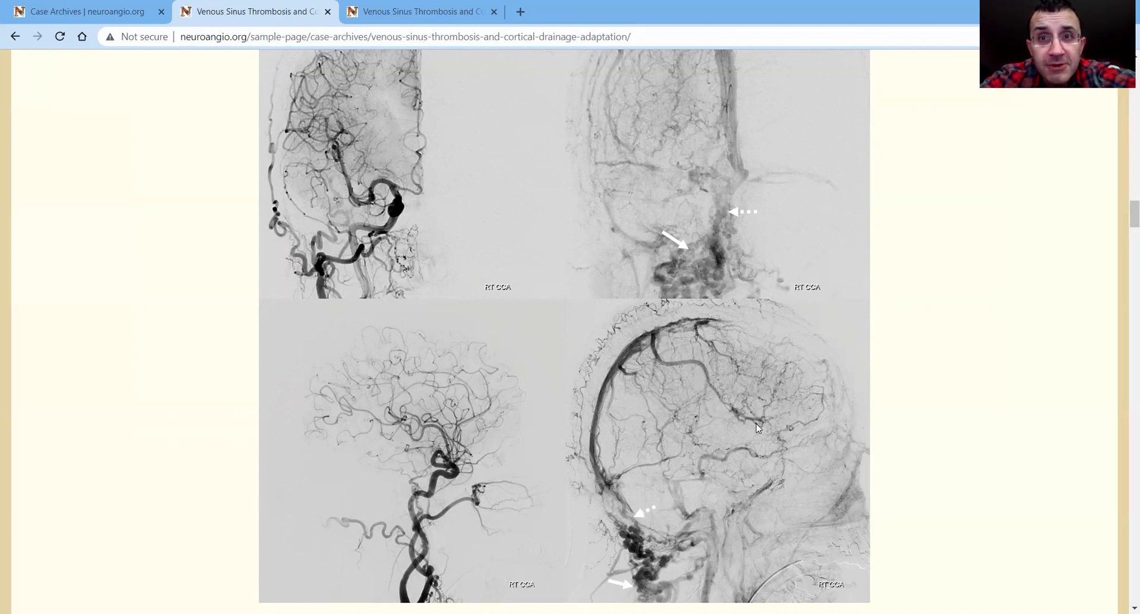
mouse_move(668, 338)
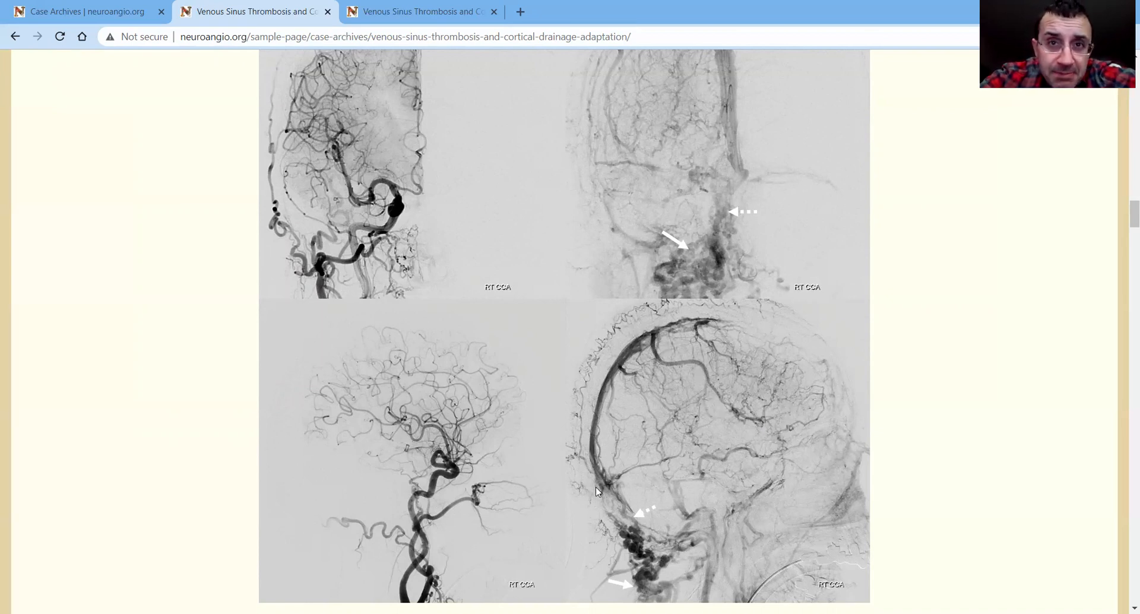
mouse_move(581, 478)
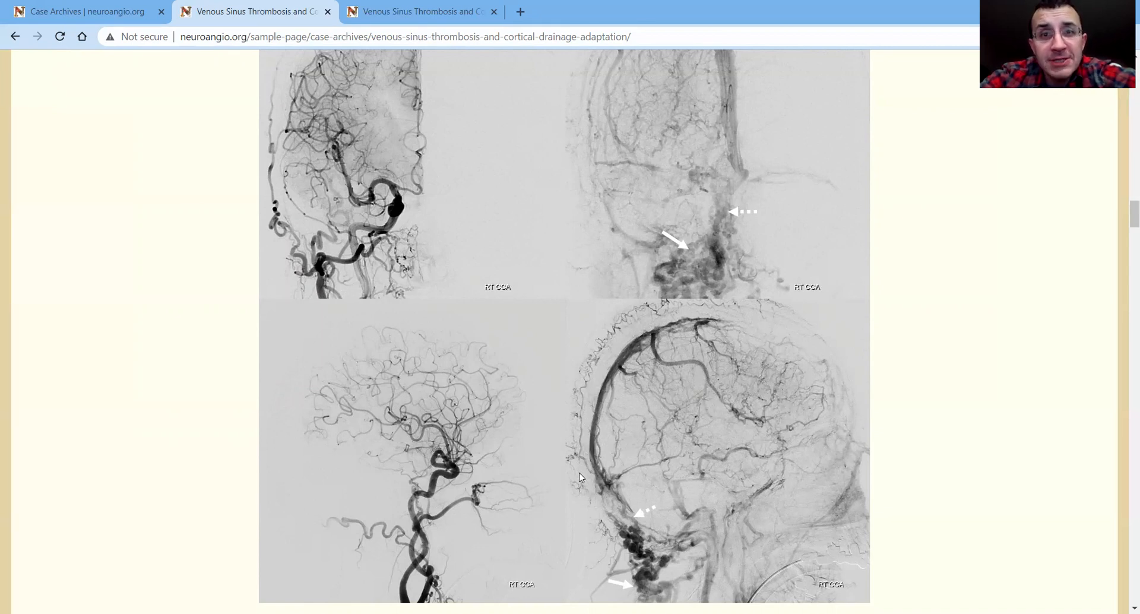
mouse_move(818, 462)
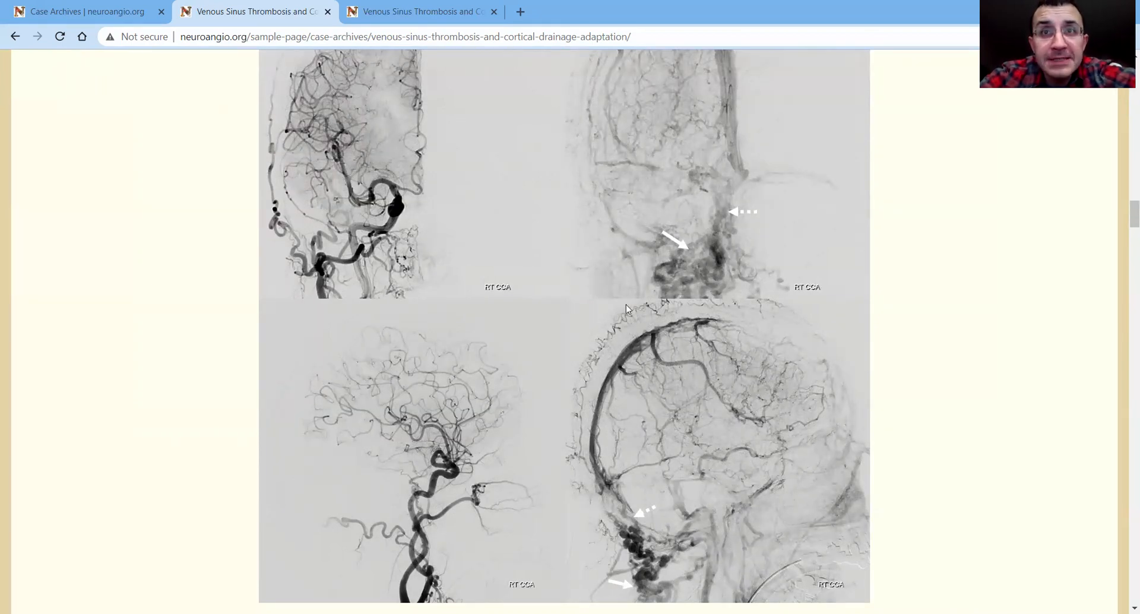
mouse_move(656, 584)
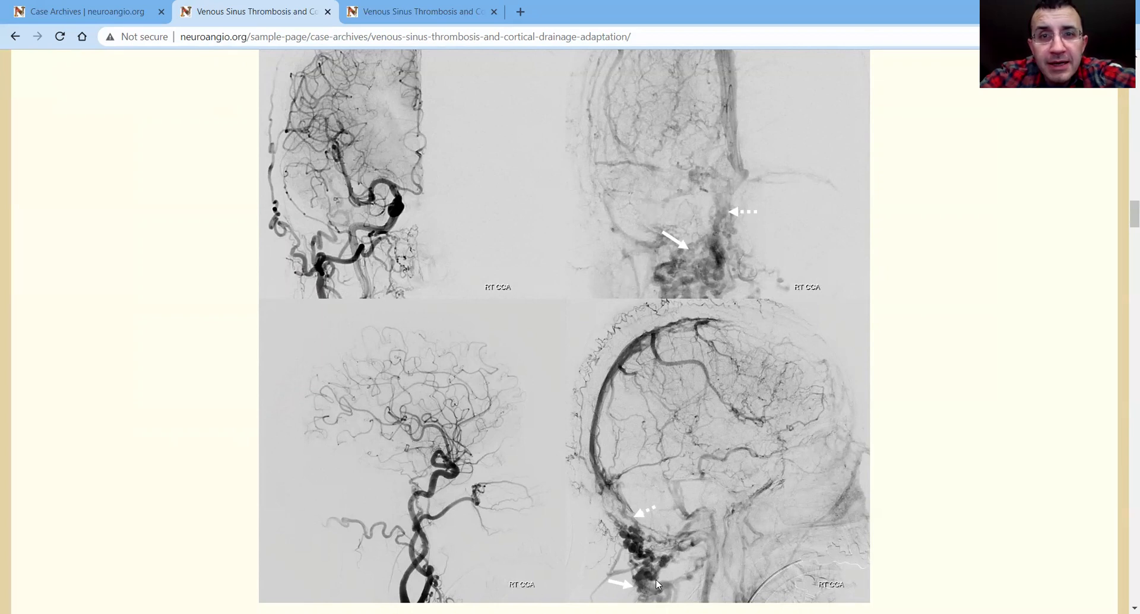
mouse_move(614, 590)
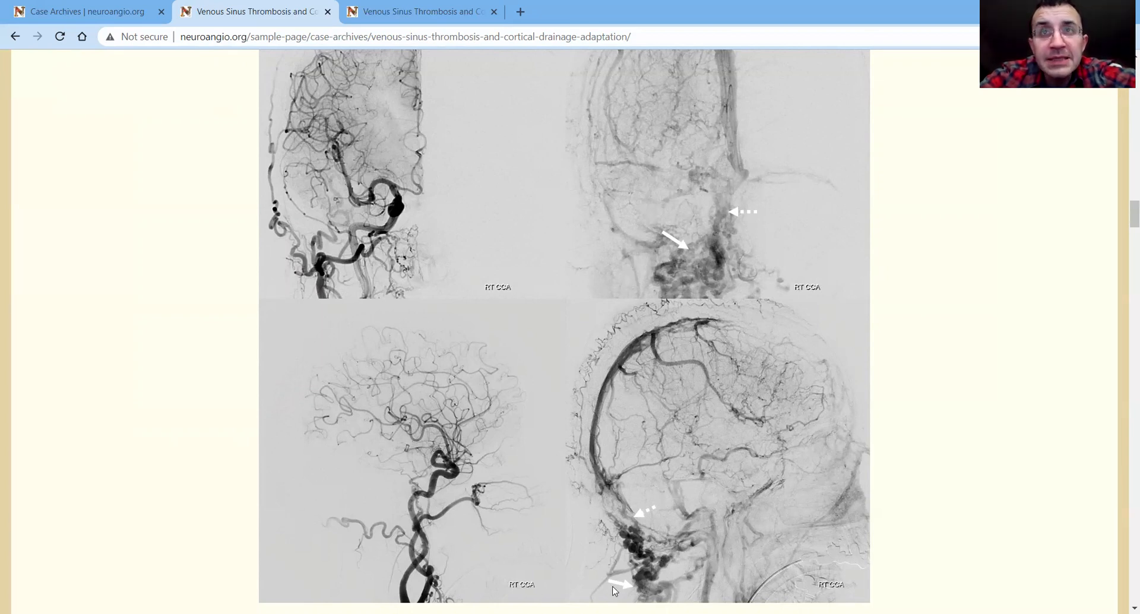
mouse_move(709, 213)
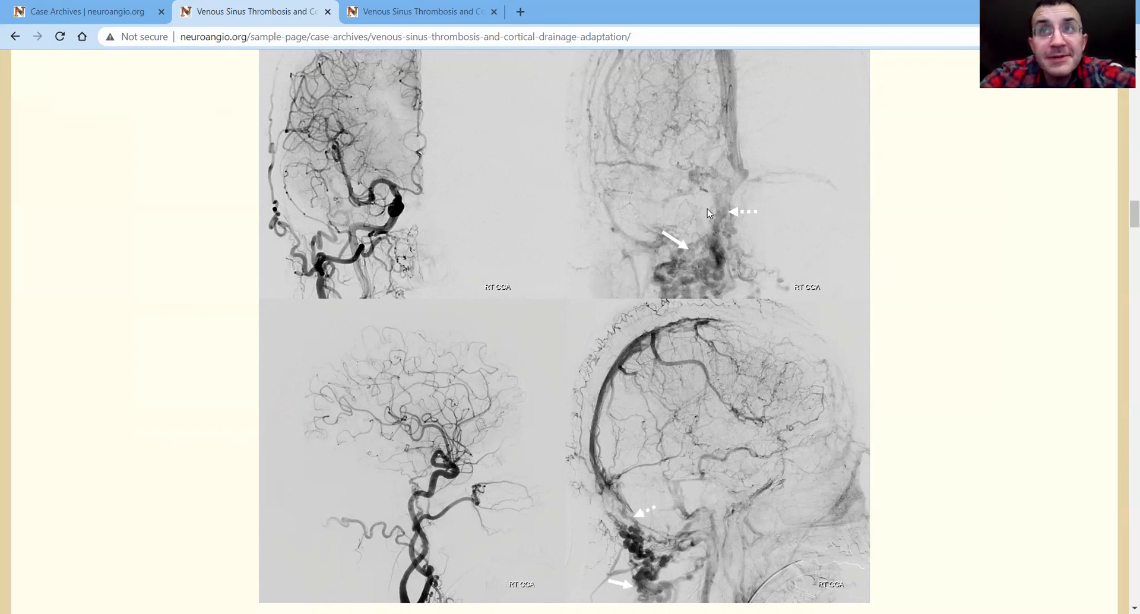
mouse_move(721, 217)
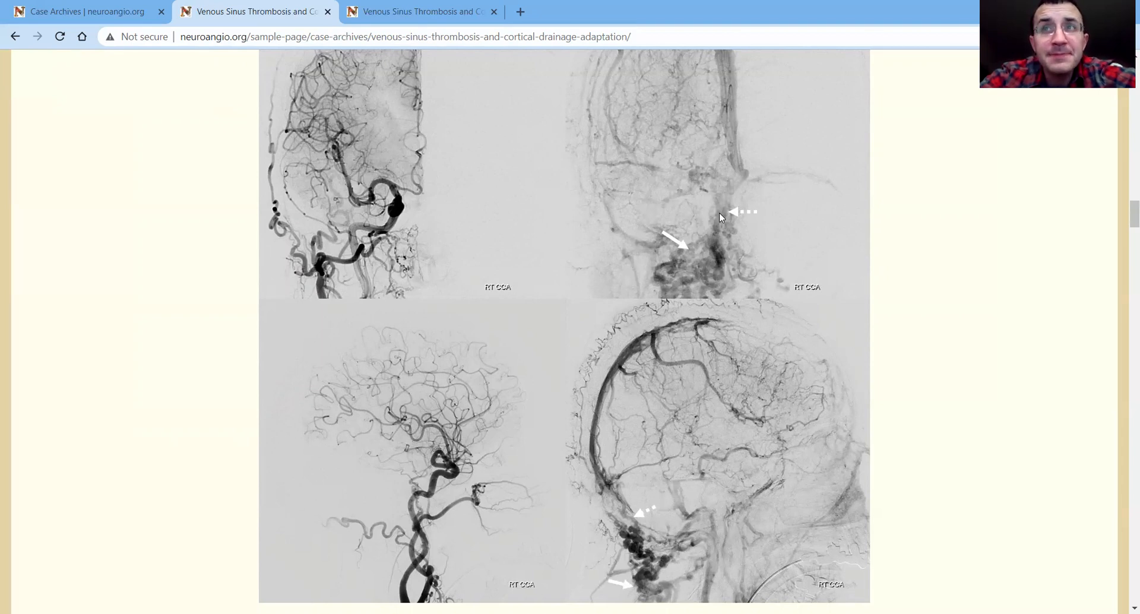
mouse_move(678, 230)
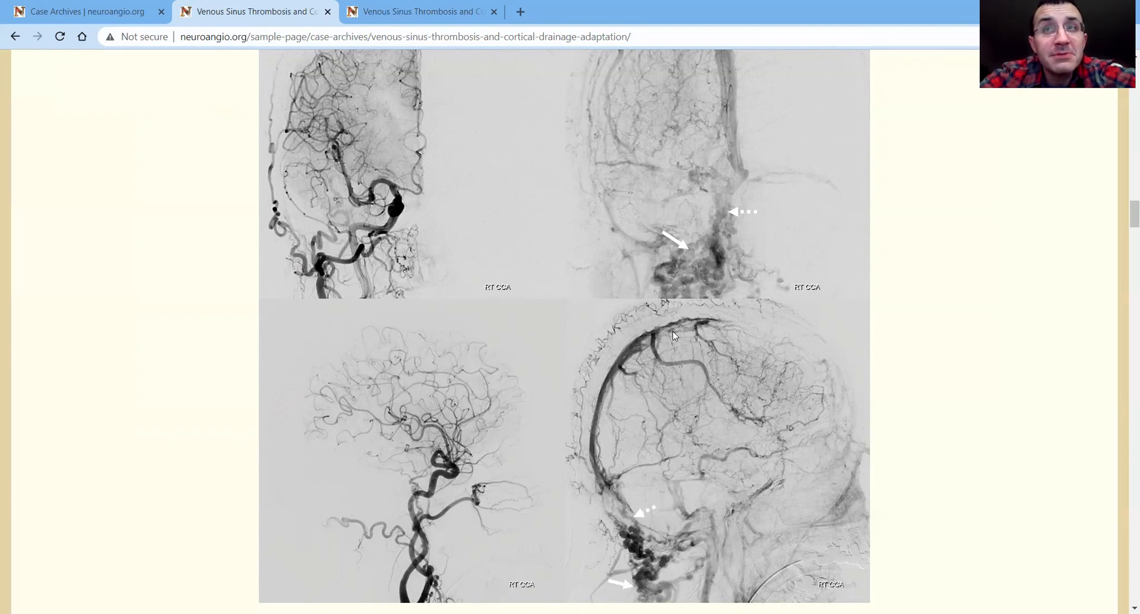
mouse_move(712, 180)
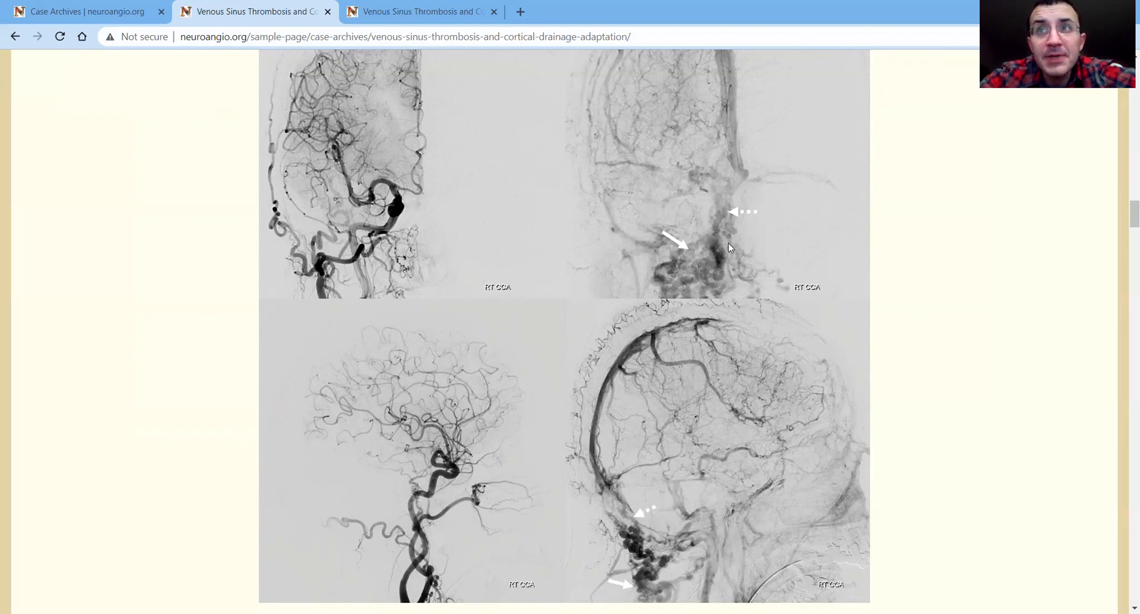
mouse_move(651, 415)
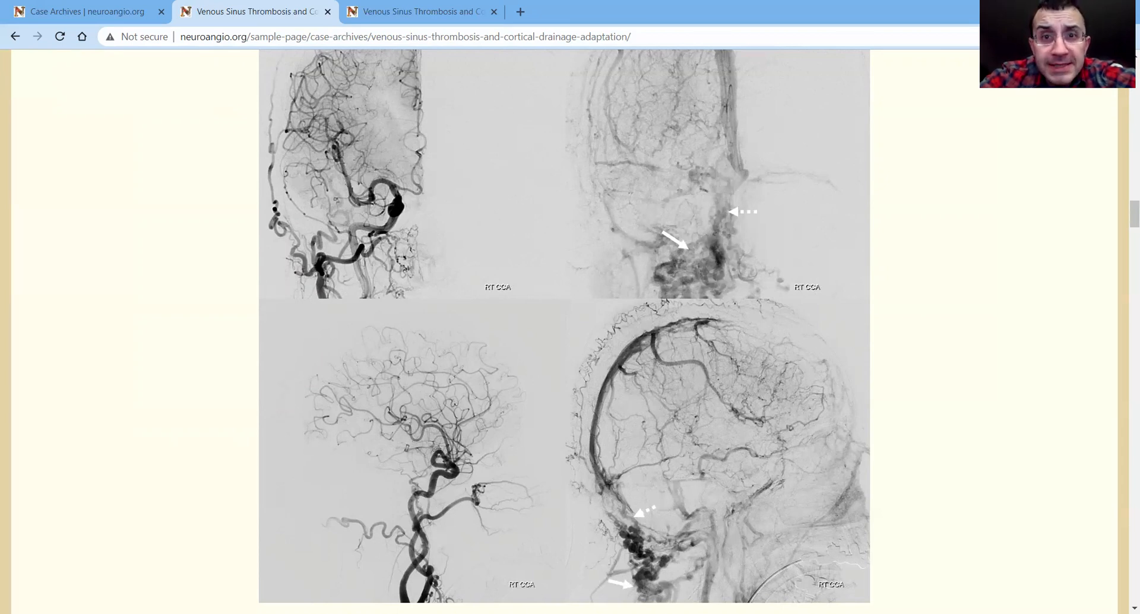
mouse_move(621, 505)
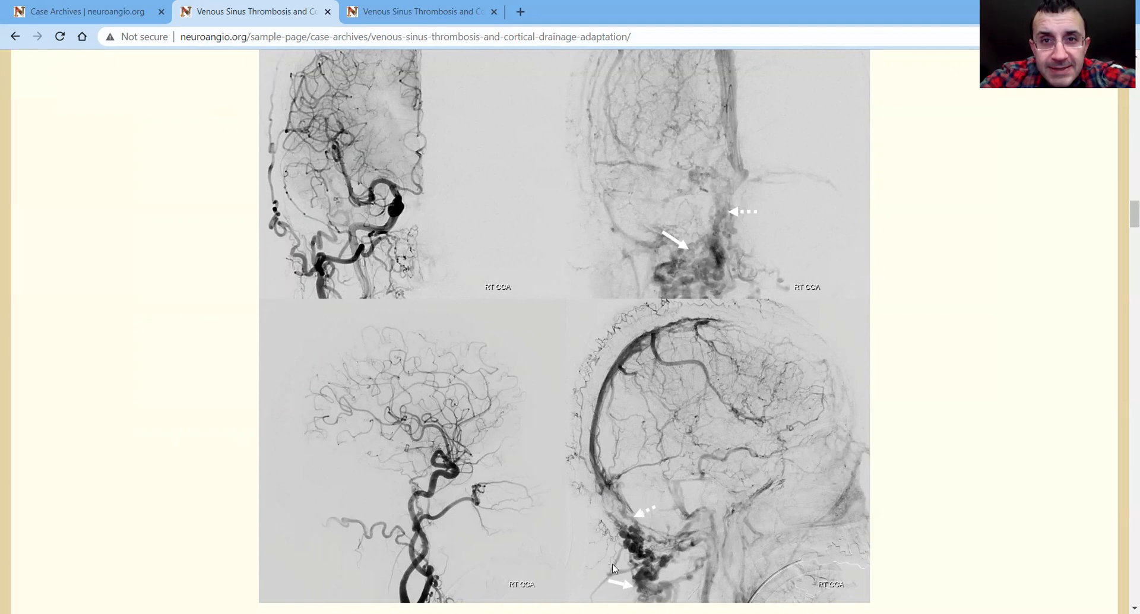
mouse_move(608, 538)
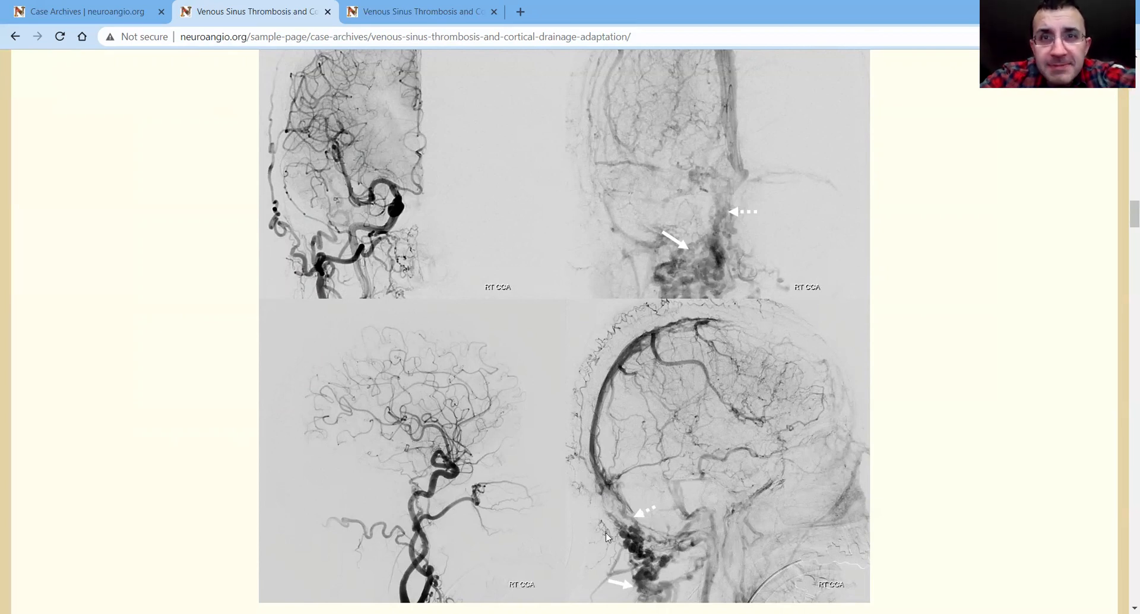
mouse_move(680, 203)
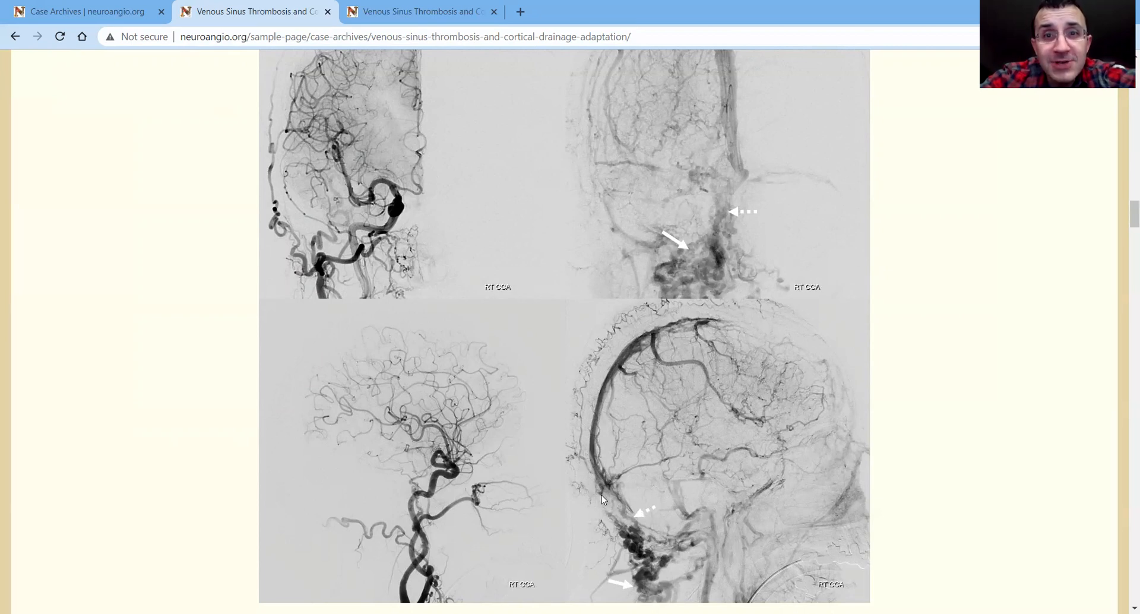
mouse_move(640, 569)
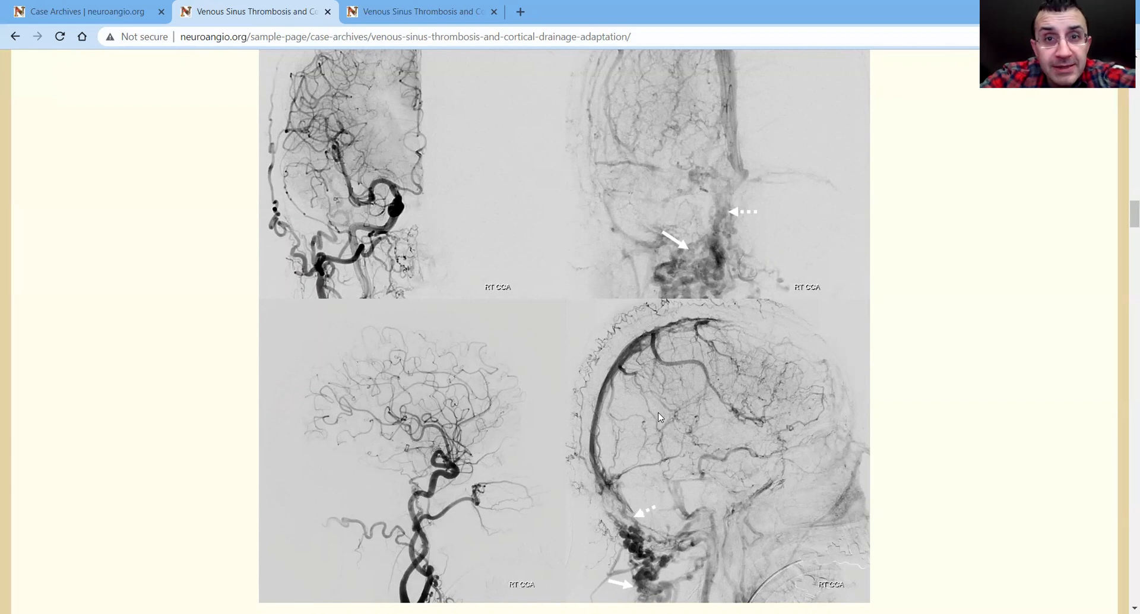
mouse_move(718, 480)
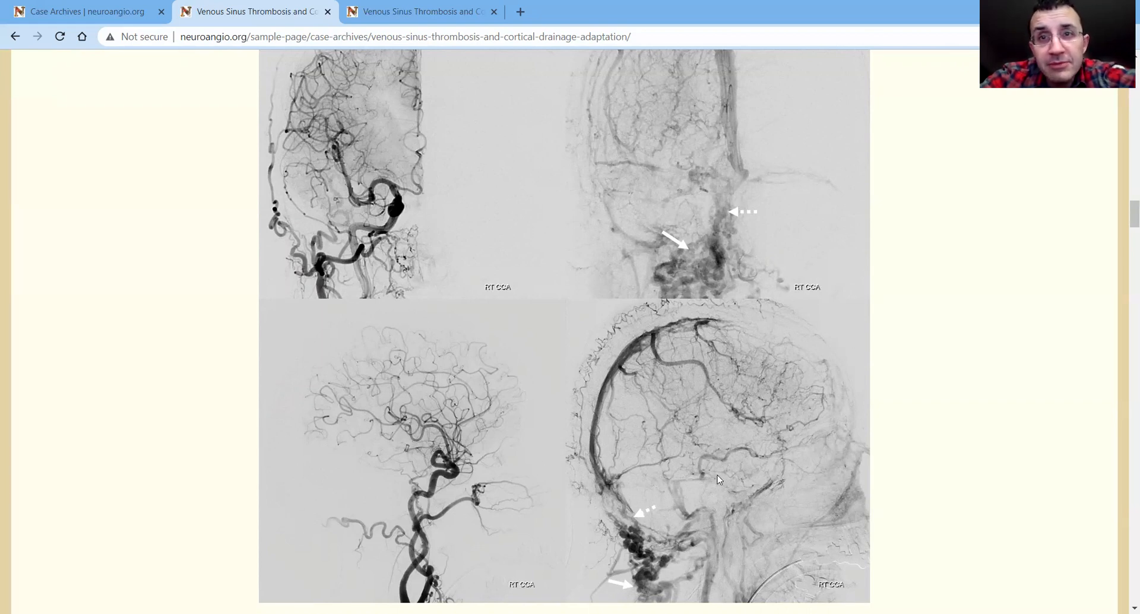
mouse_move(795, 472)
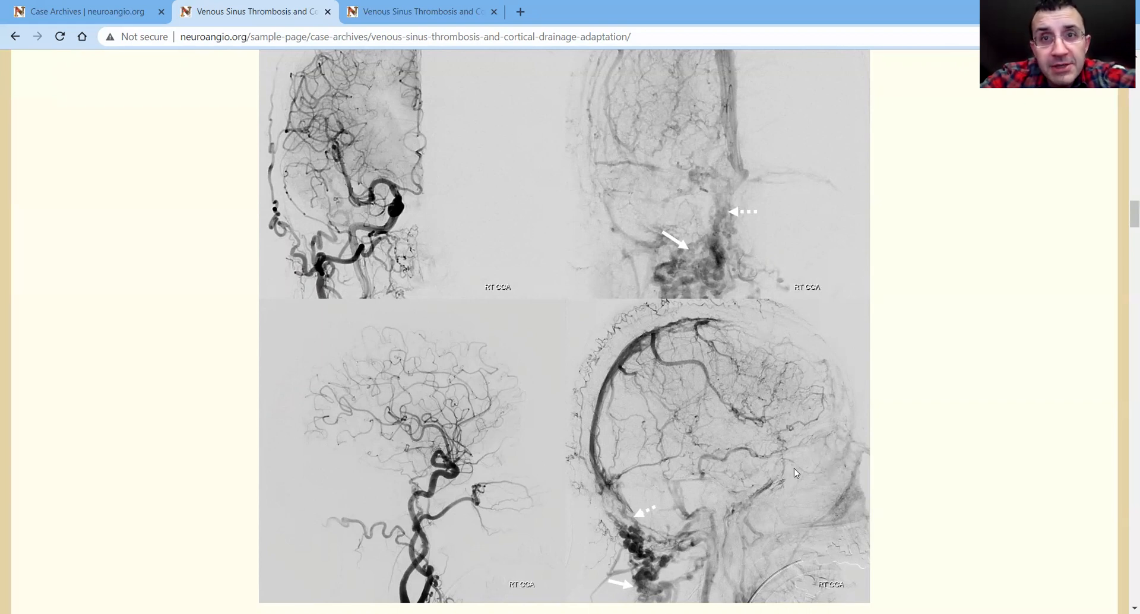
mouse_move(758, 473)
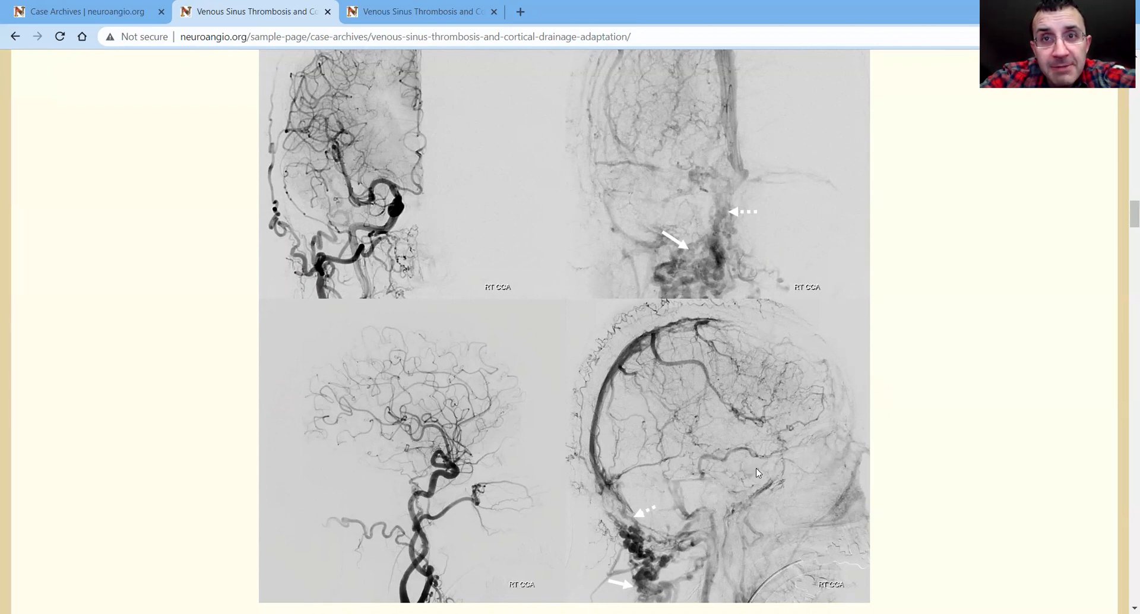
mouse_move(748, 476)
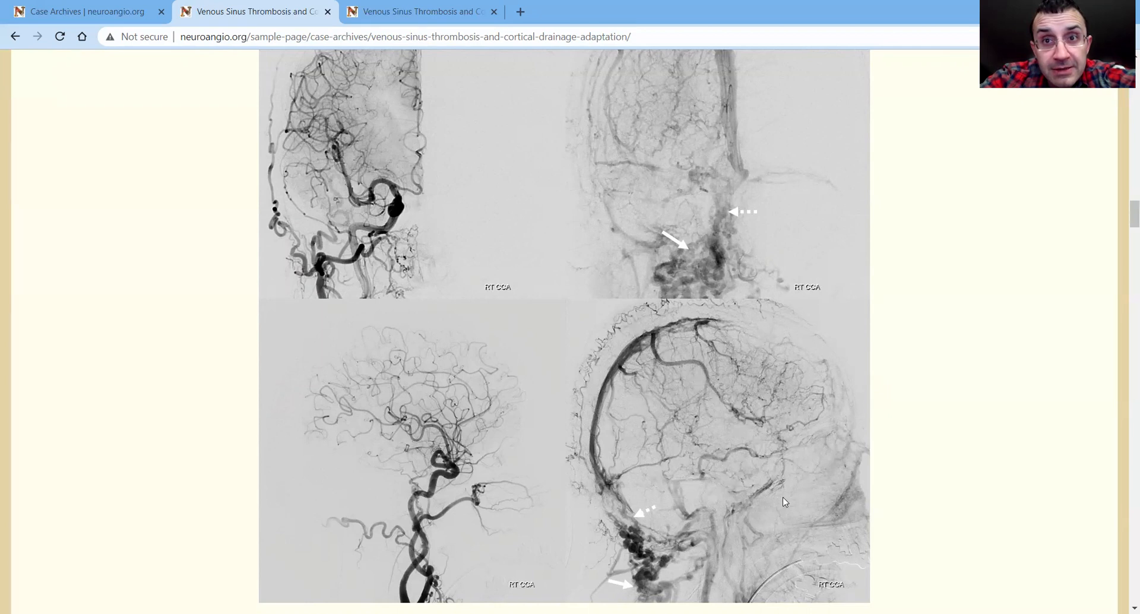
mouse_move(765, 468)
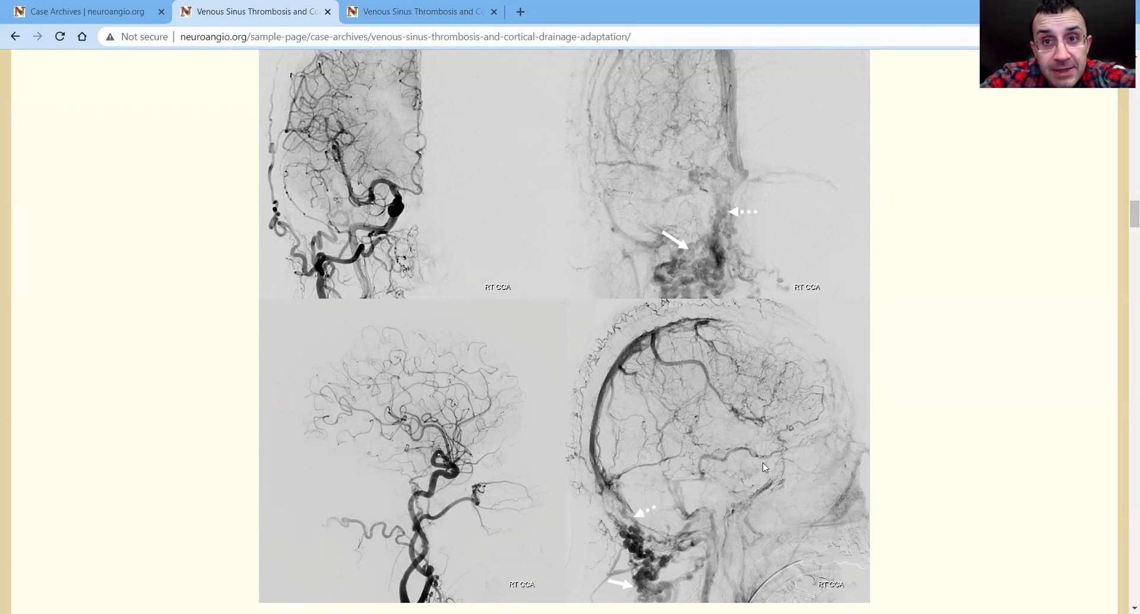
mouse_move(835, 572)
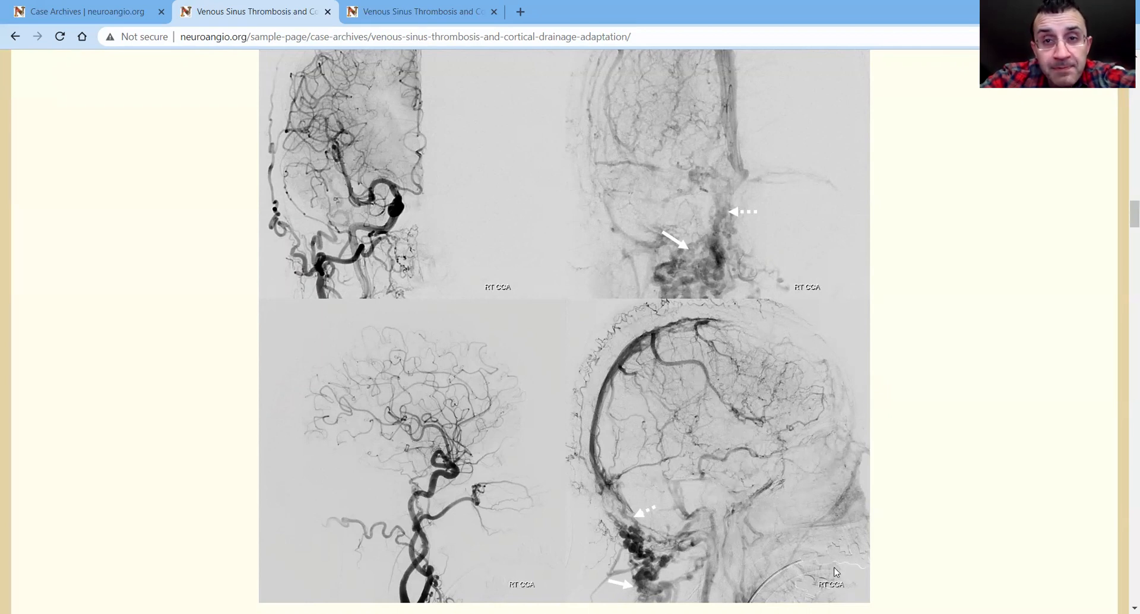
mouse_move(744, 525)
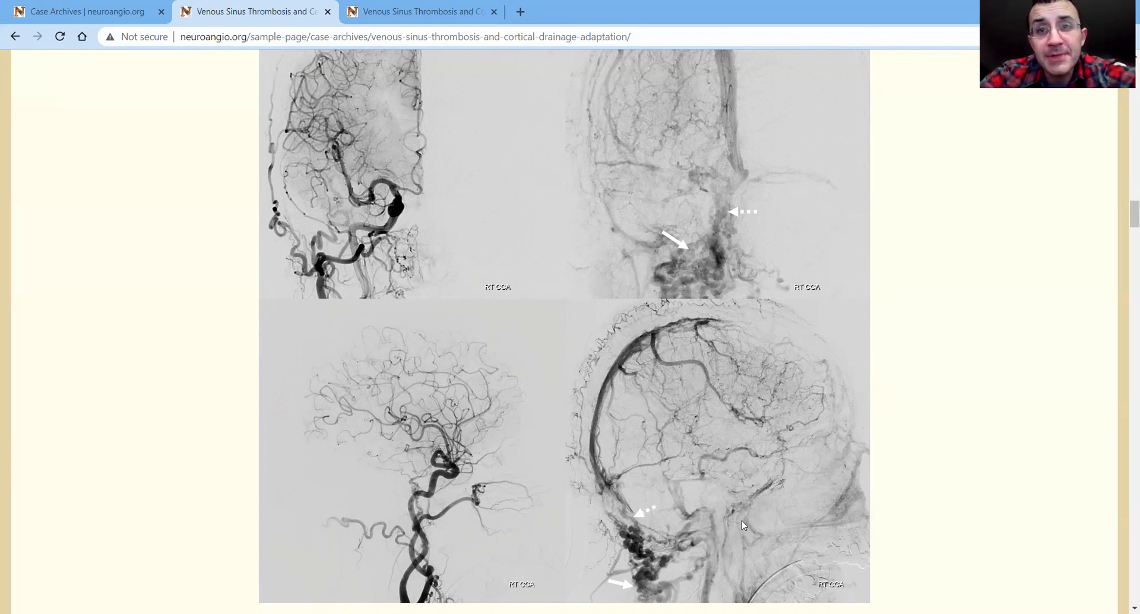
mouse_move(784, 448)
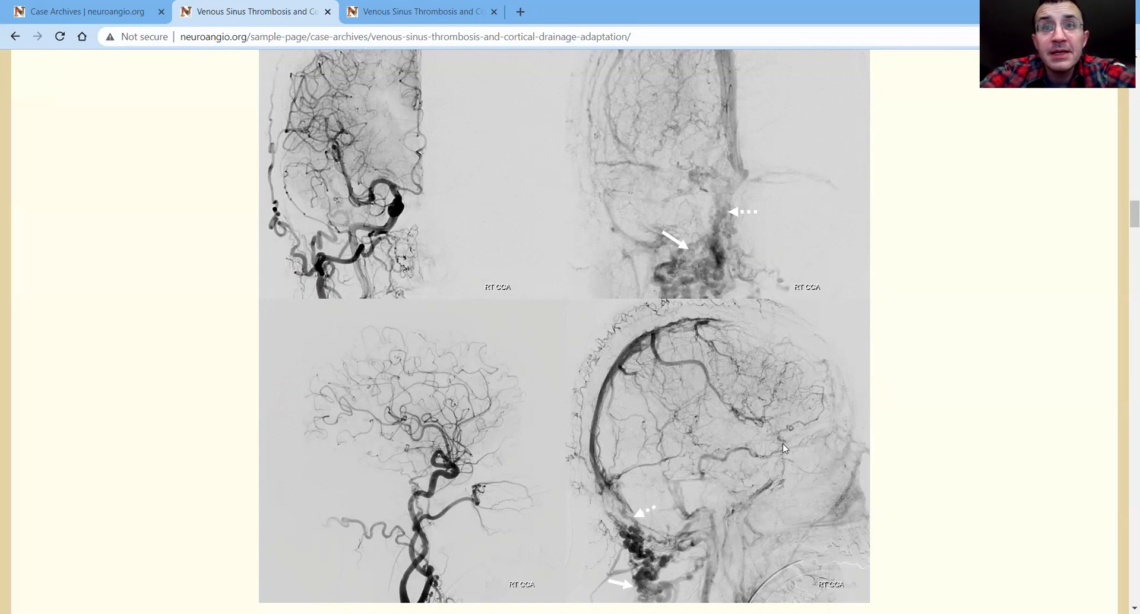
mouse_move(785, 464)
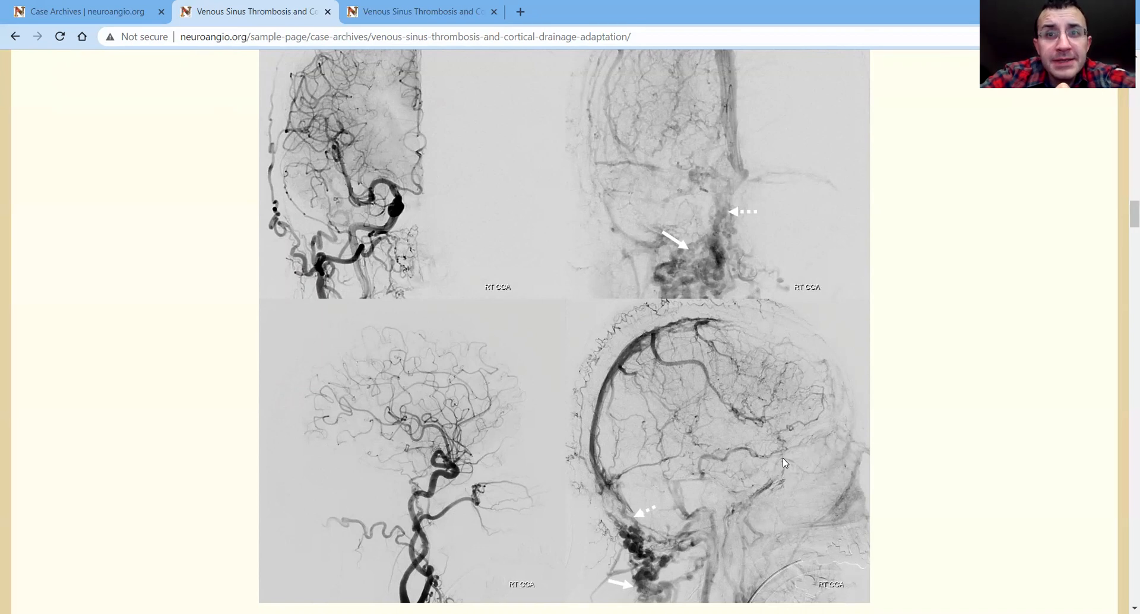
mouse_move(723, 480)
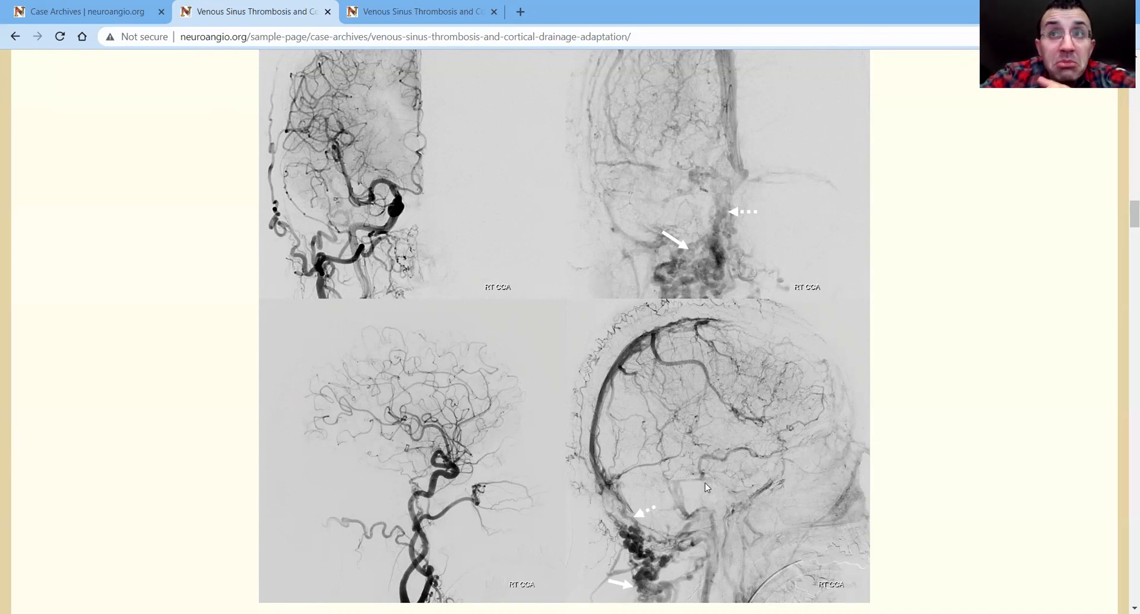
mouse_move(678, 462)
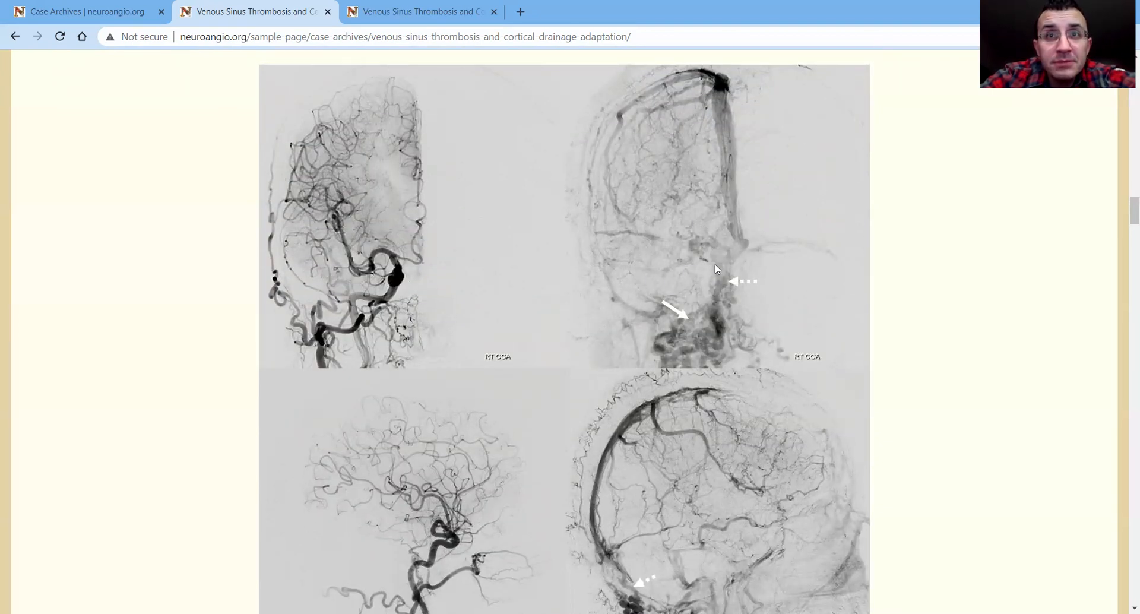
mouse_move(698, 531)
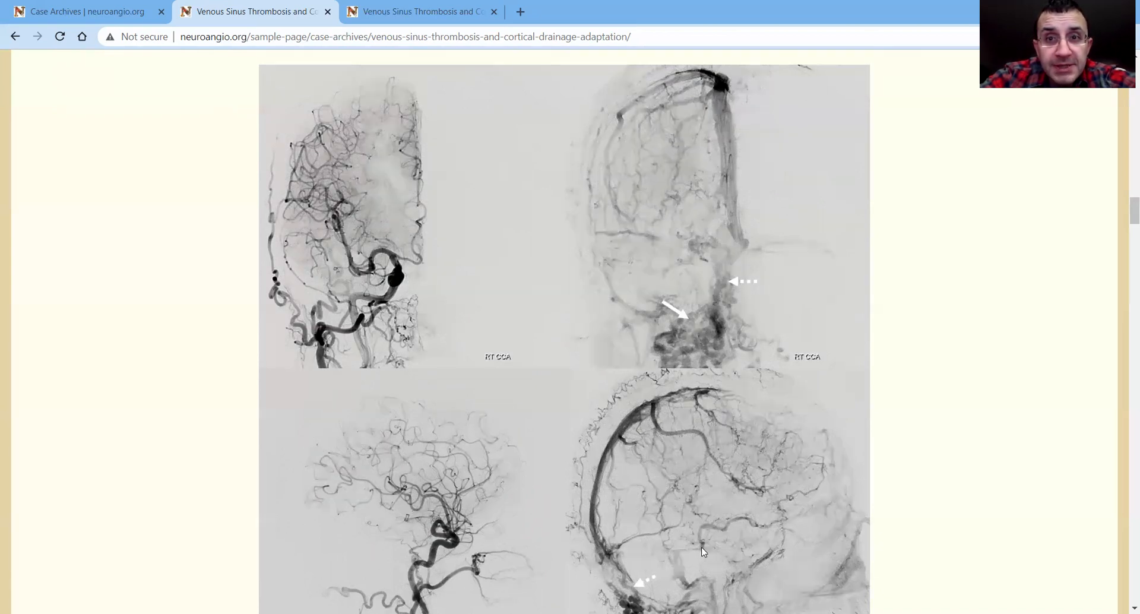
scroll("down", 3)
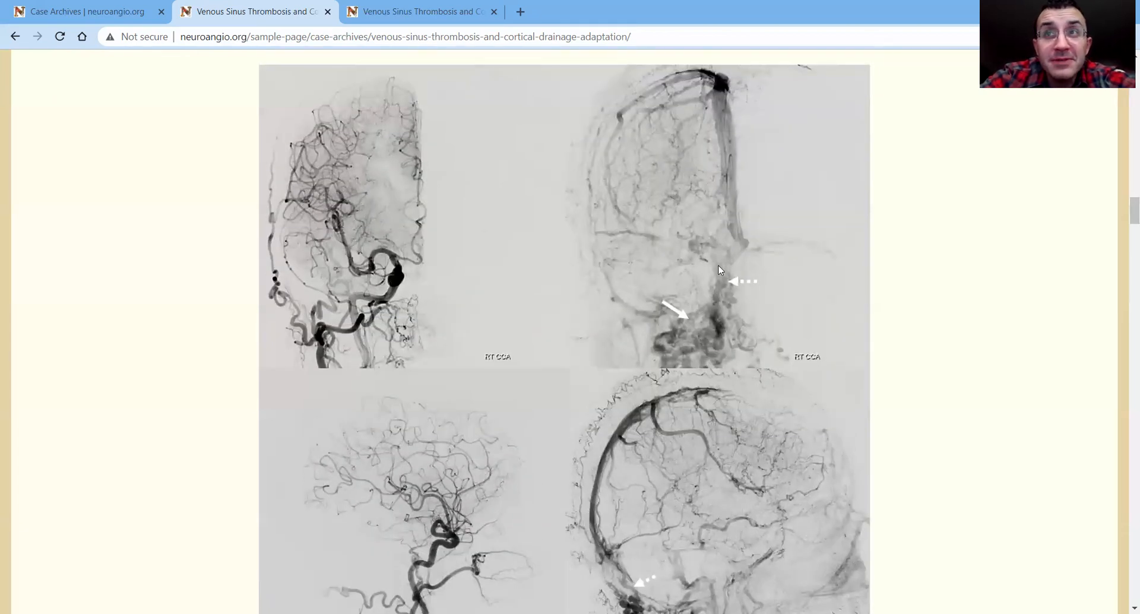
mouse_move(702, 533)
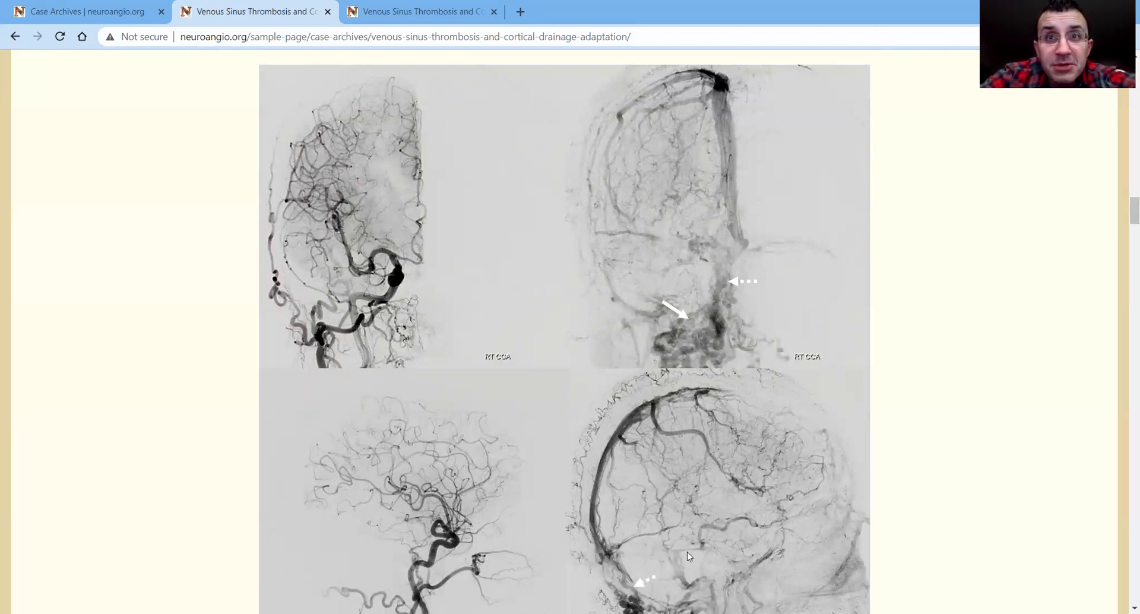
scroll("down", 3)
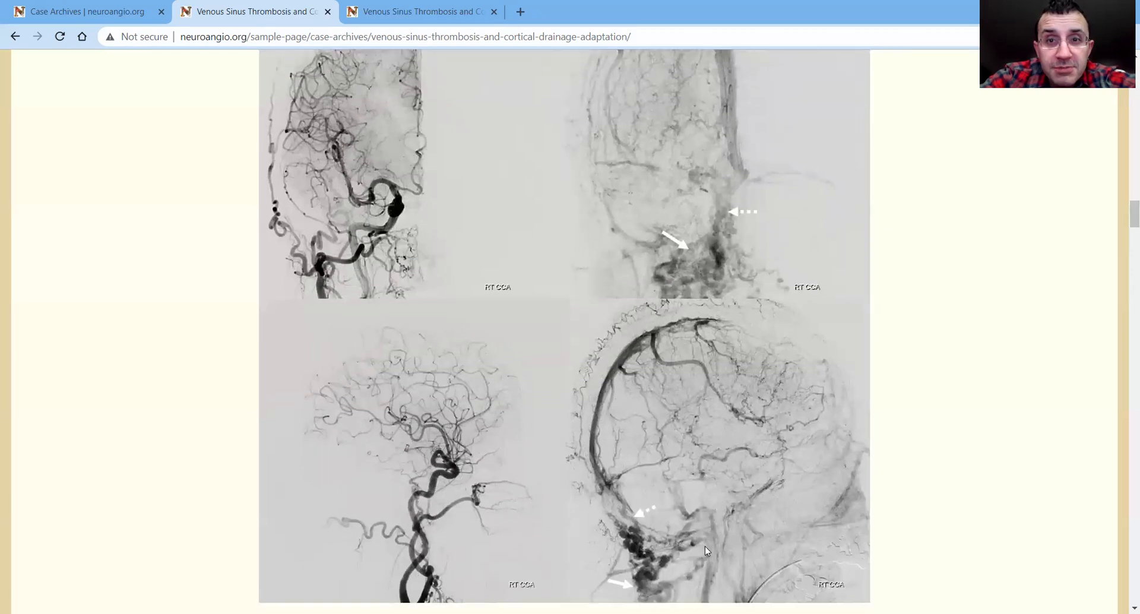
scroll("down", 3)
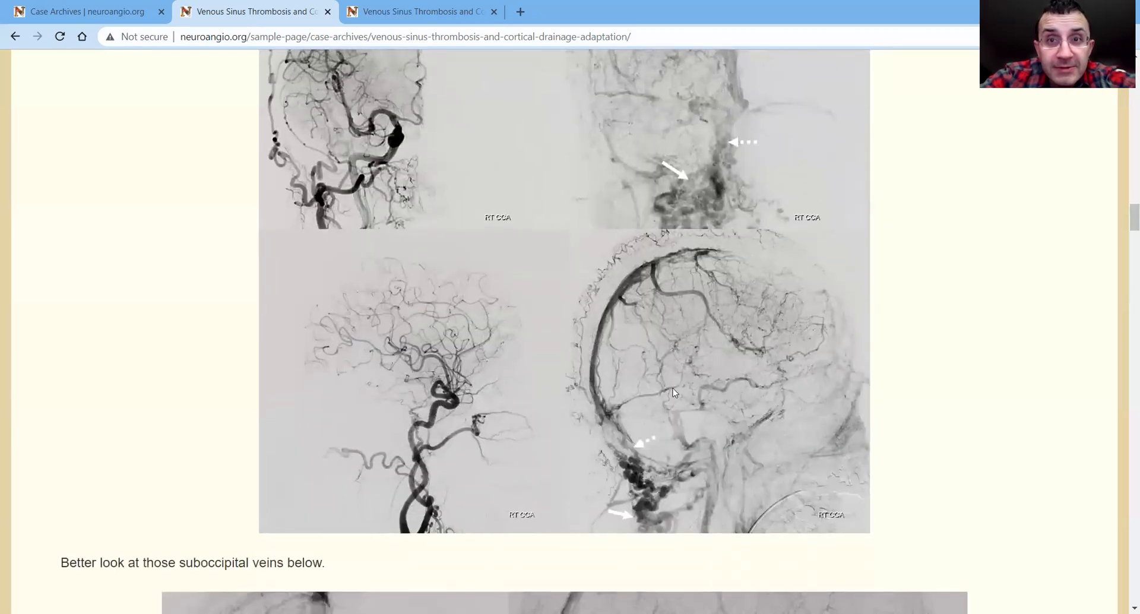
mouse_move(696, 454)
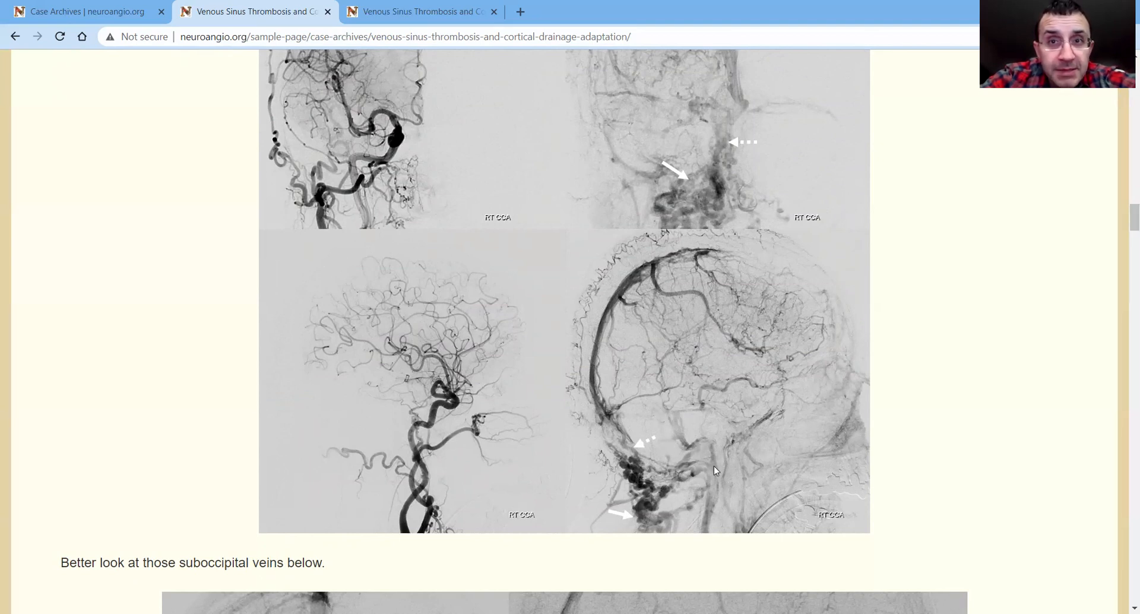
mouse_move(754, 506)
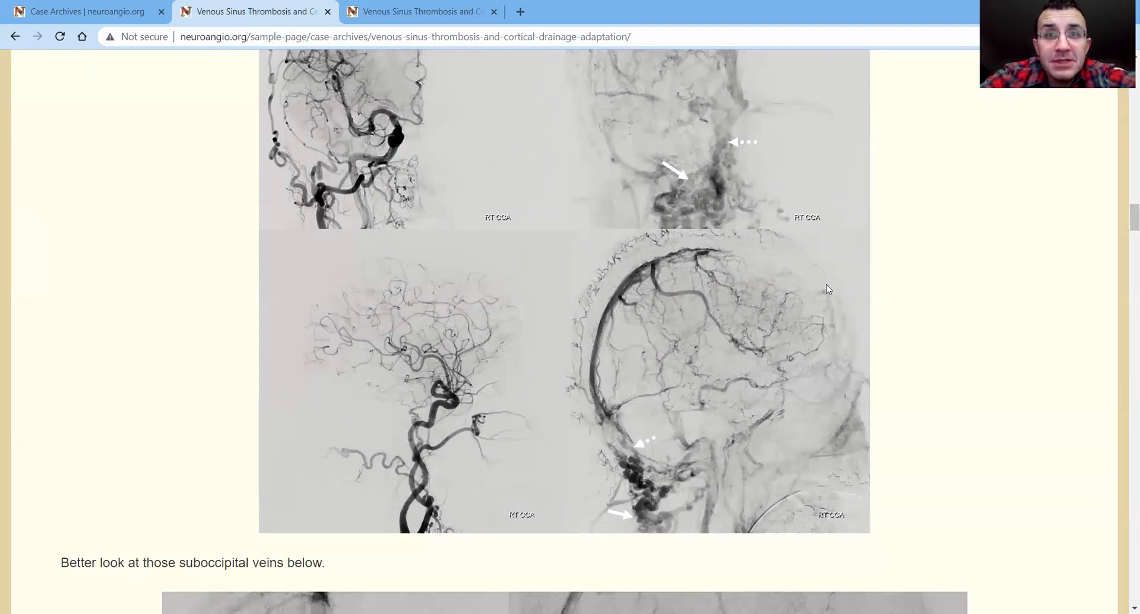
mouse_move(644, 405)
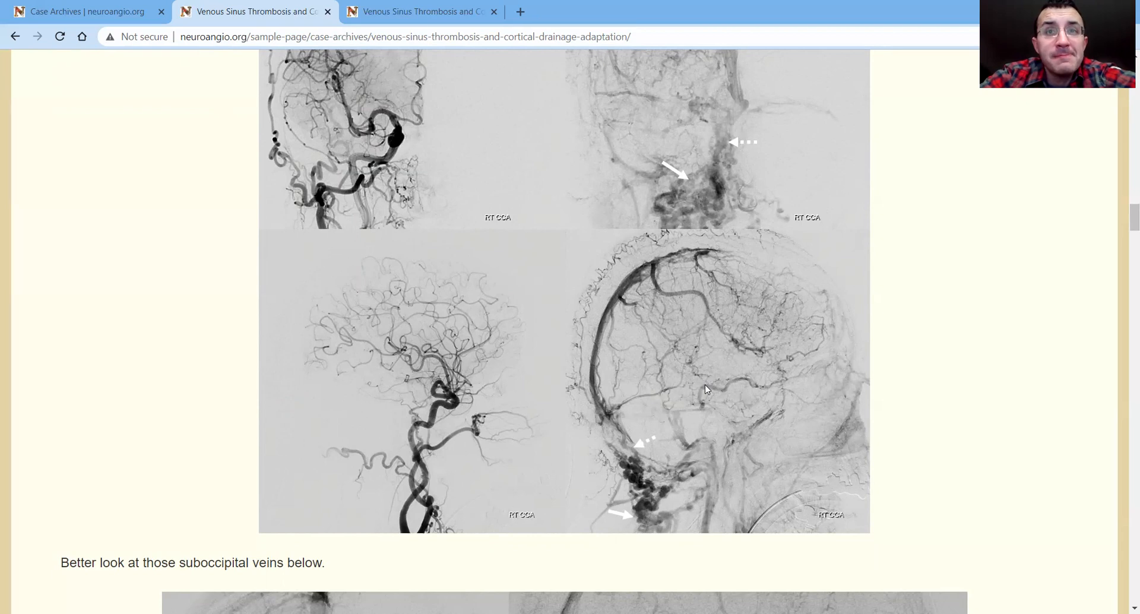
mouse_move(585, 445)
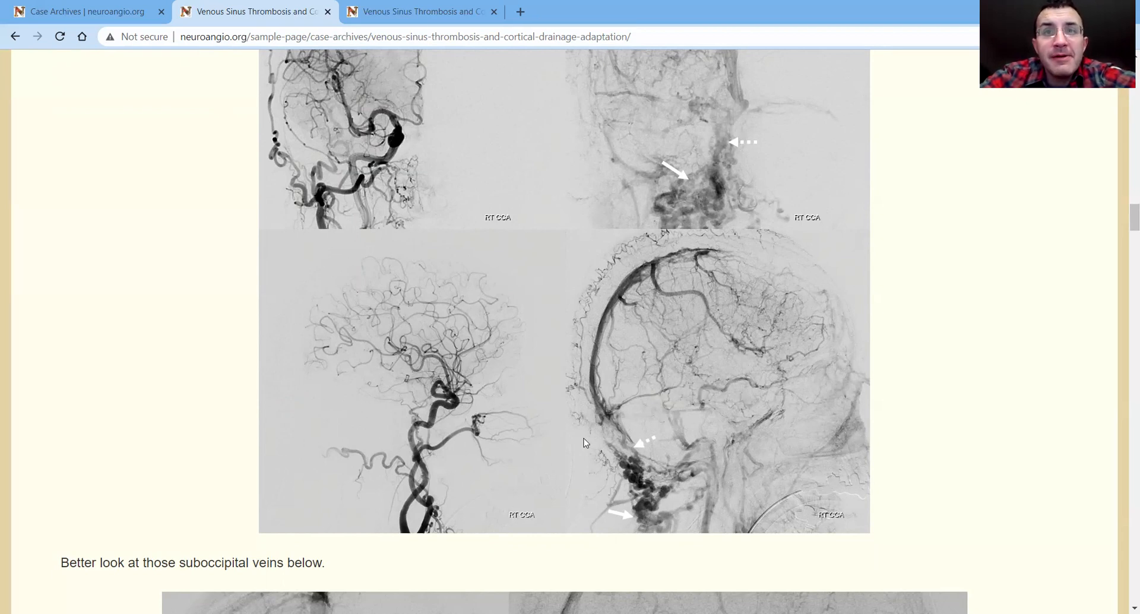
mouse_move(590, 450)
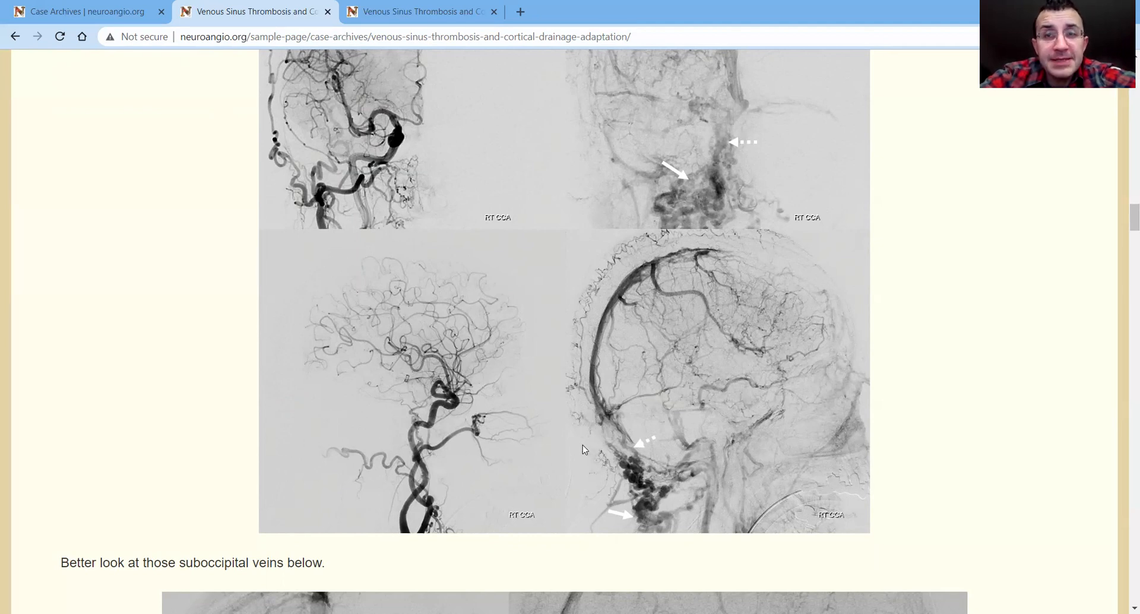
mouse_move(588, 439)
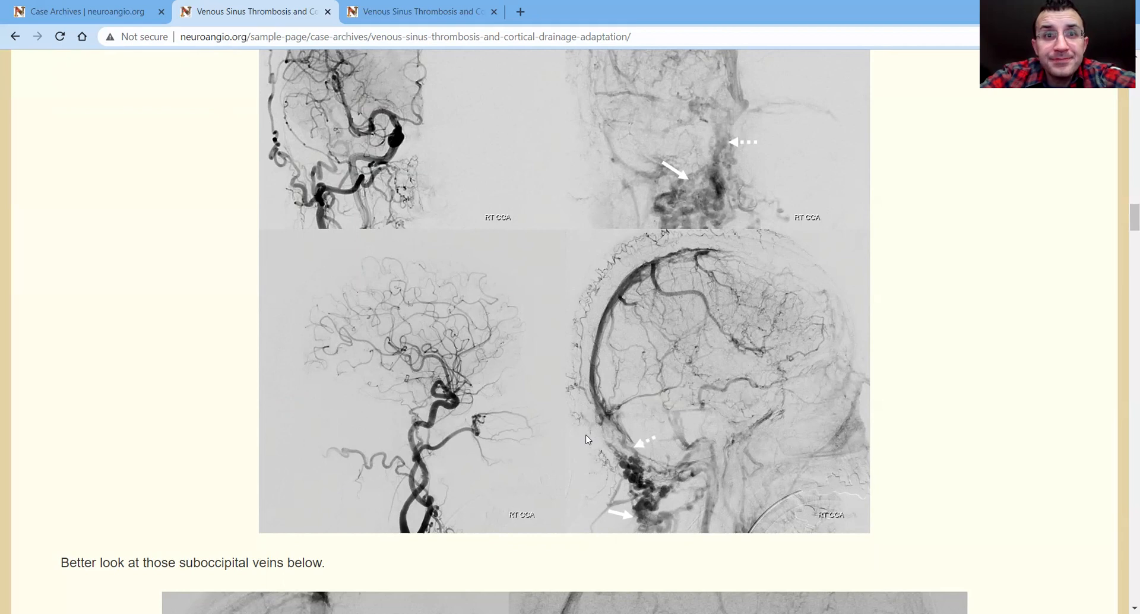
Scroll to the paired suboccipital-vein angiograms and the MMA embo paragraph beneath
scroll("down", 3)
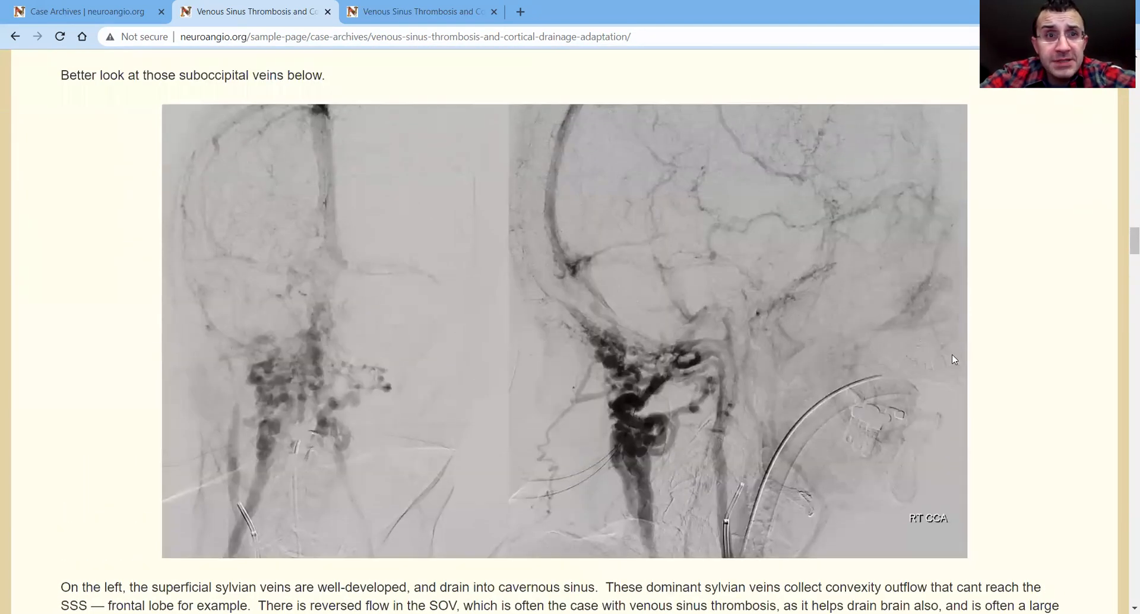
mouse_move(755, 246)
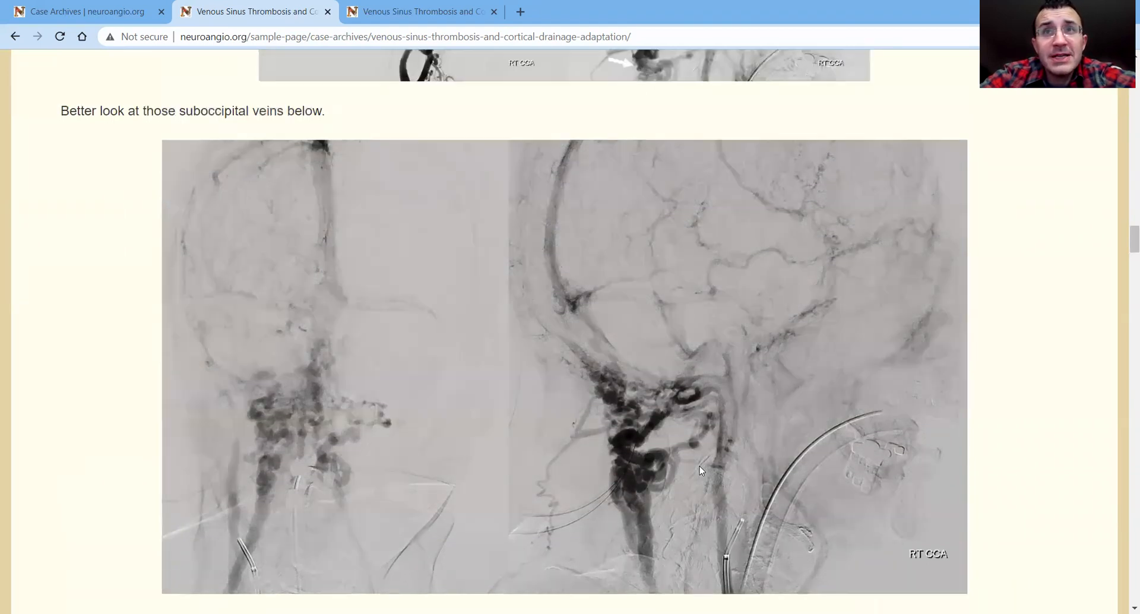
scroll("down", 3)
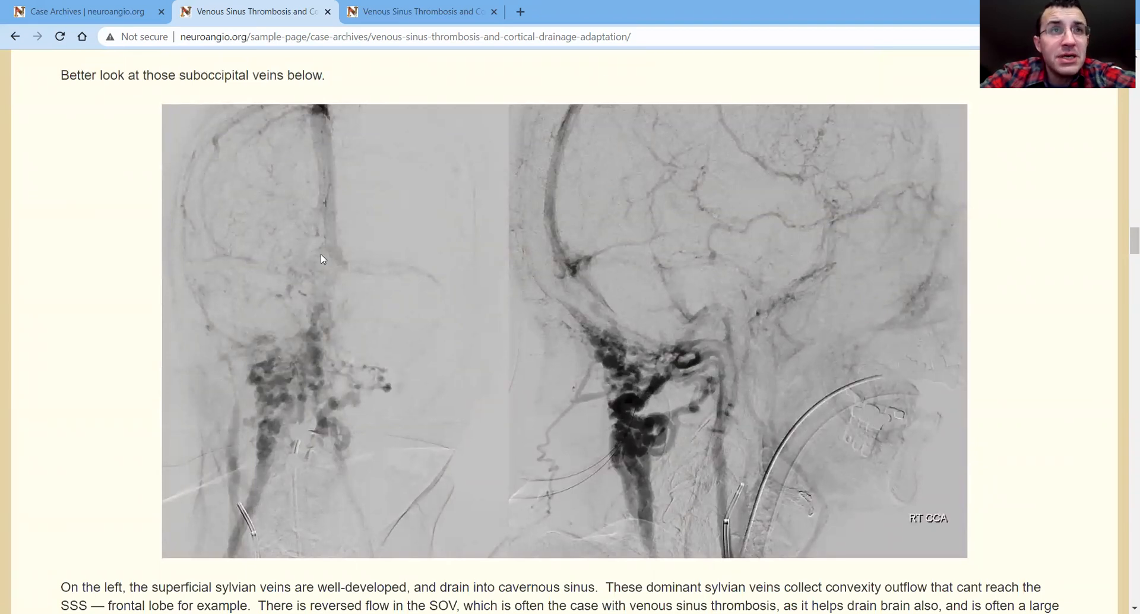
mouse_move(806, 183)
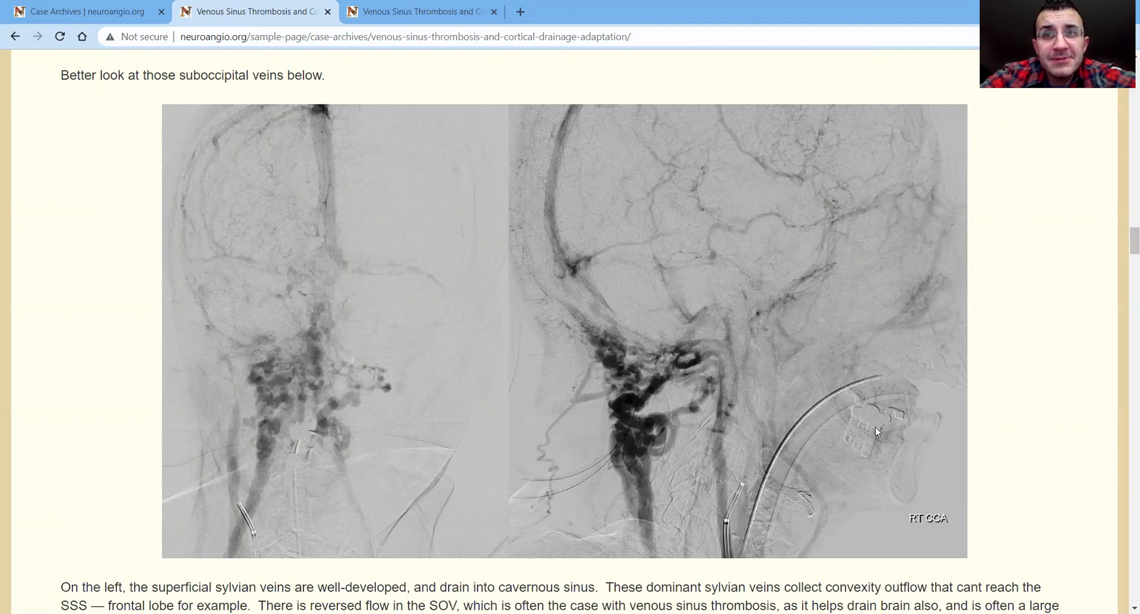
mouse_move(853, 413)
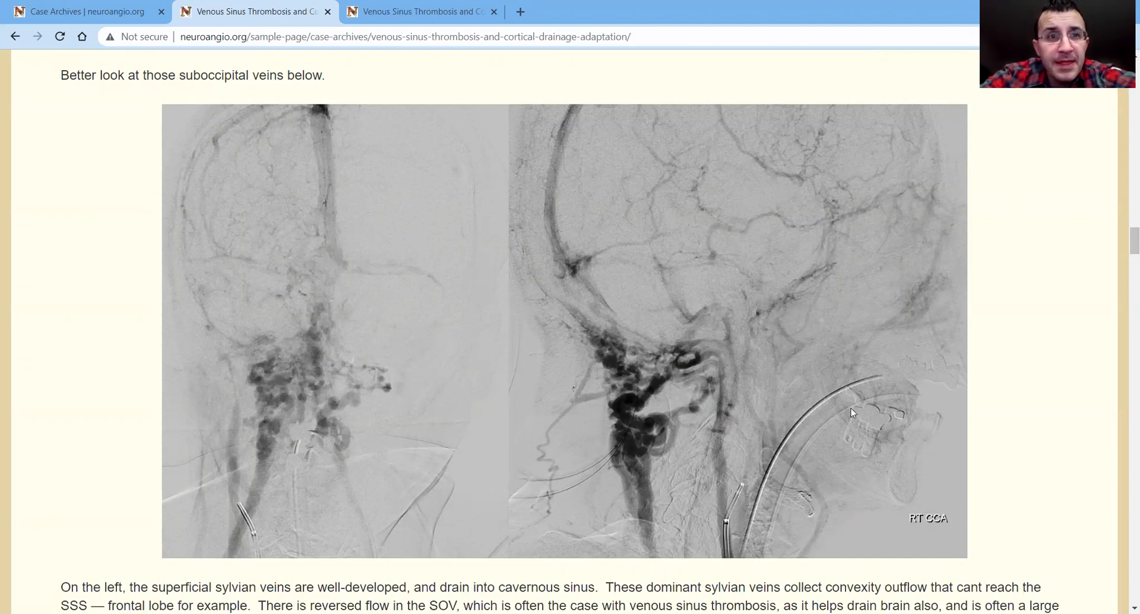
scroll("down", 3)
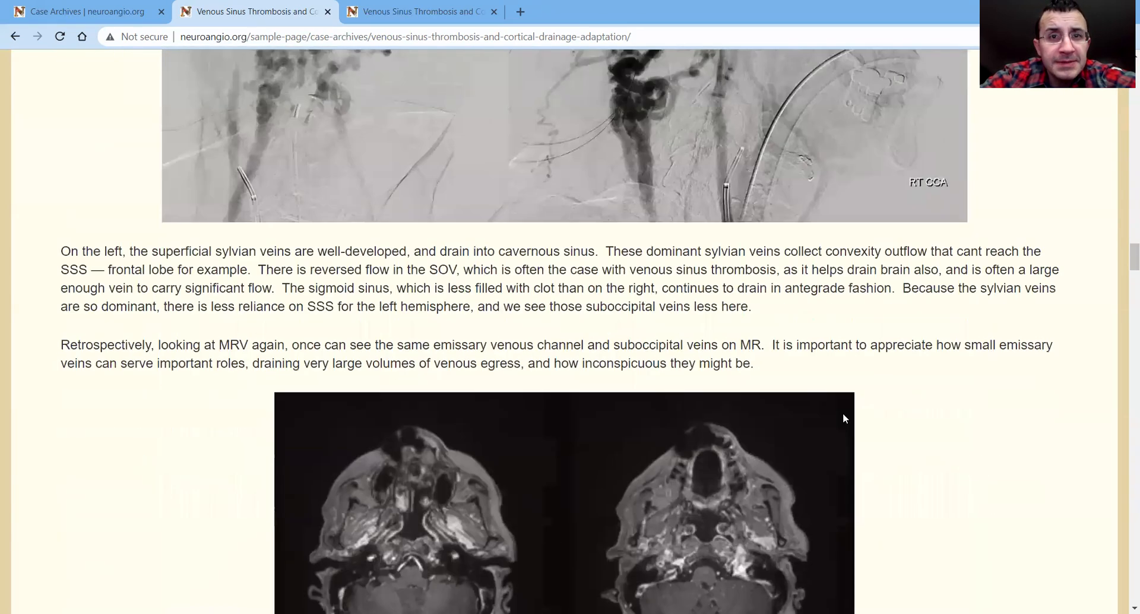
scroll("down", 3)
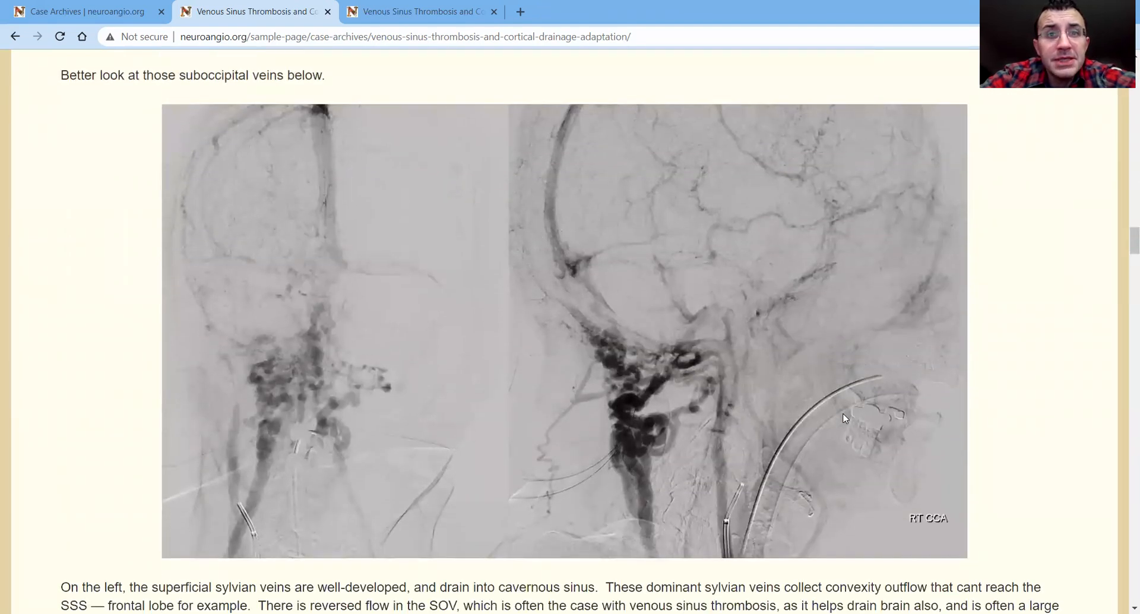
scroll("down", 3)
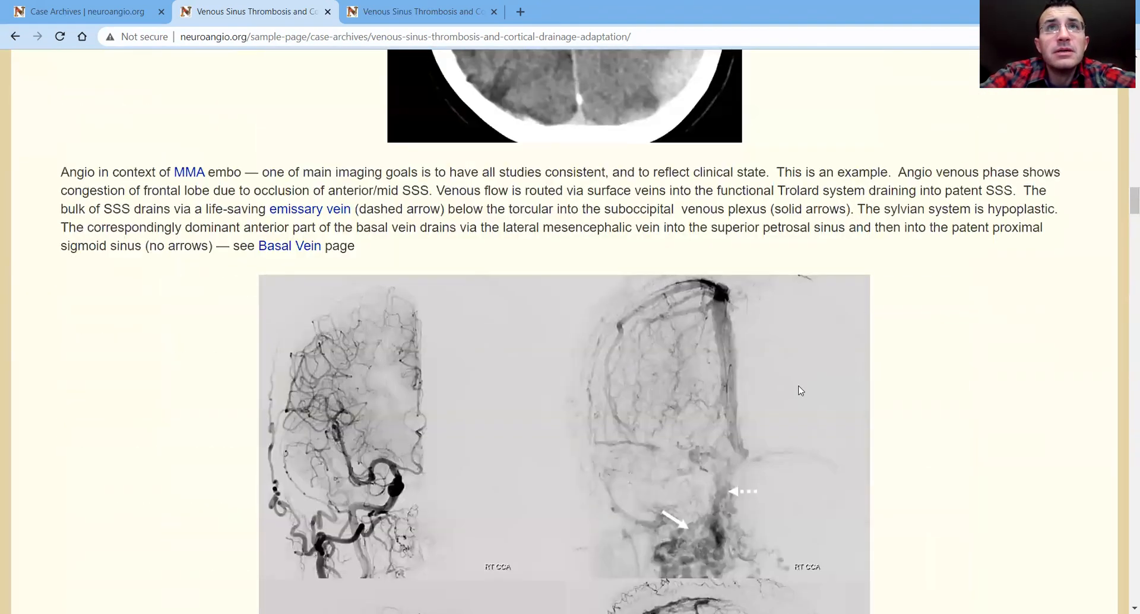
scroll("up", 3)
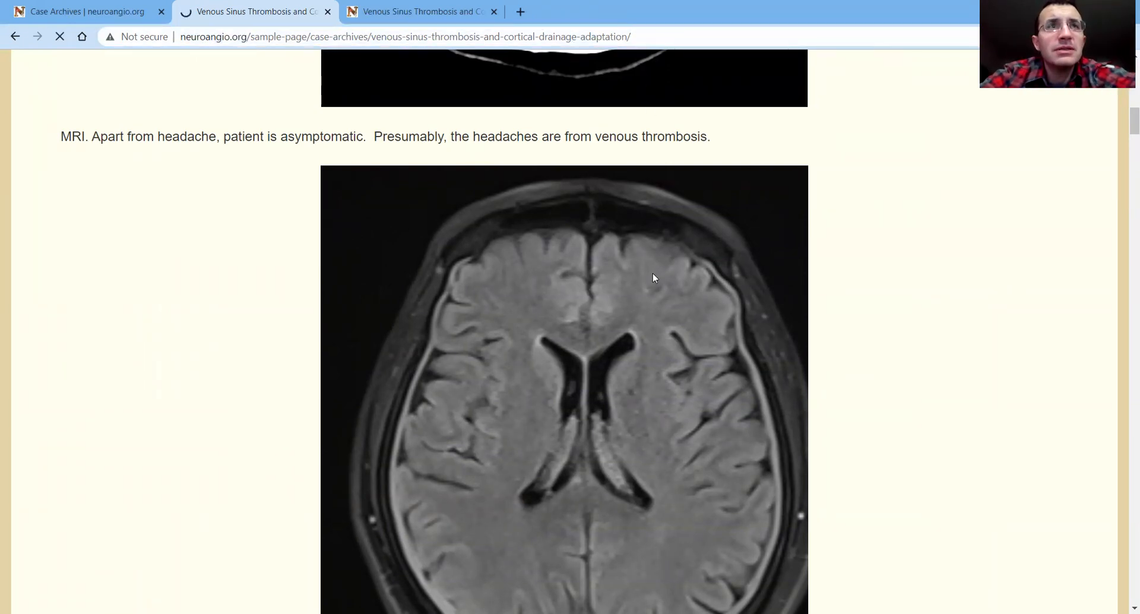
scroll("down", 3)
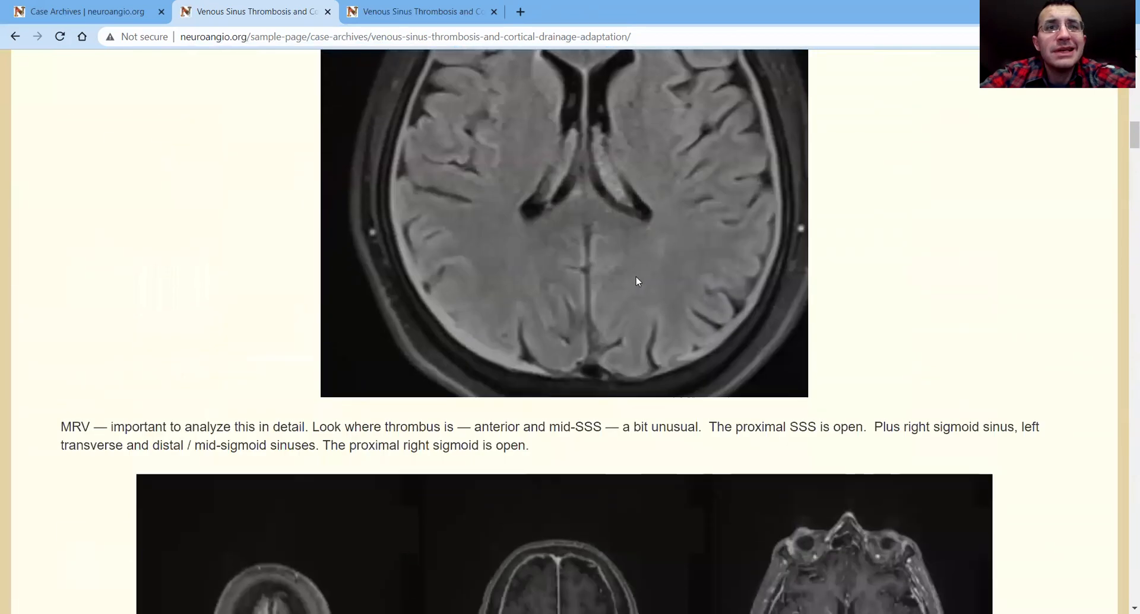
scroll("down", 3)
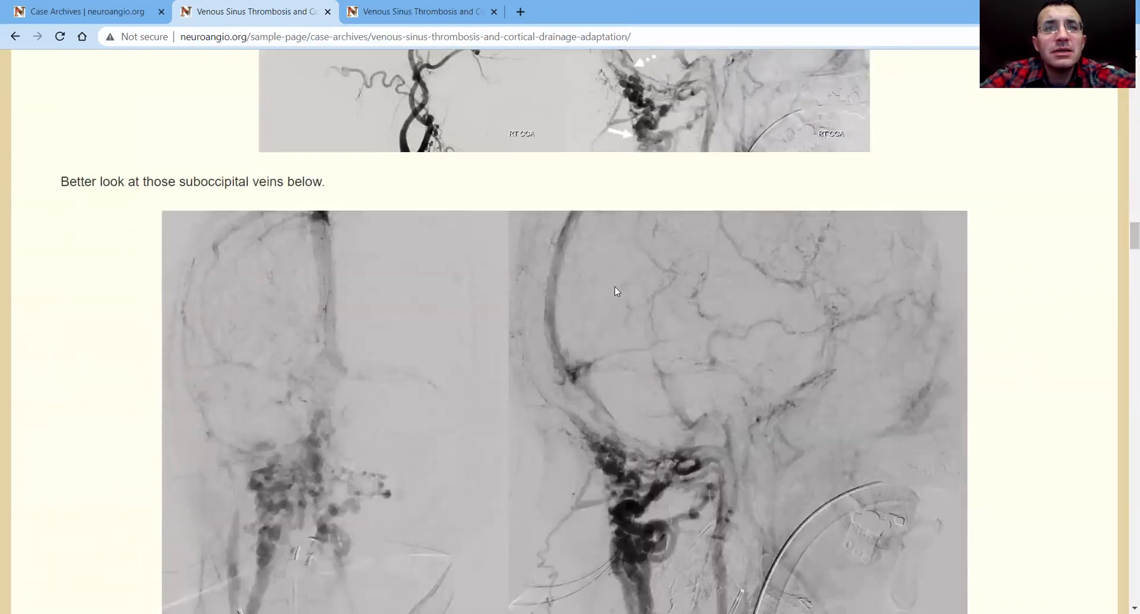
scroll("down", 3)
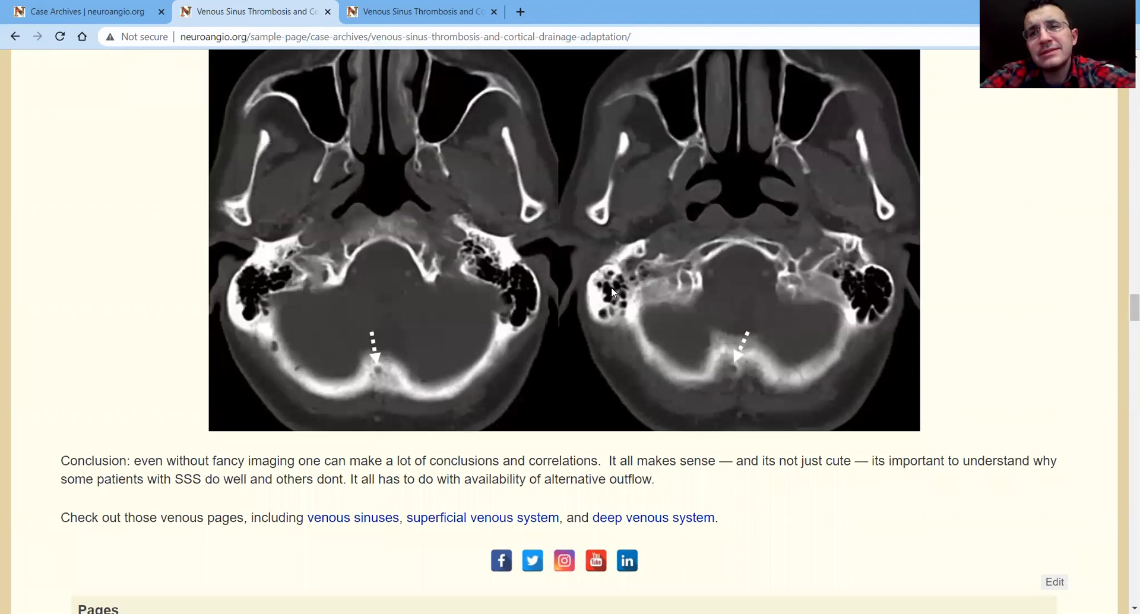
mouse_move(684, 324)
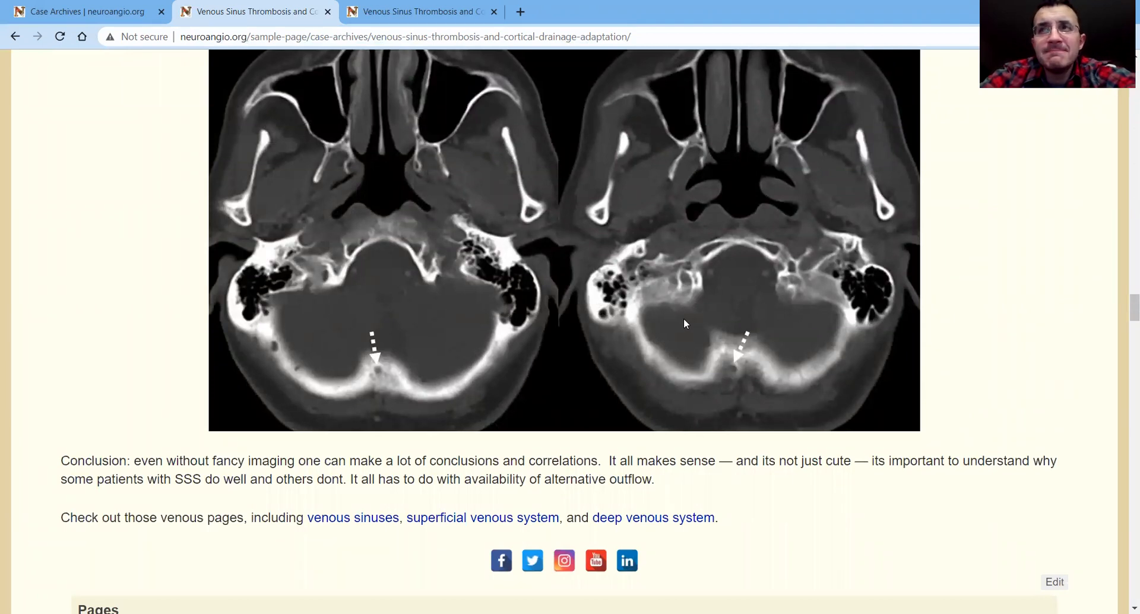
mouse_move(646, 325)
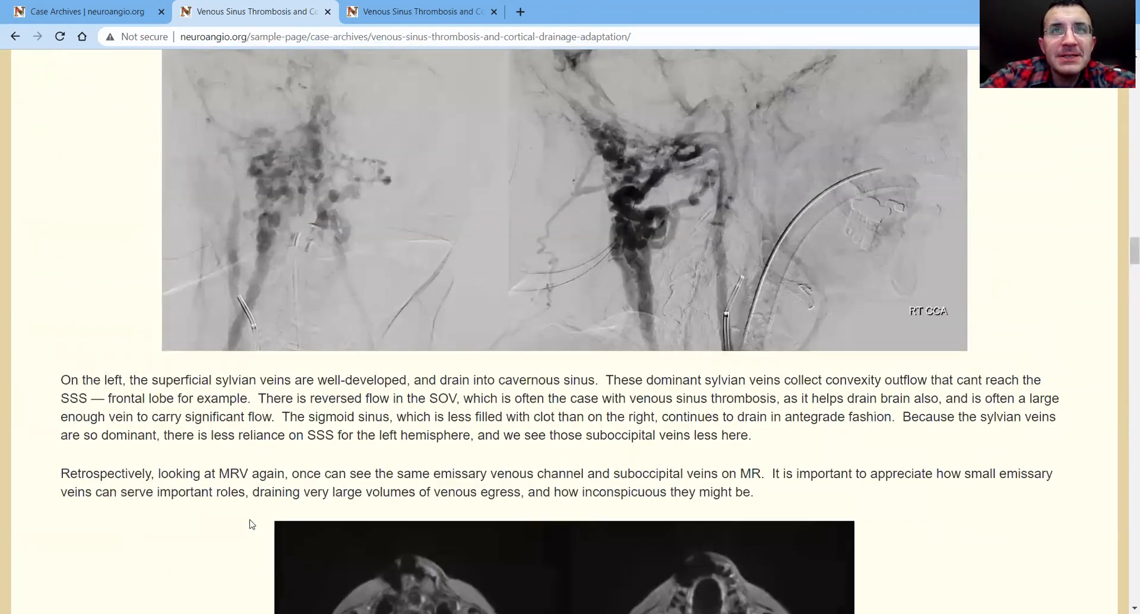
scroll("down", 3)
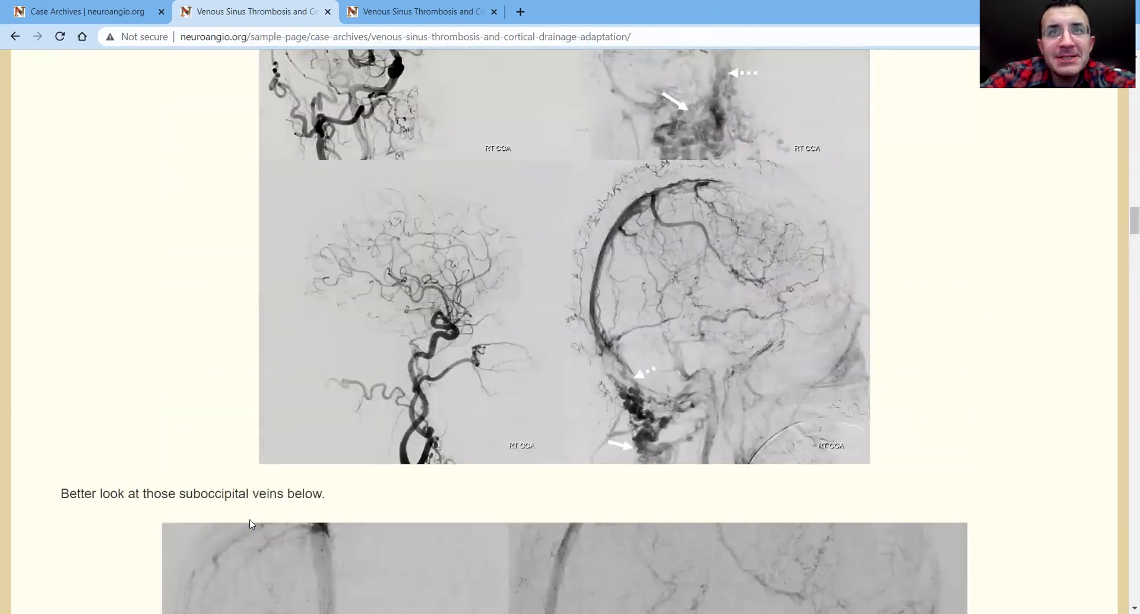
scroll("down", 3)
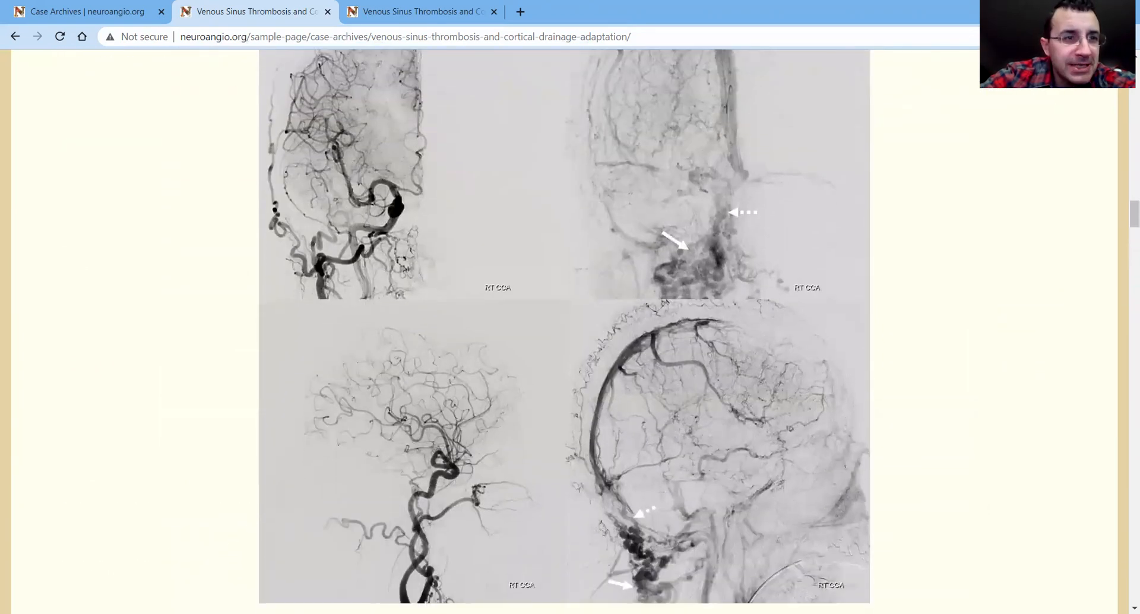
mouse_move(214, 551)
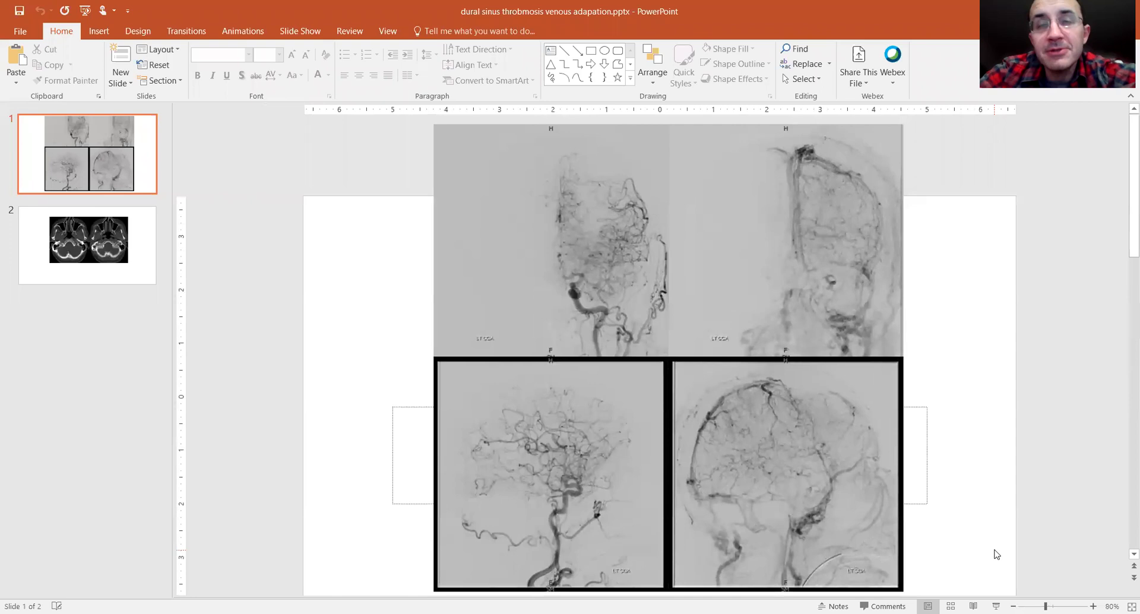
mouse_move(938, 461)
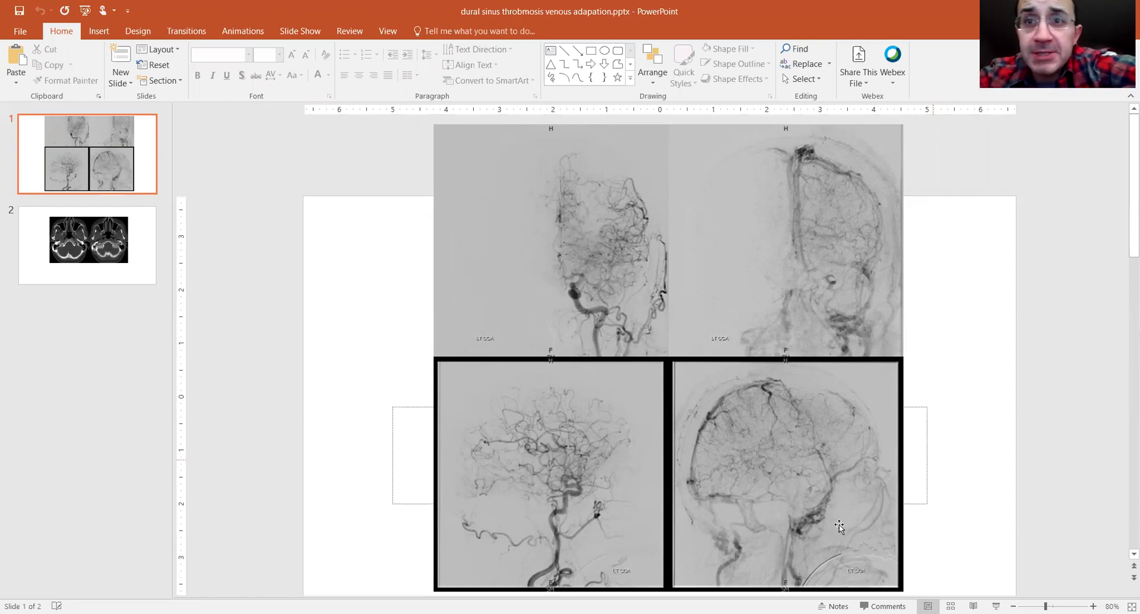
mouse_move(804, 530)
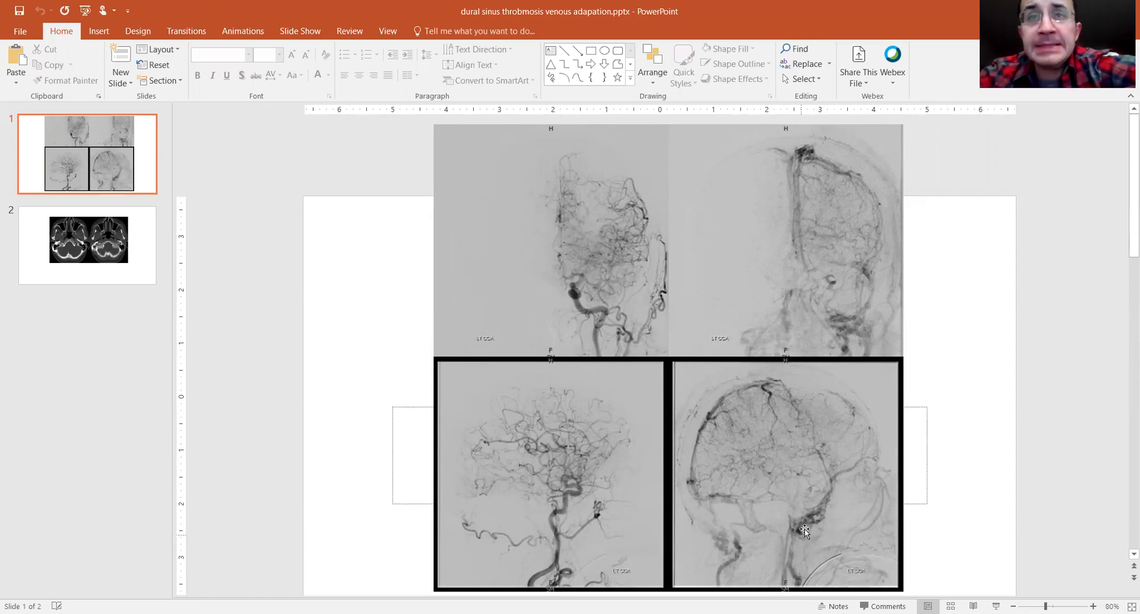
mouse_move(716, 459)
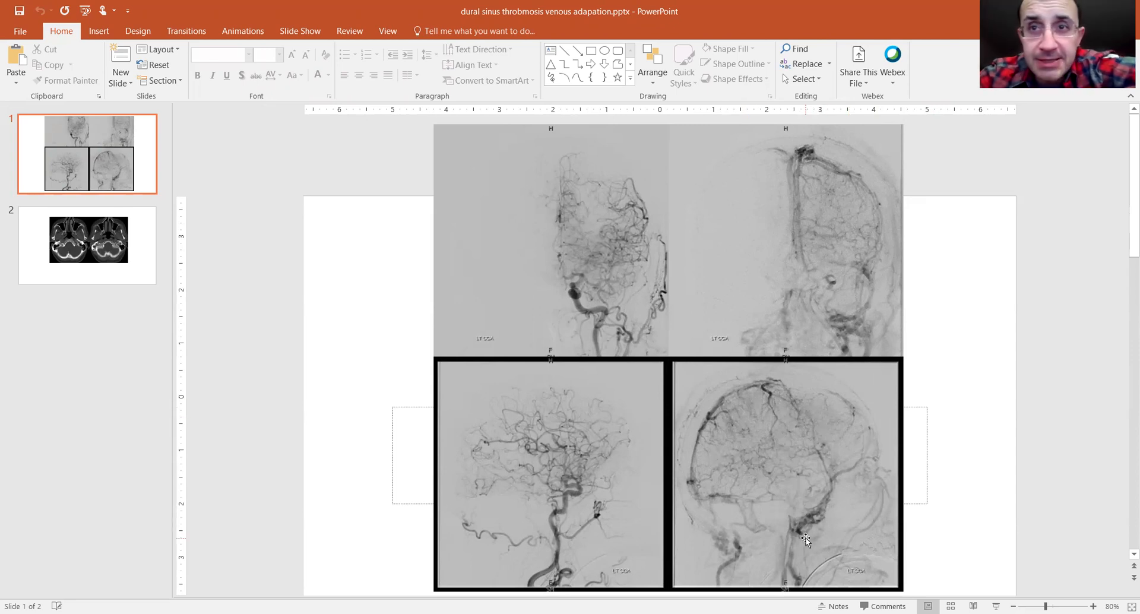
mouse_move(824, 426)
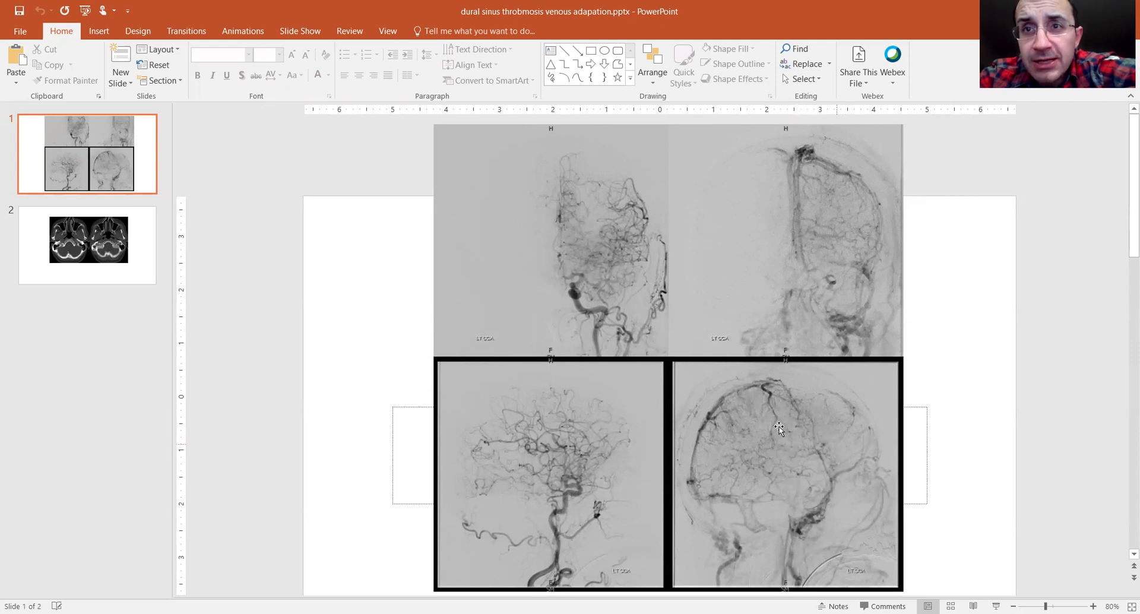
mouse_move(791, 525)
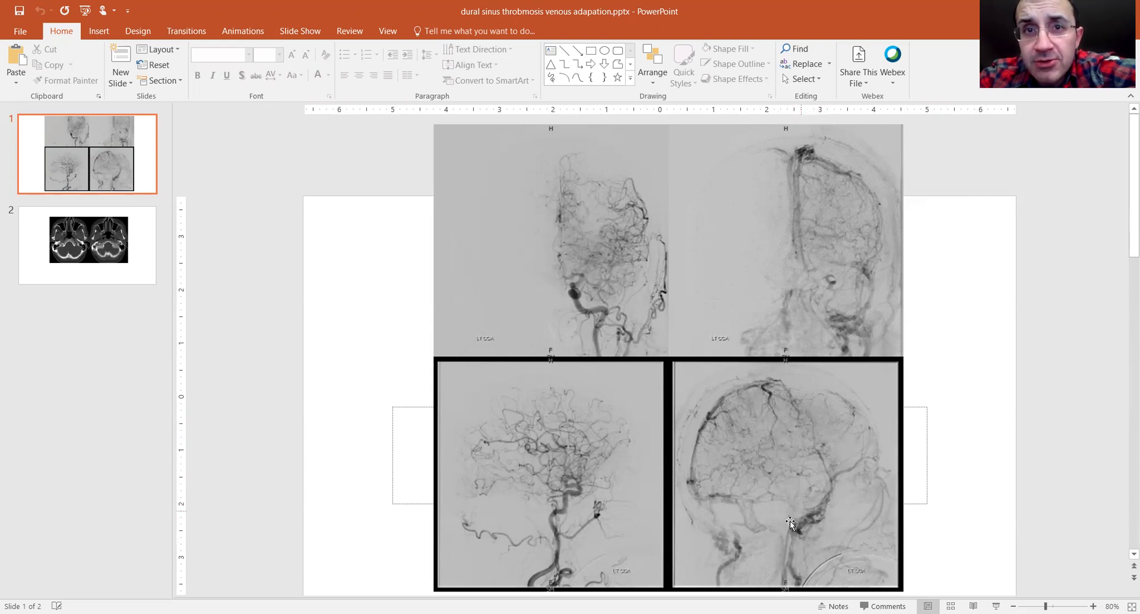
mouse_move(871, 296)
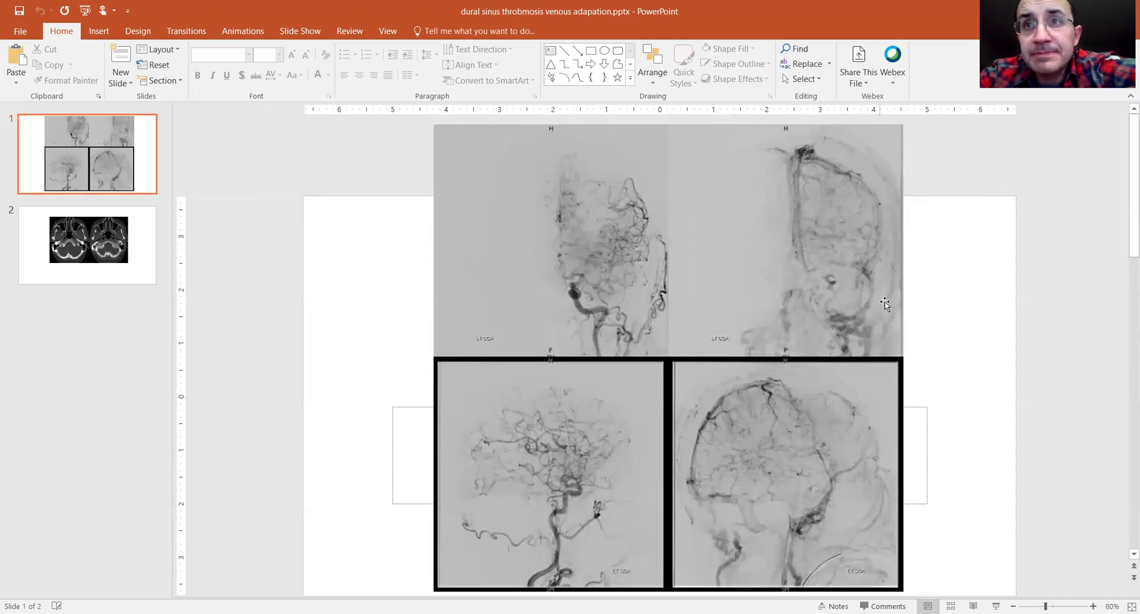
mouse_move(815, 437)
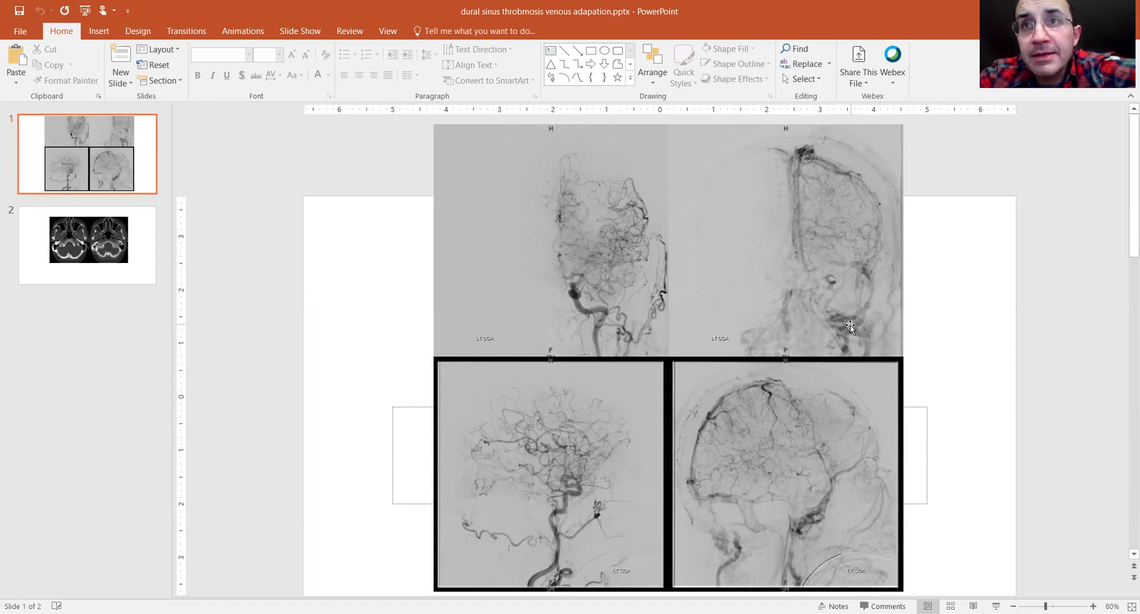
mouse_move(822, 490)
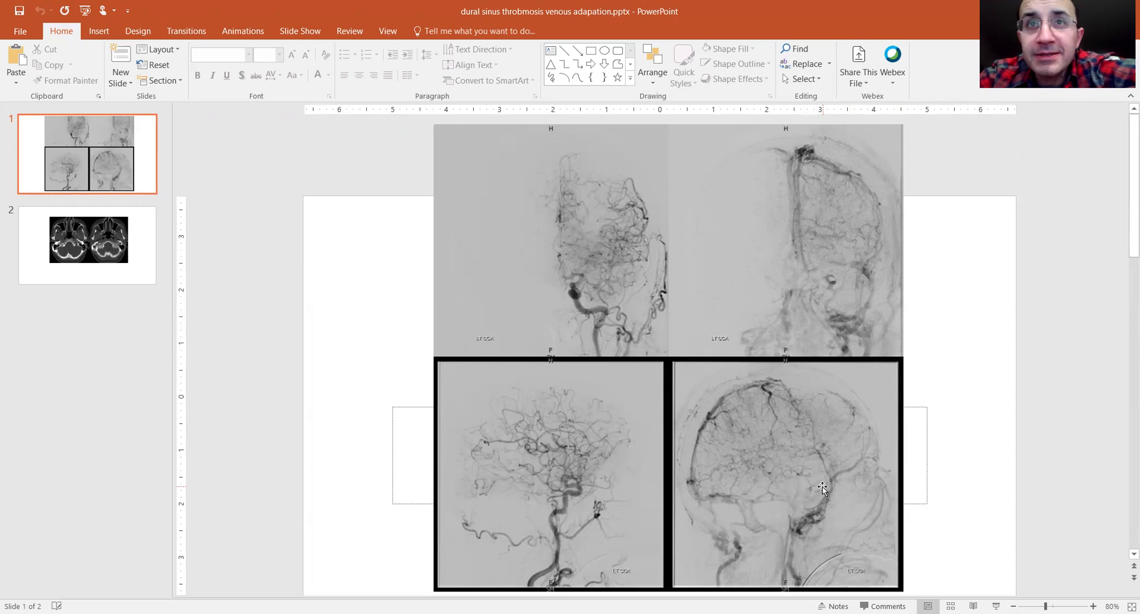
mouse_move(832, 440)
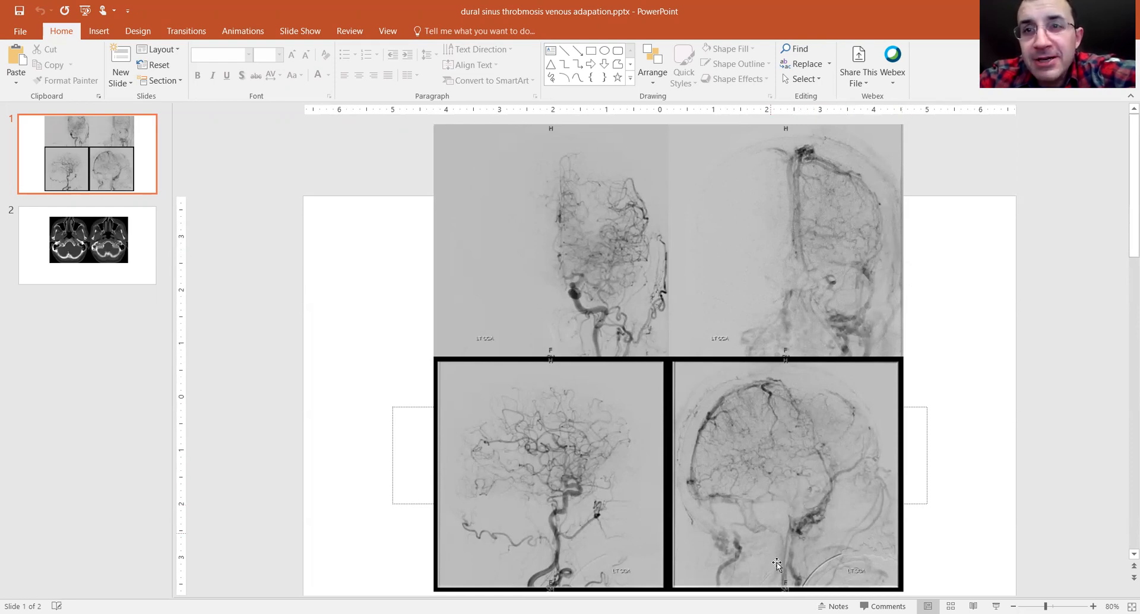
mouse_move(846, 495)
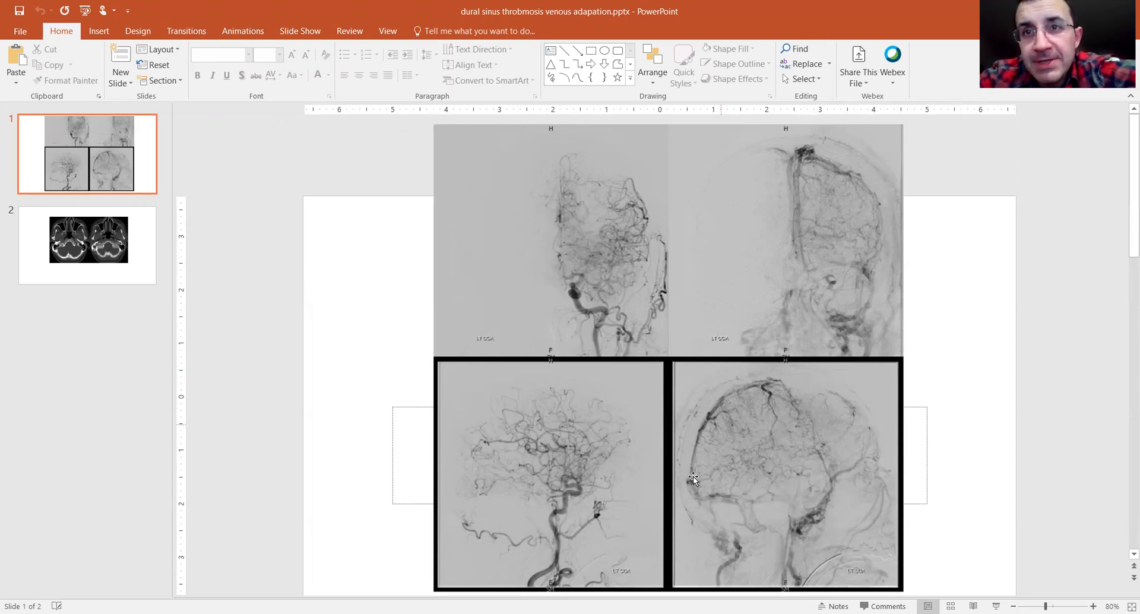
mouse_move(820, 431)
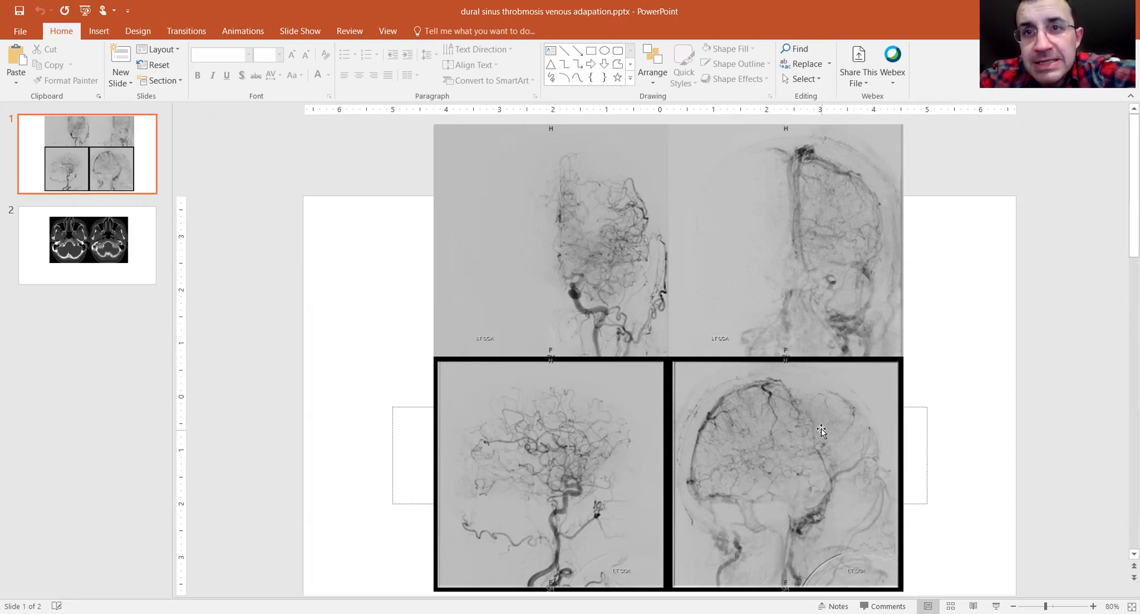
mouse_move(804, 476)
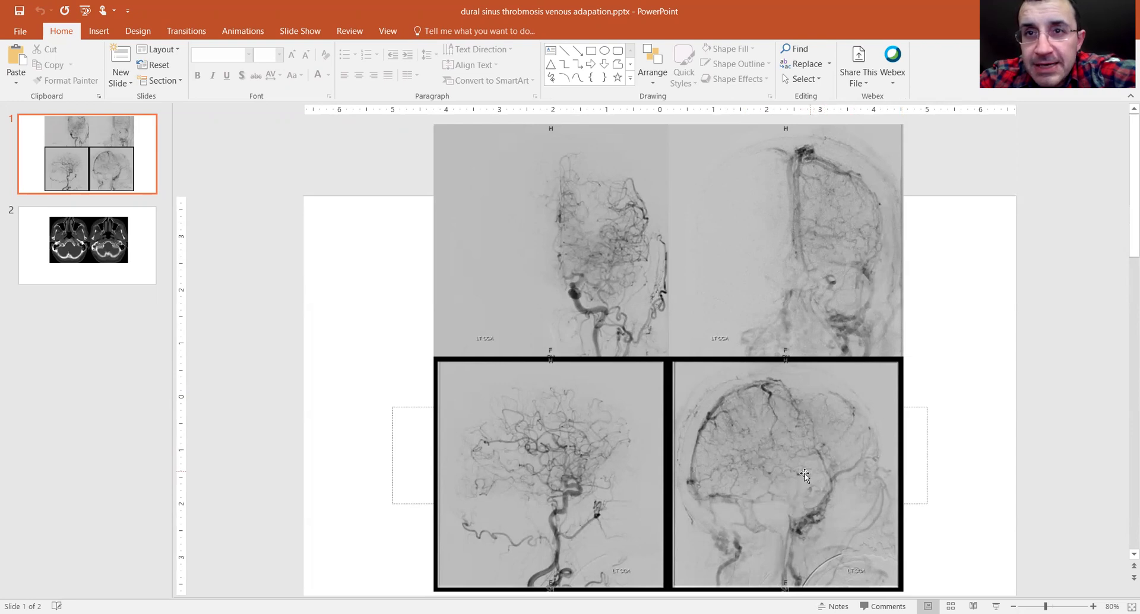
mouse_move(733, 466)
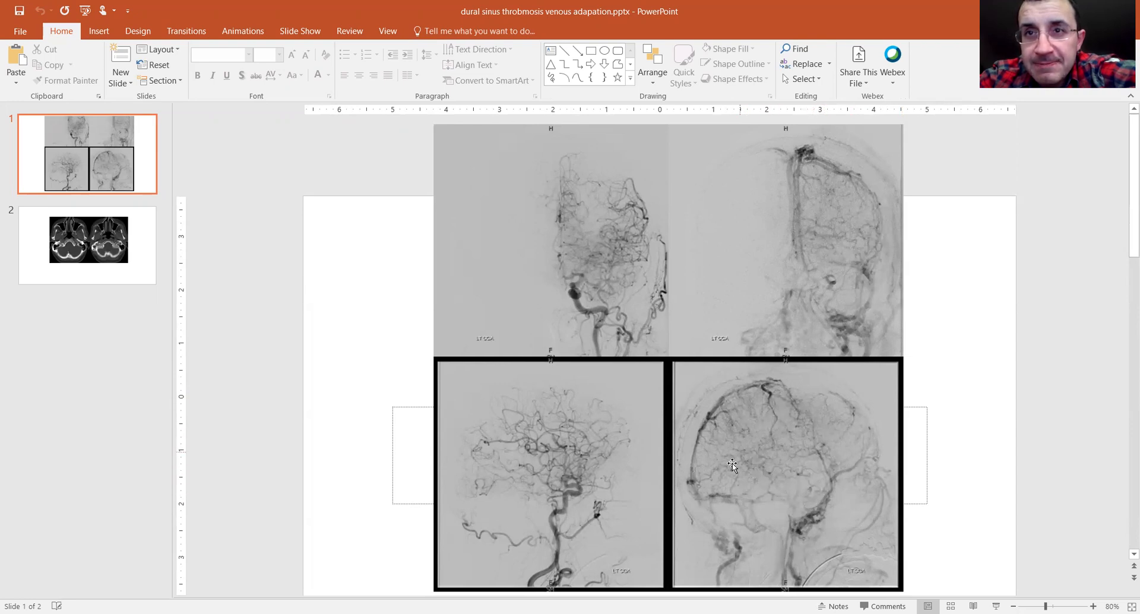
mouse_move(737, 515)
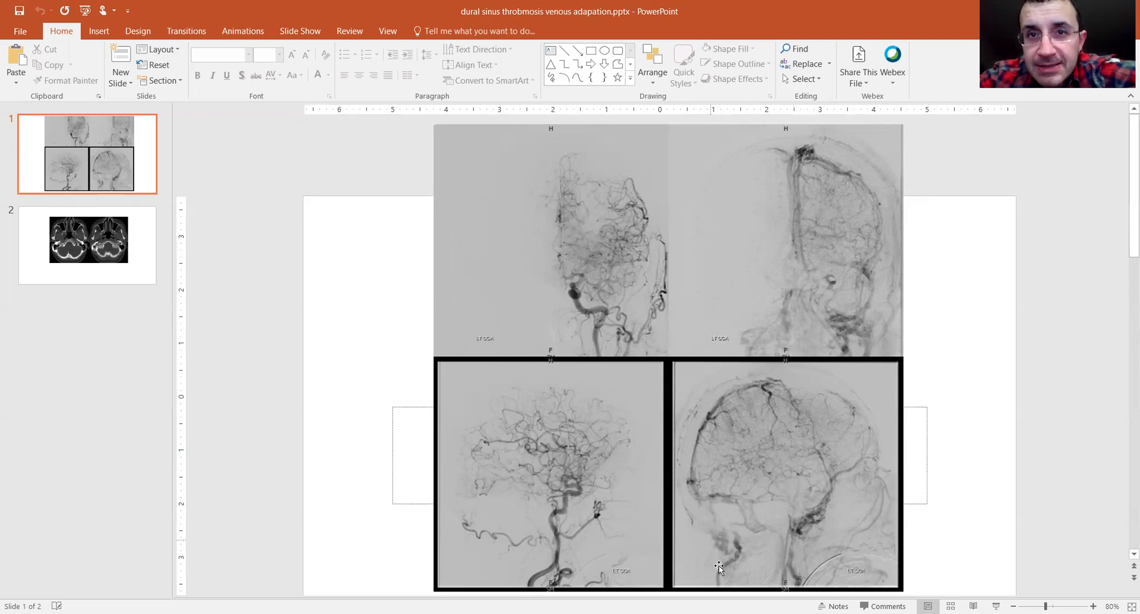
mouse_move(741, 511)
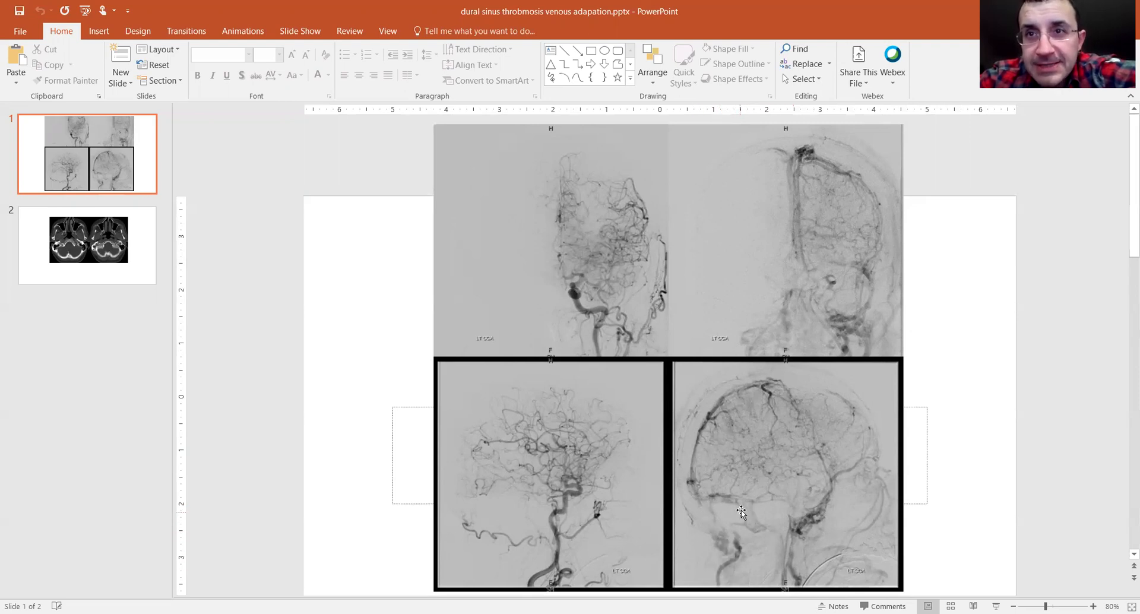
mouse_move(815, 499)
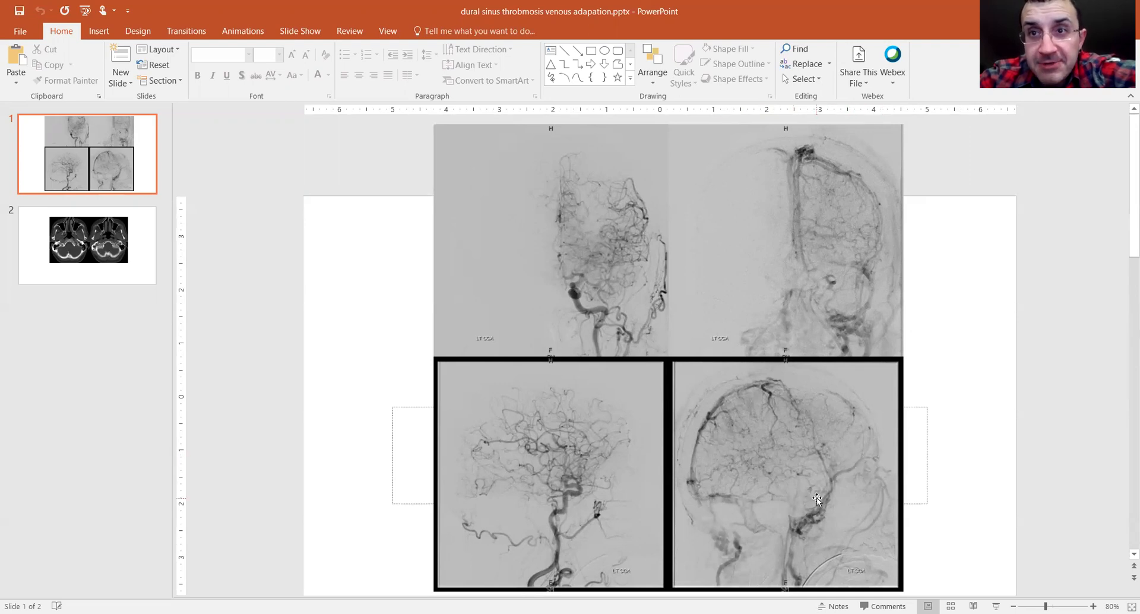
mouse_move(835, 460)
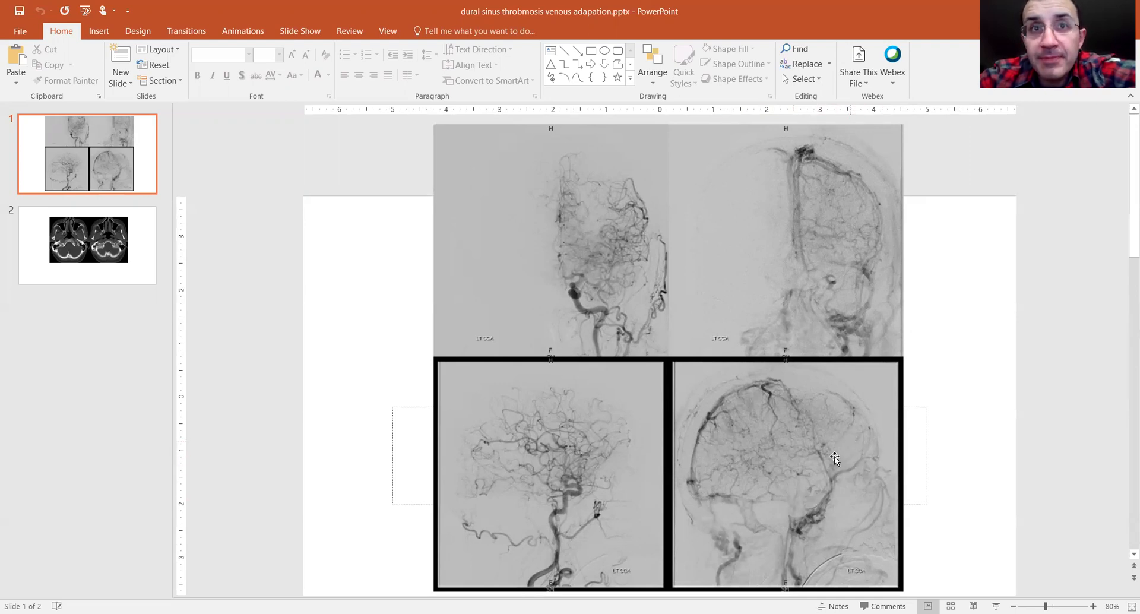
mouse_move(814, 493)
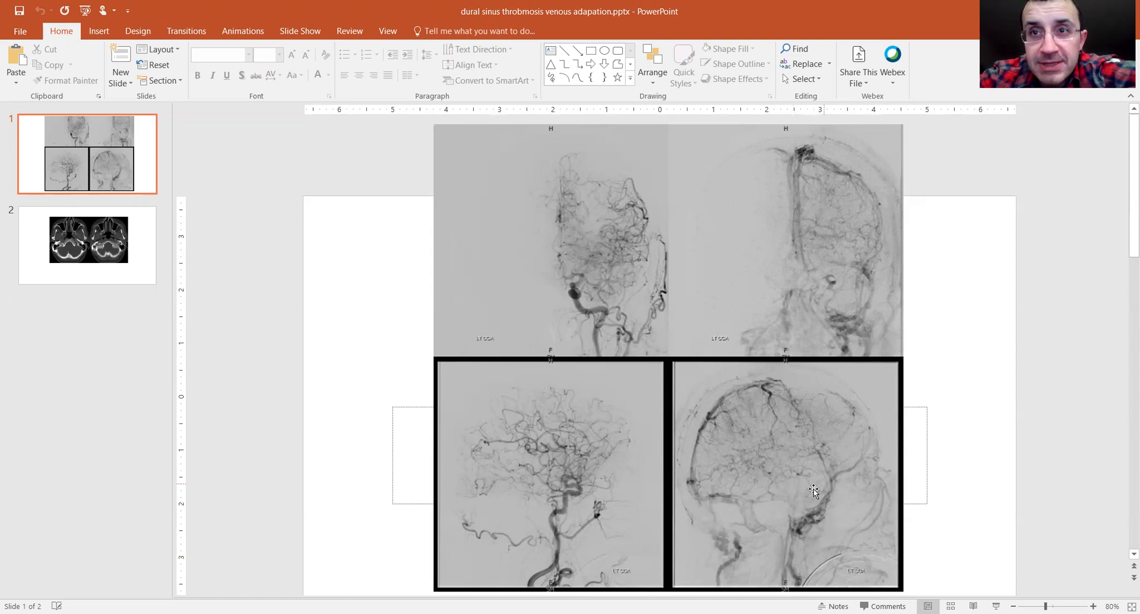
mouse_move(814, 496)
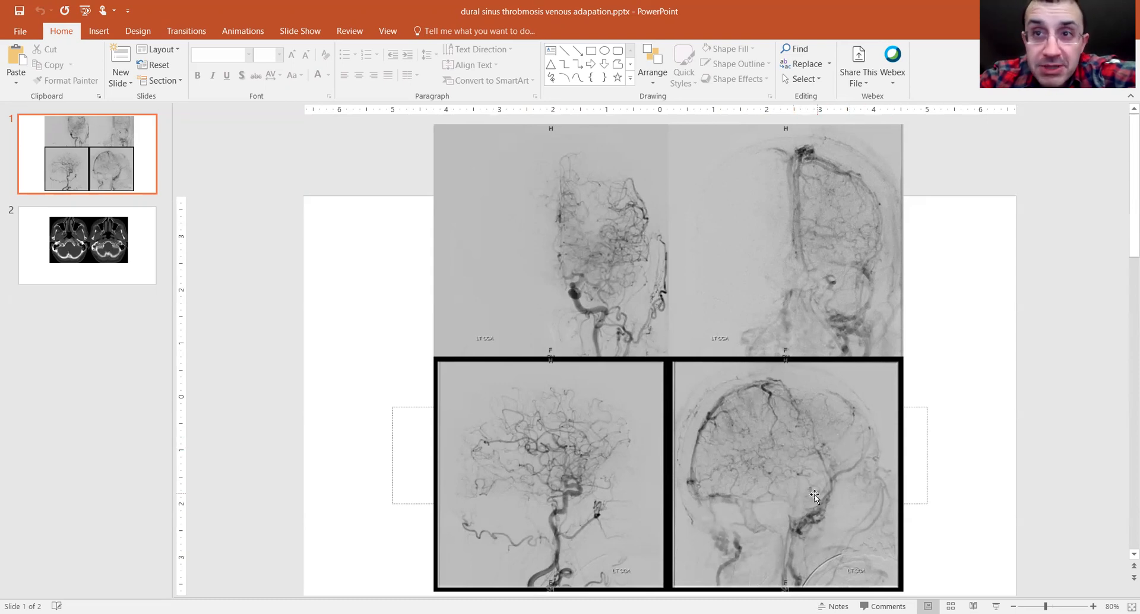
mouse_move(821, 484)
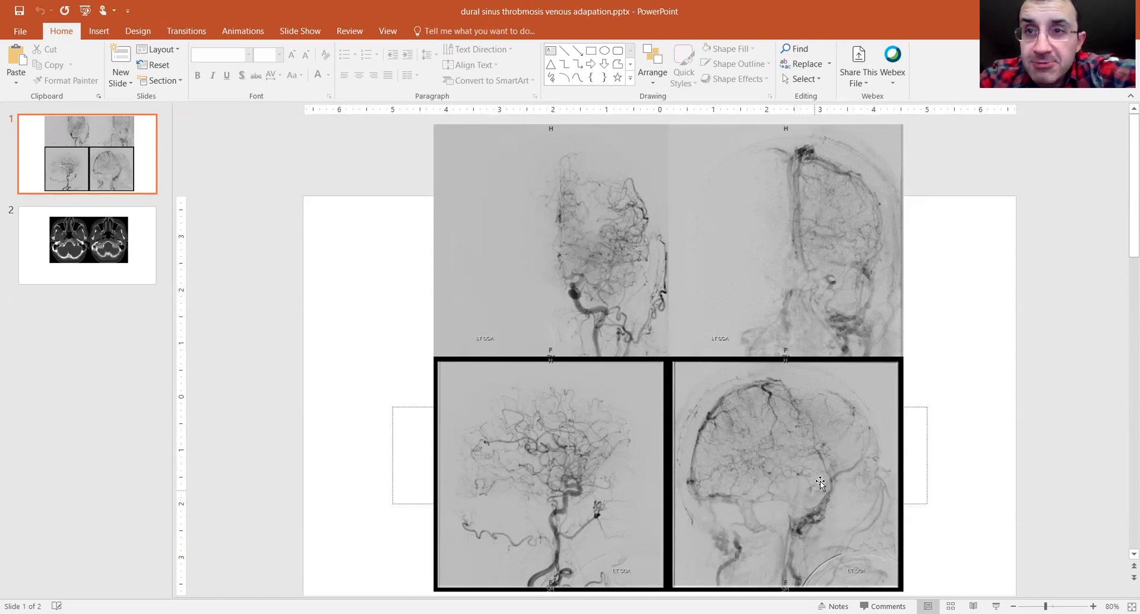
mouse_move(847, 472)
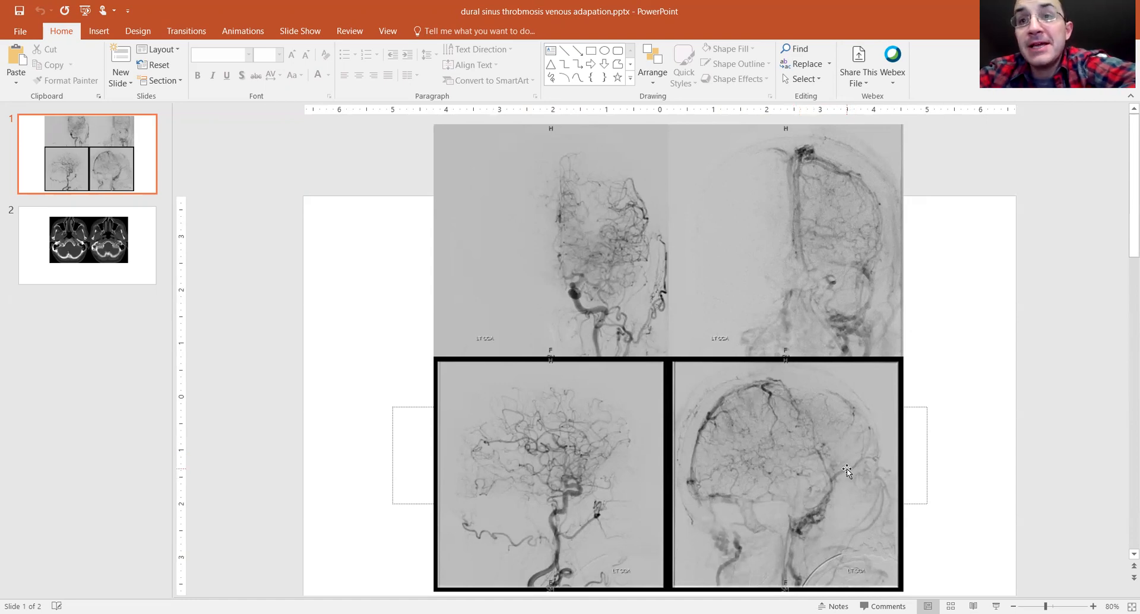
mouse_move(843, 459)
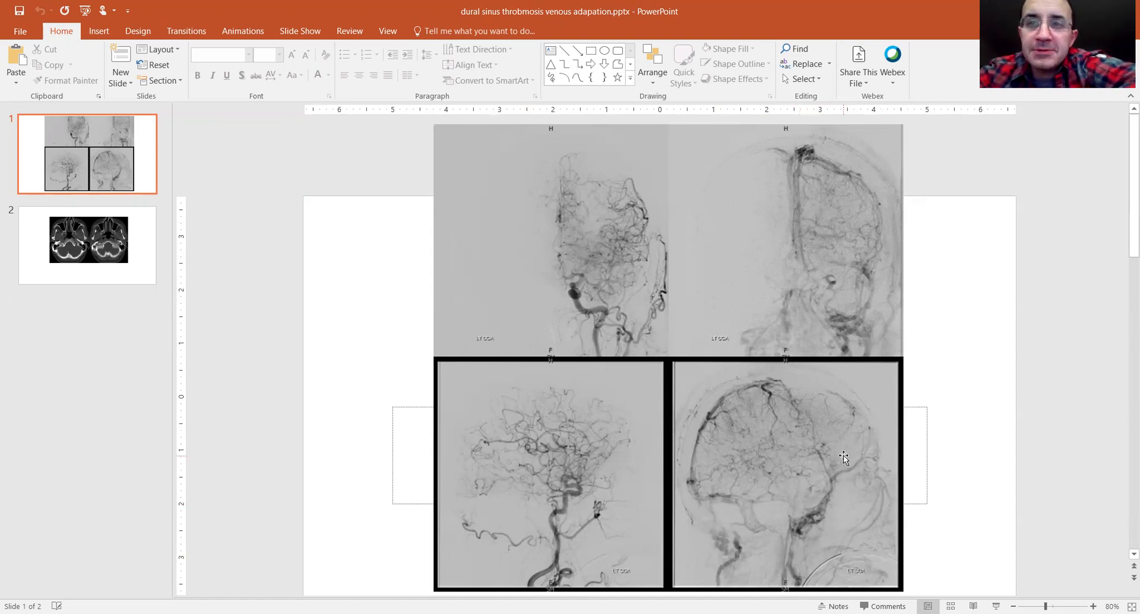
mouse_move(819, 480)
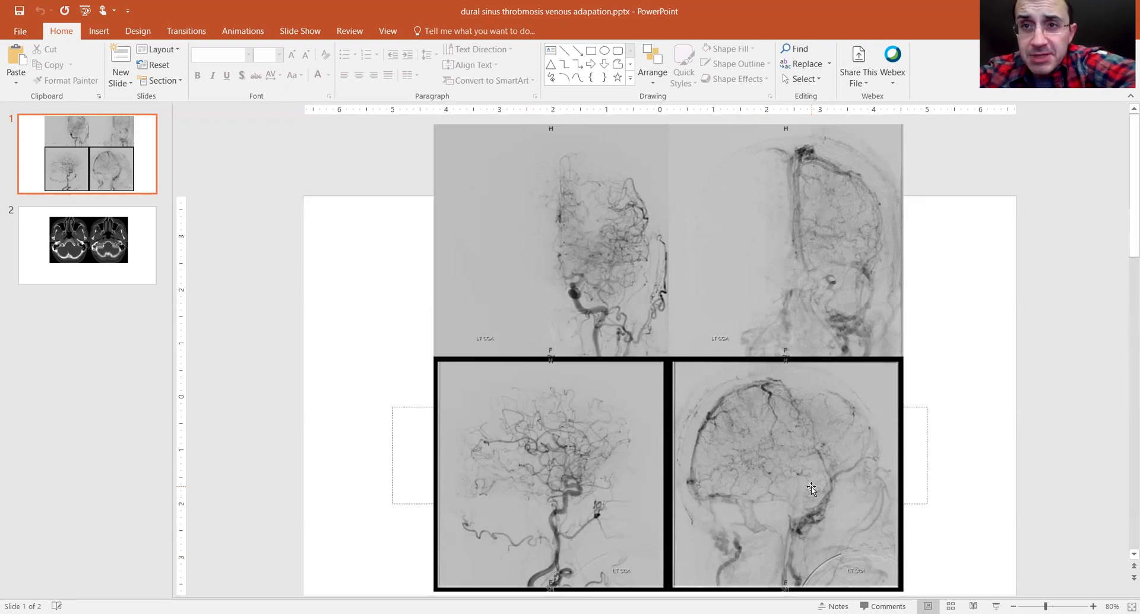
mouse_move(850, 480)
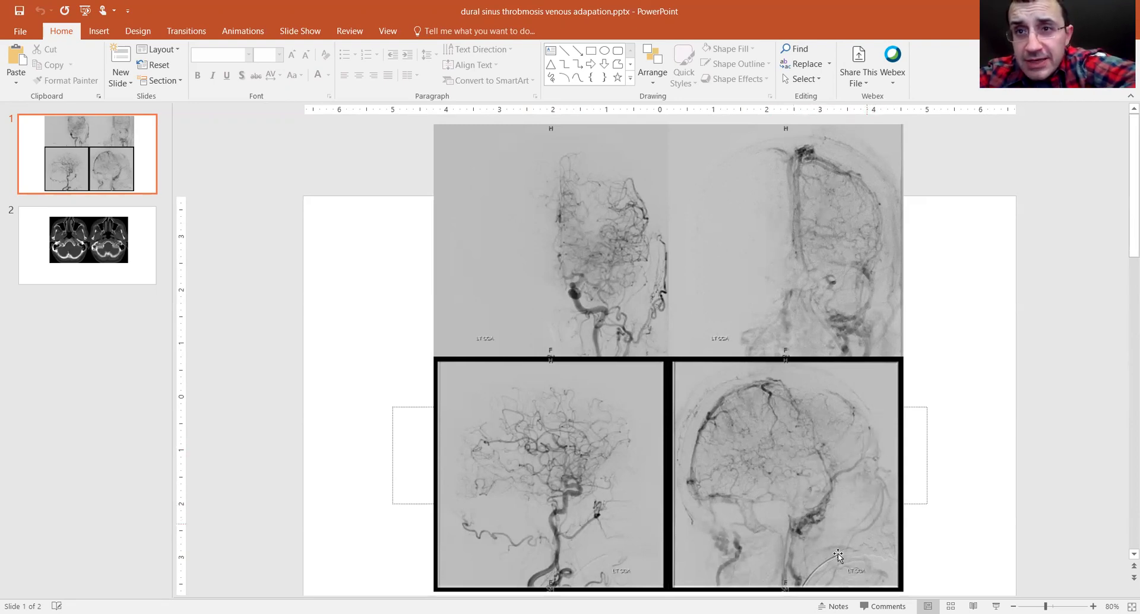
mouse_move(873, 527)
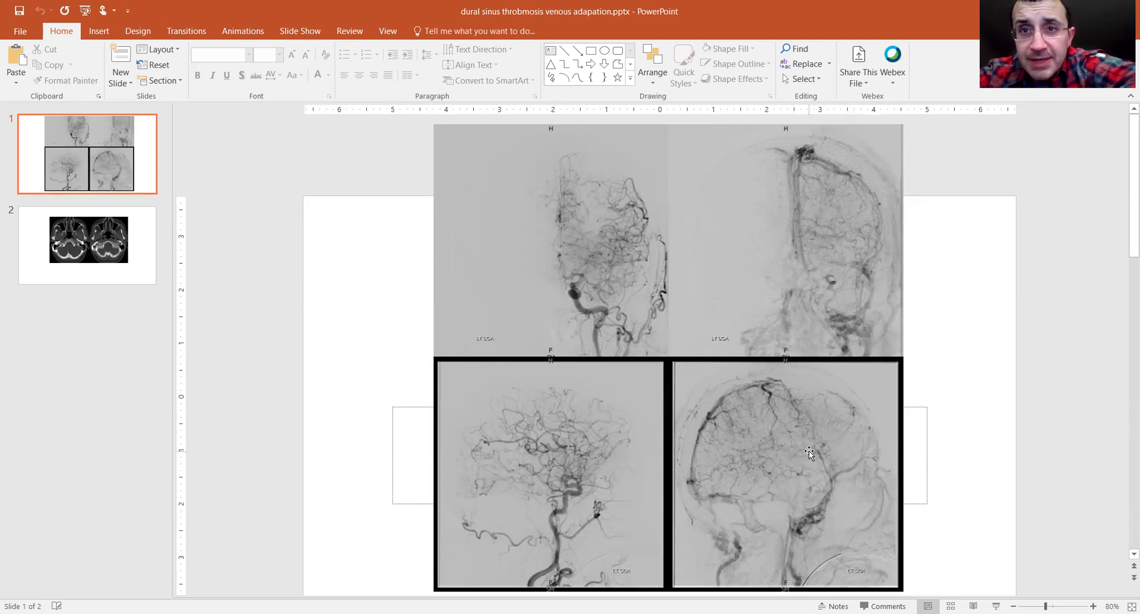
mouse_move(449, 159)
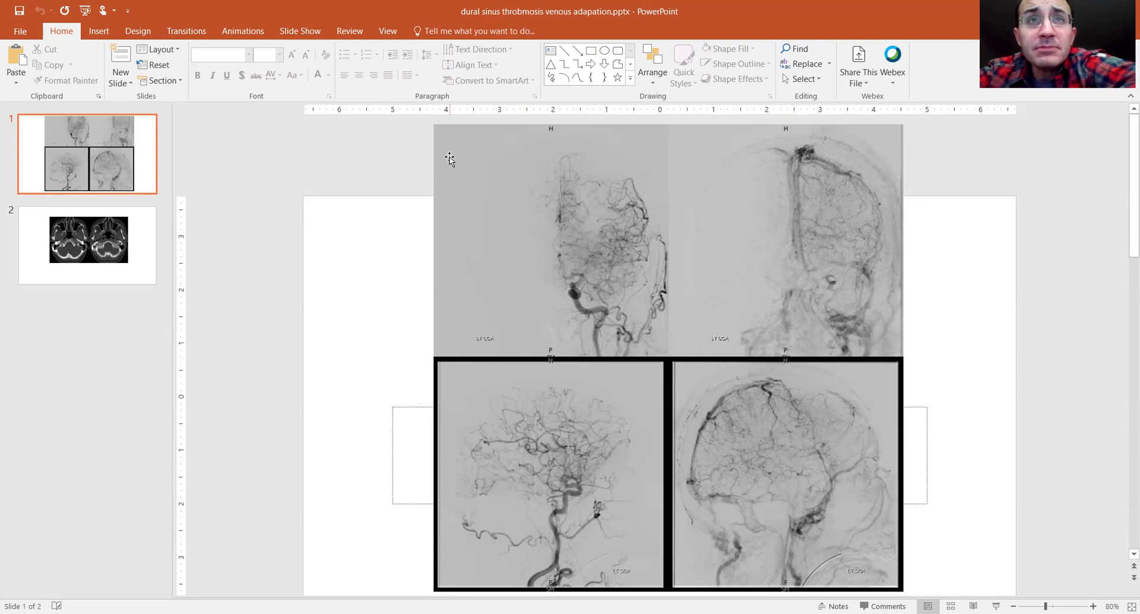
mouse_move(663, 32)
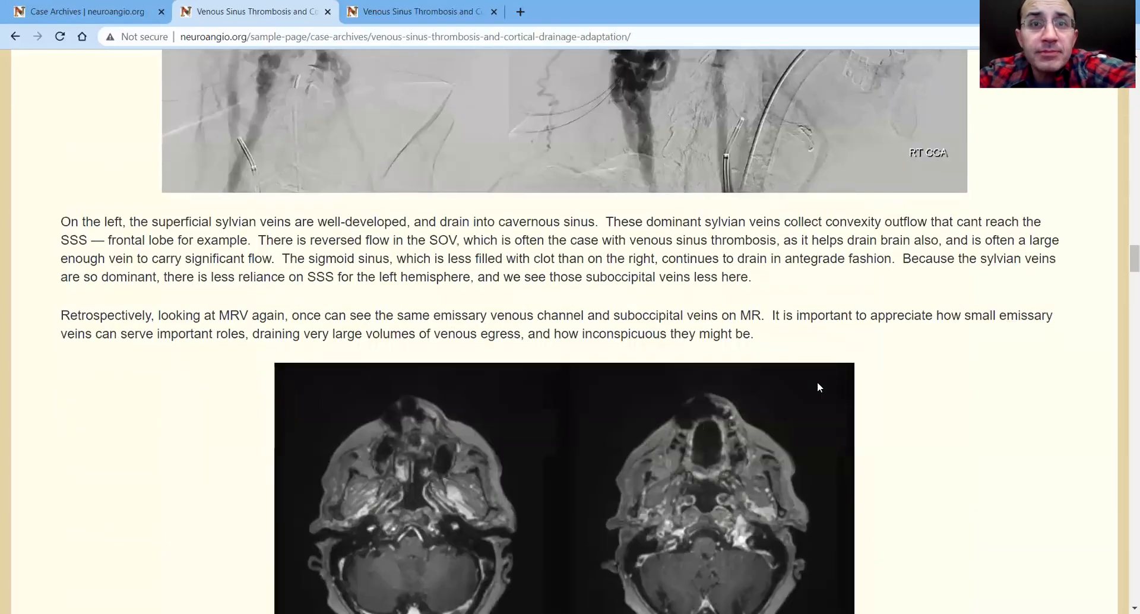
Scroll past the arrow-marked MRI slice grid to the paired non-contrast head CT images
scroll("down", 3)
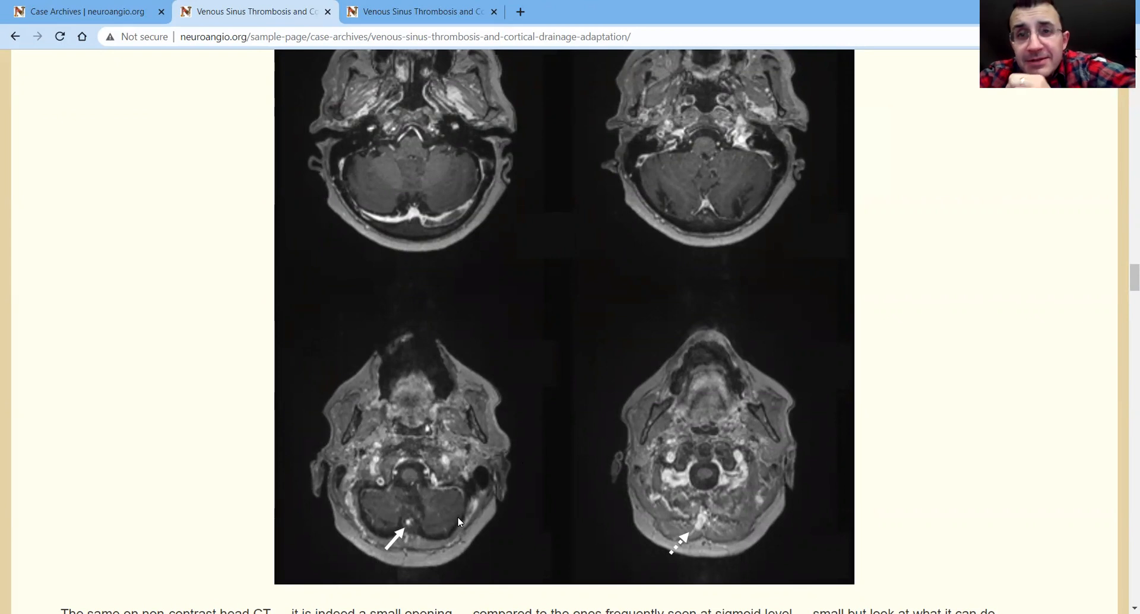
mouse_move(434, 541)
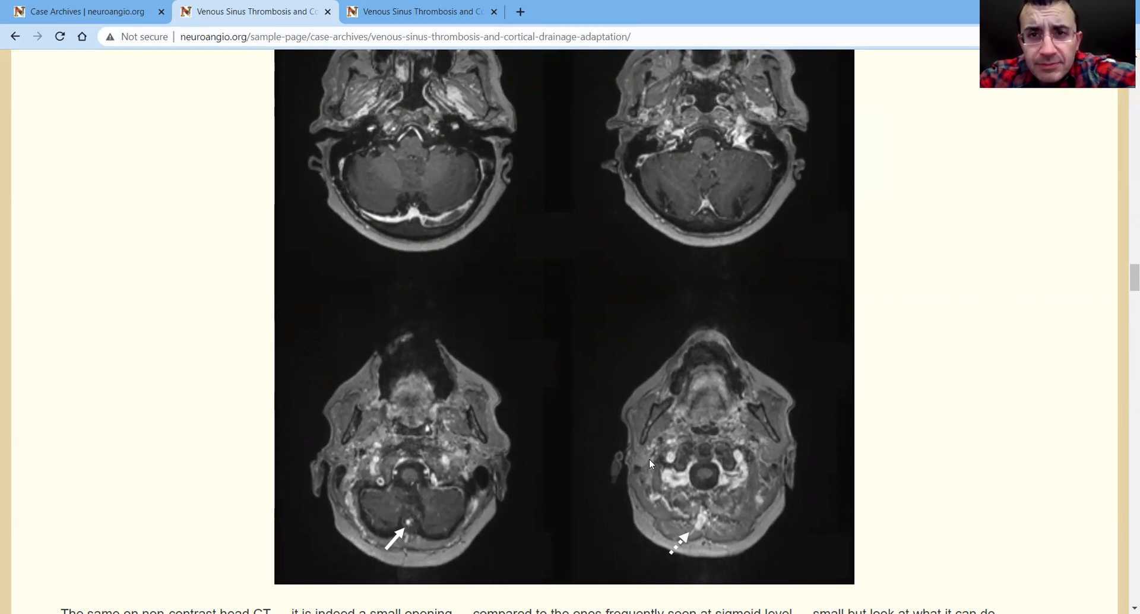
mouse_move(435, 510)
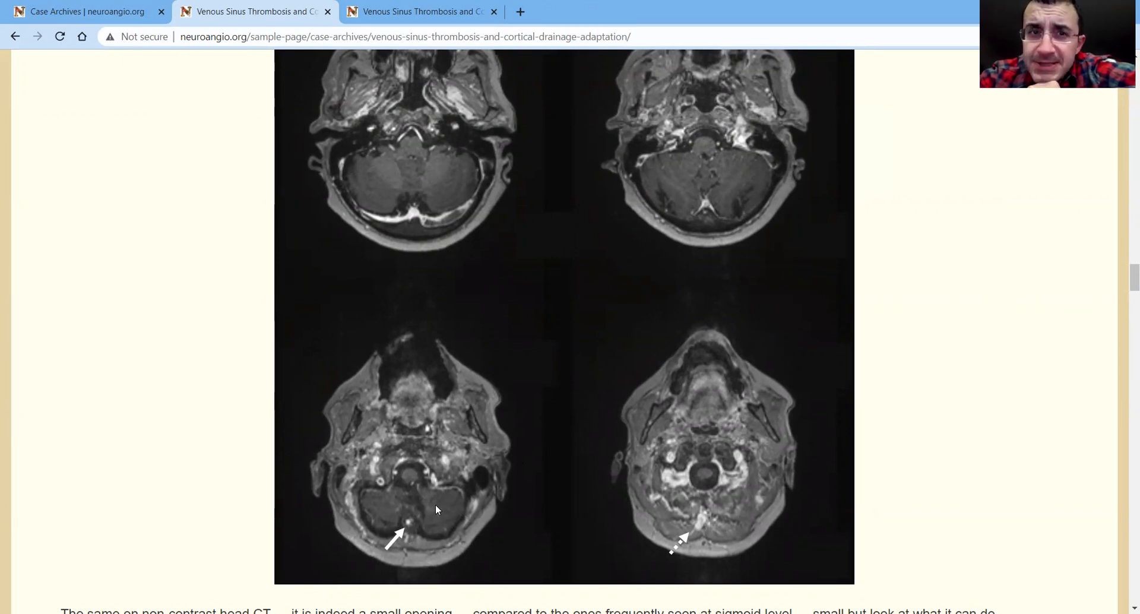
mouse_move(798, 538)
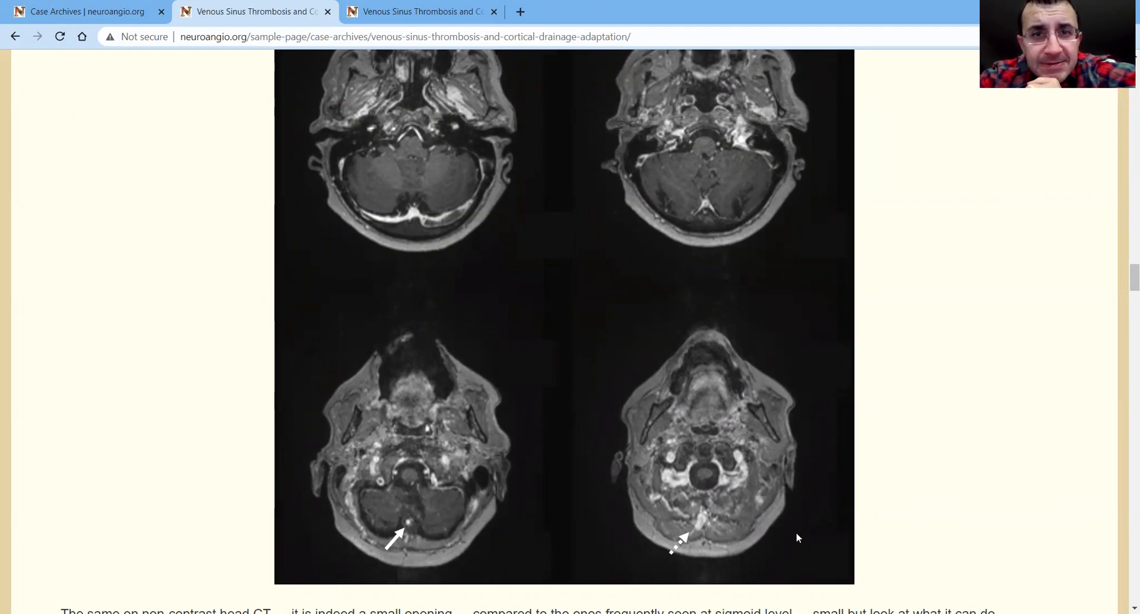
scroll("down", 3)
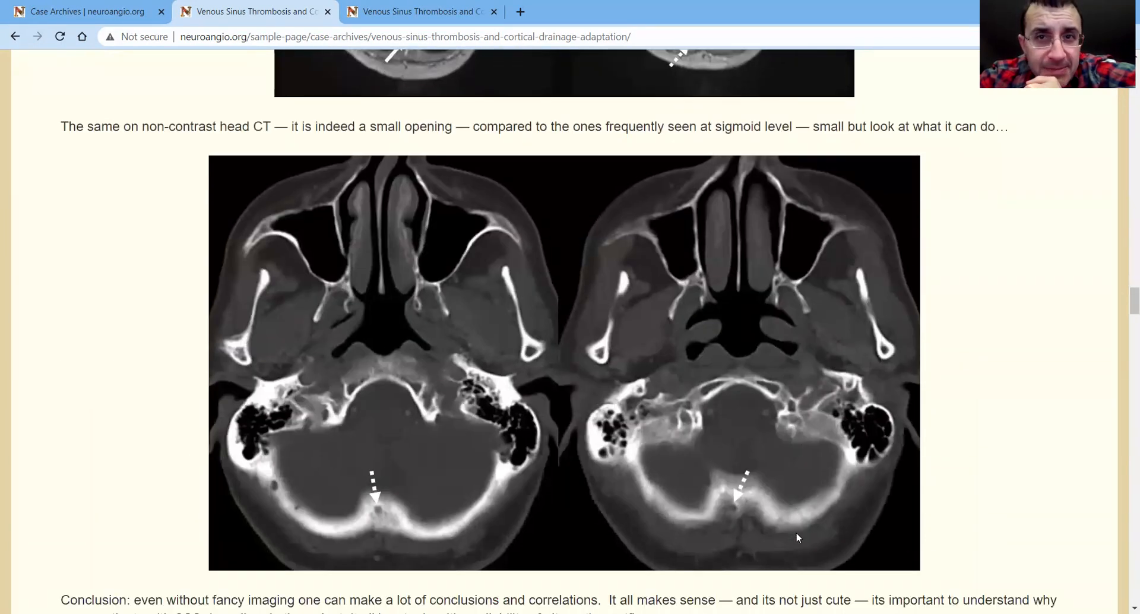
mouse_move(547, 492)
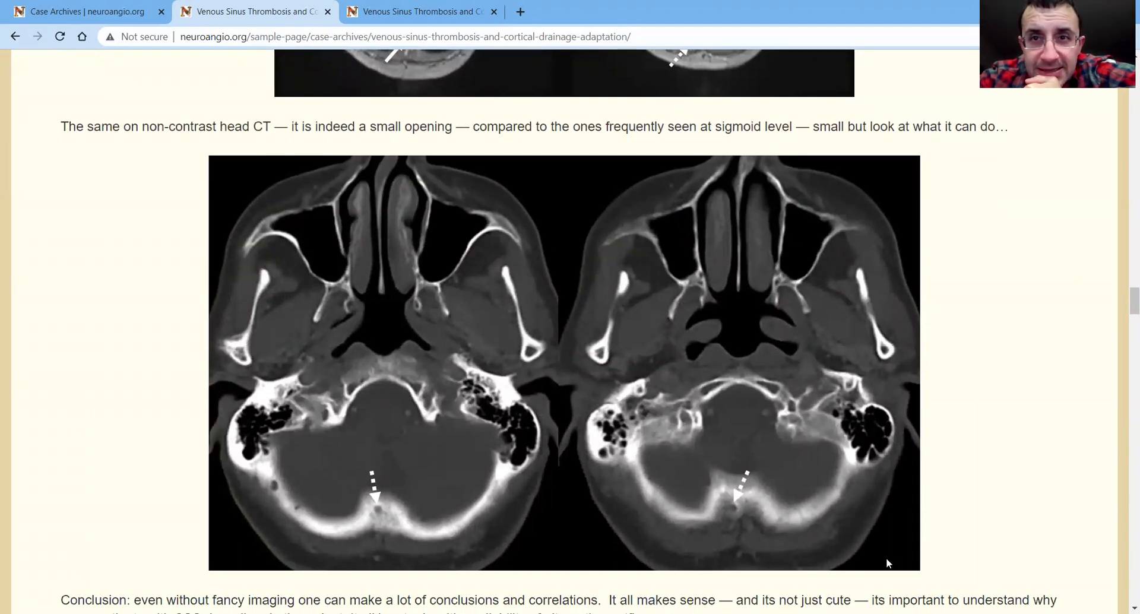
Scroll down to the Conclusion and venous links, then back up to the MRV emissary-vein paragraph
scroll("down", 3)
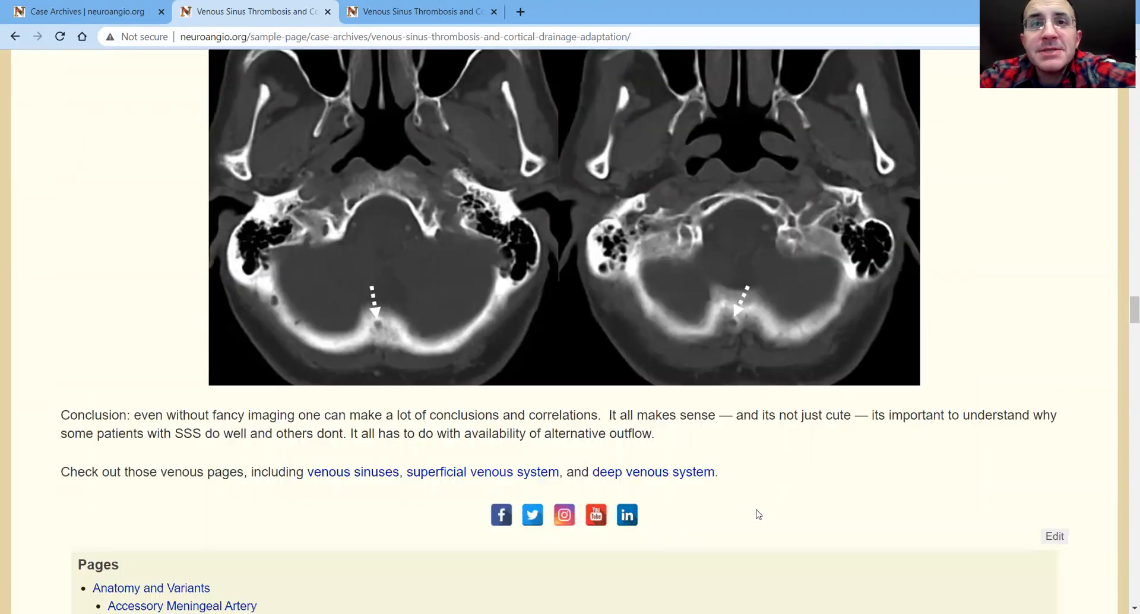
scroll("down", 3)
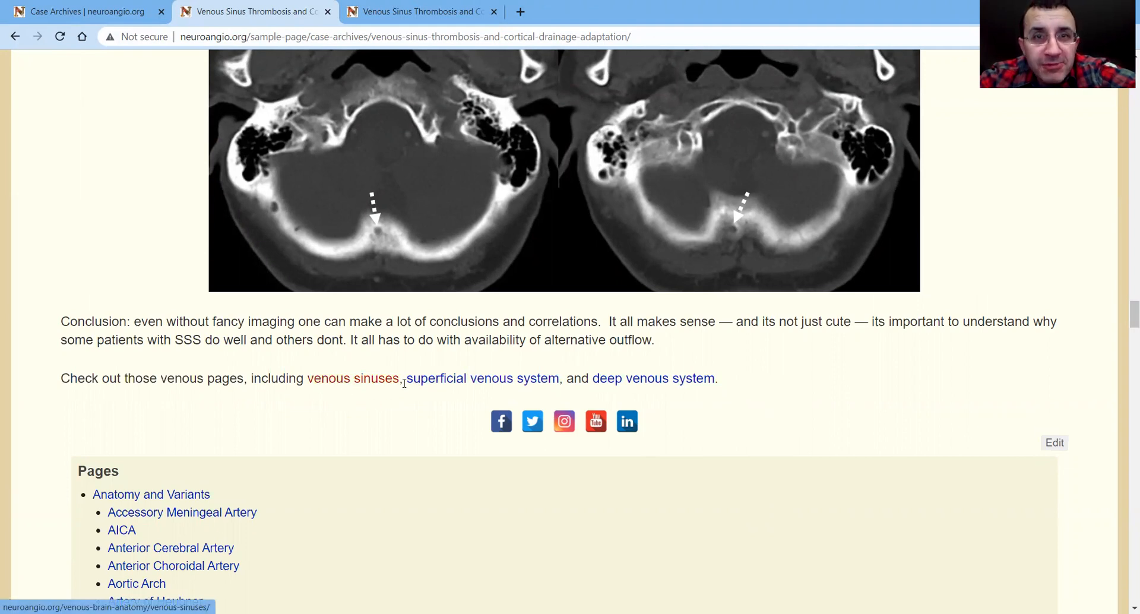
scroll("down", 3)
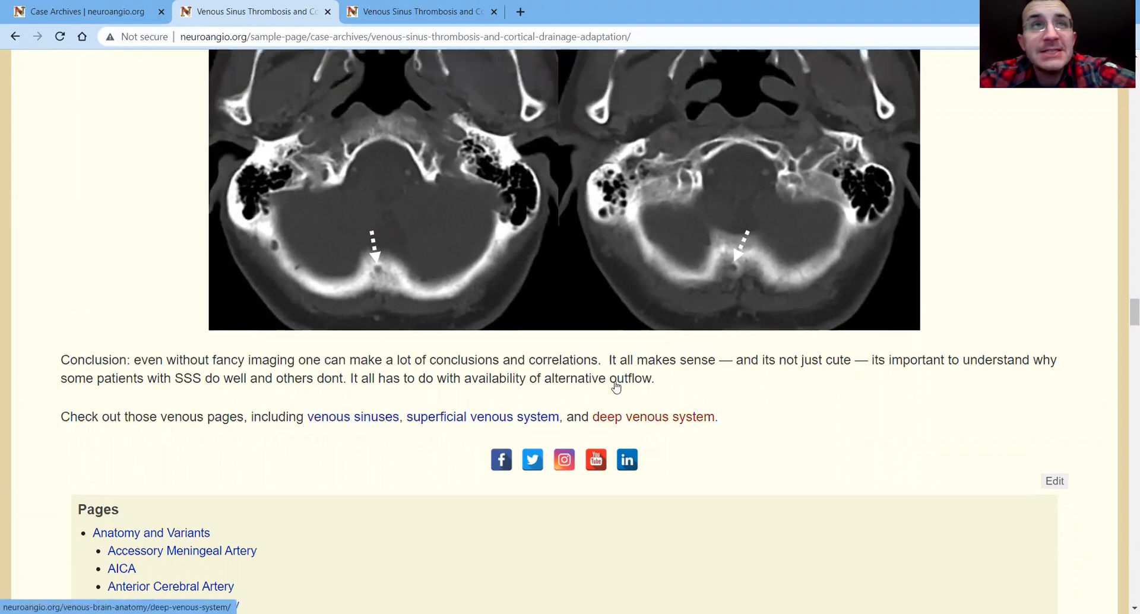
scroll("up", 3)
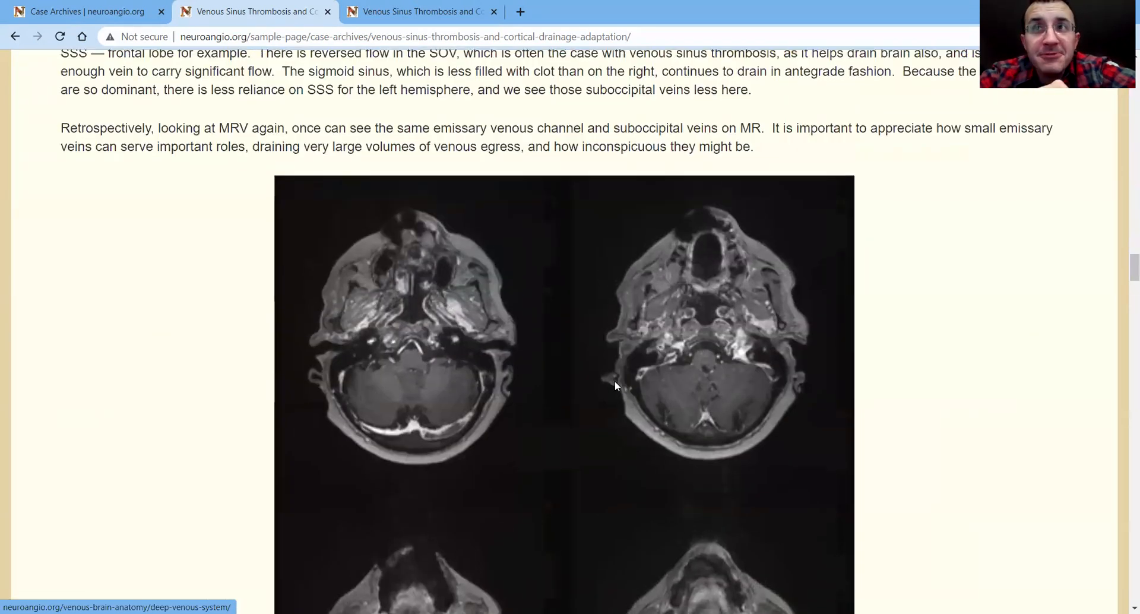
Scroll to the head CT paragraph and follow its 'emissary vein' link to the Diploic Veins page
scroll("down", 3)
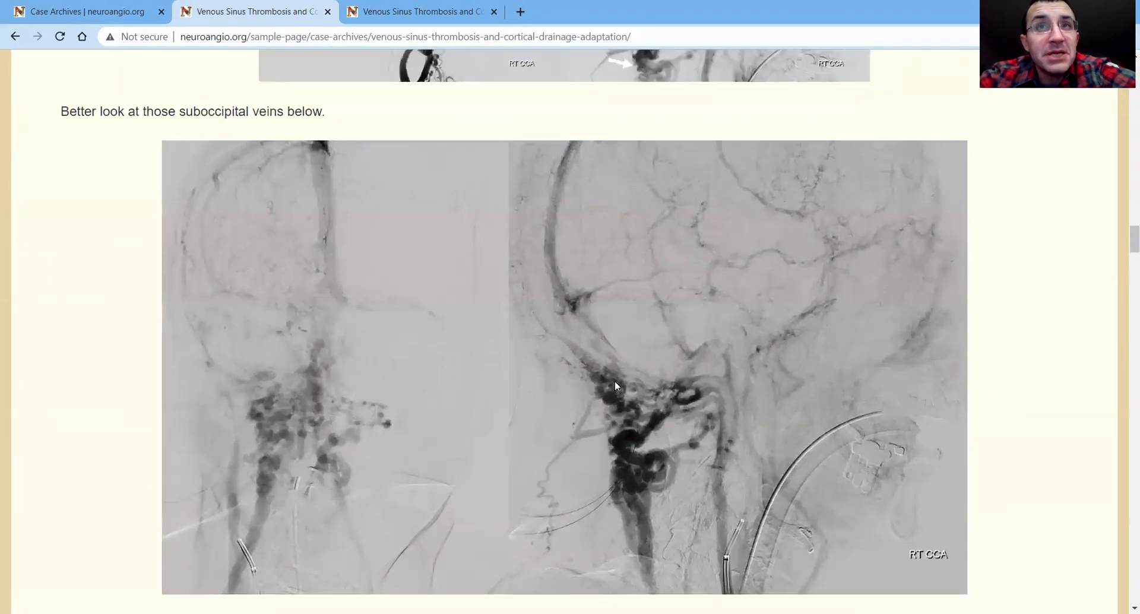
scroll("down", 3)
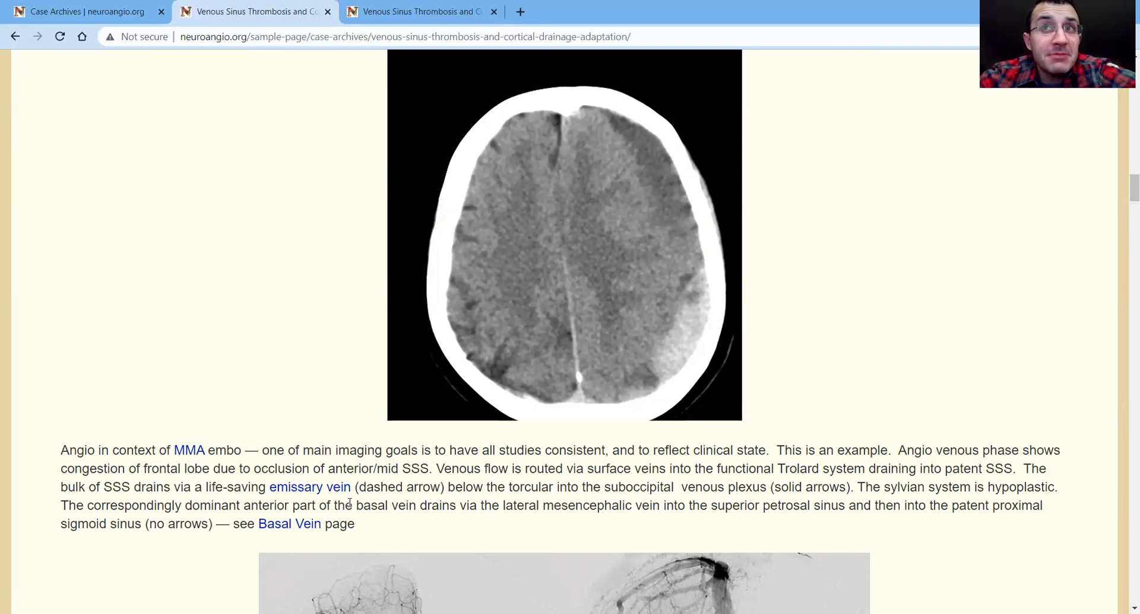
mouse_move(309, 487)
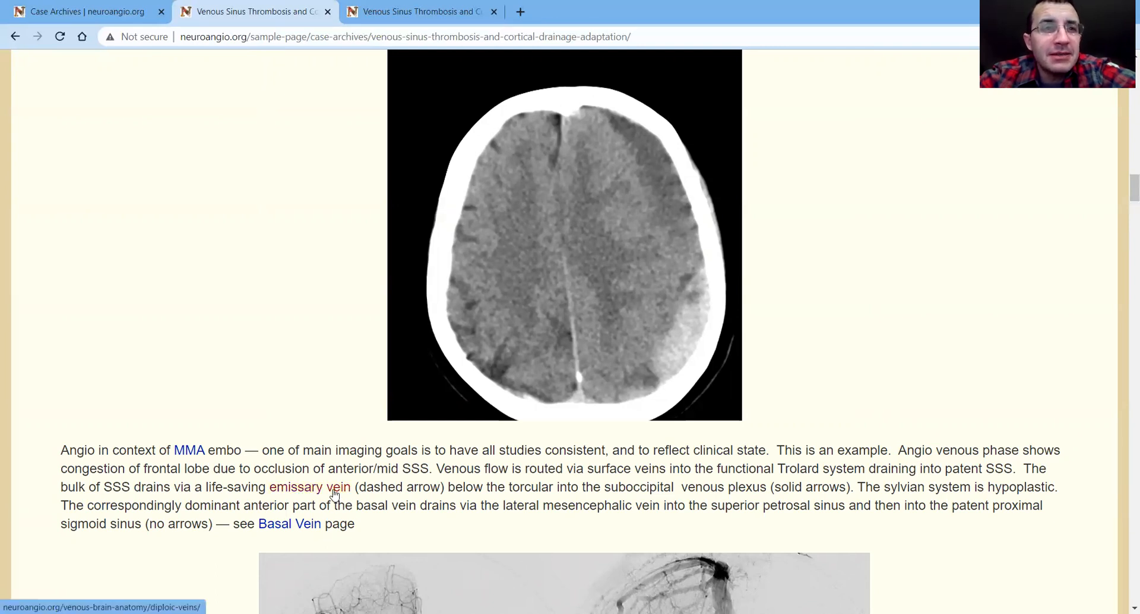
left_click(309, 487)
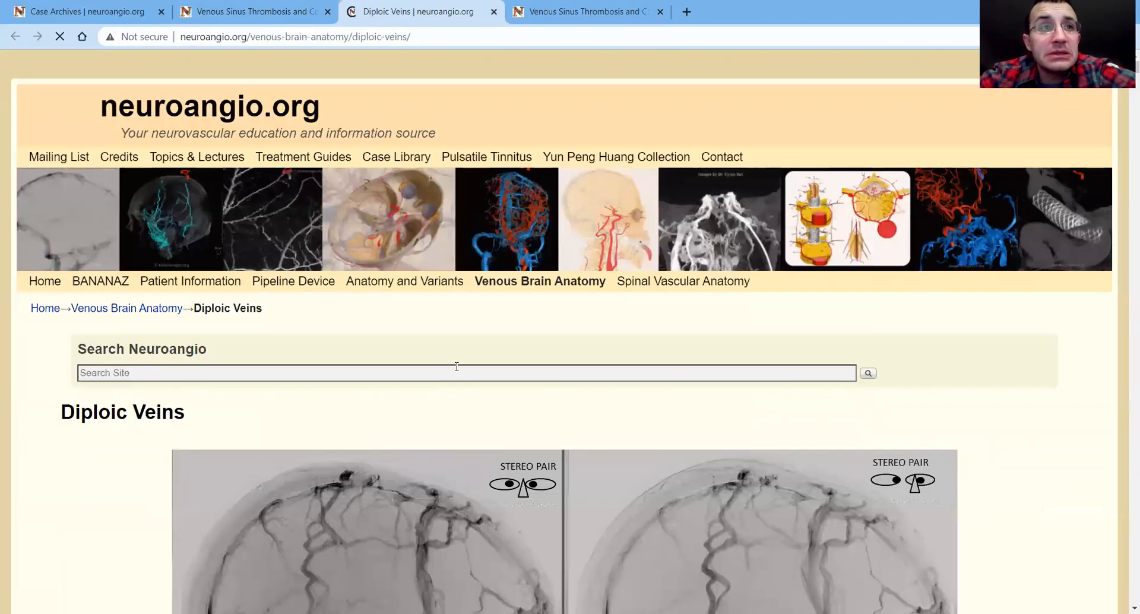
Scroll the Diploic Veins page down to its stereo-pair RT ICA angiogram
scroll("down", 3)
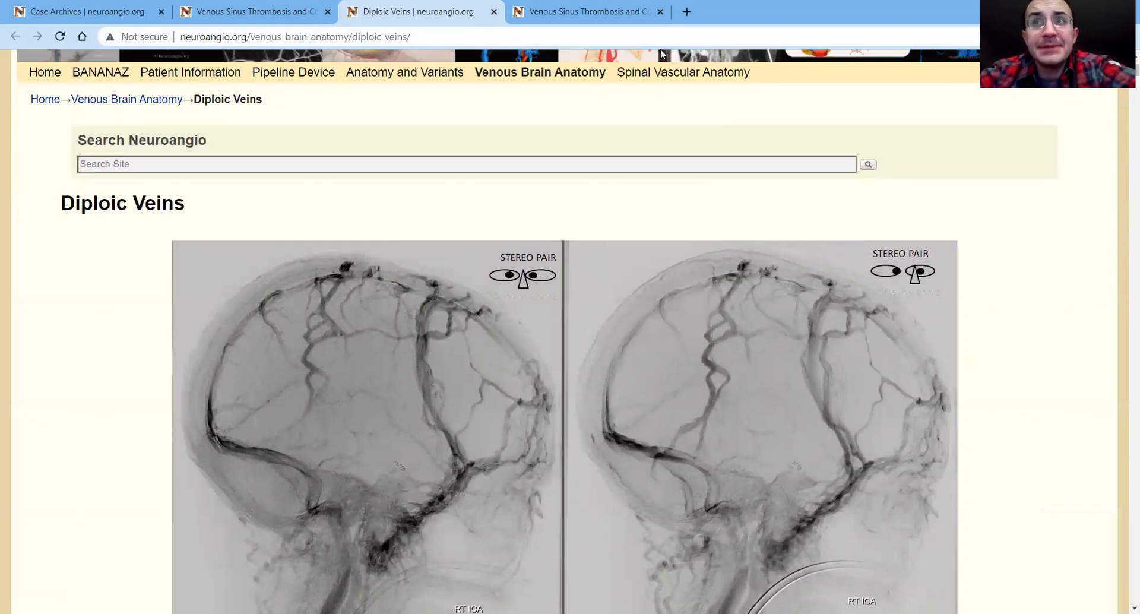
mouse_move(672, 30)
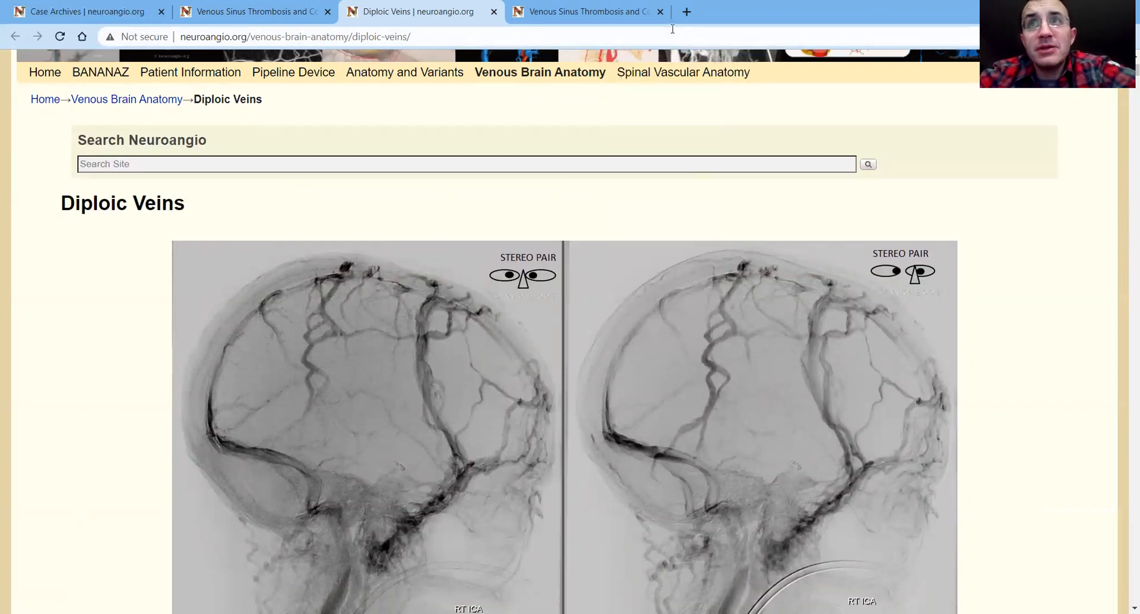